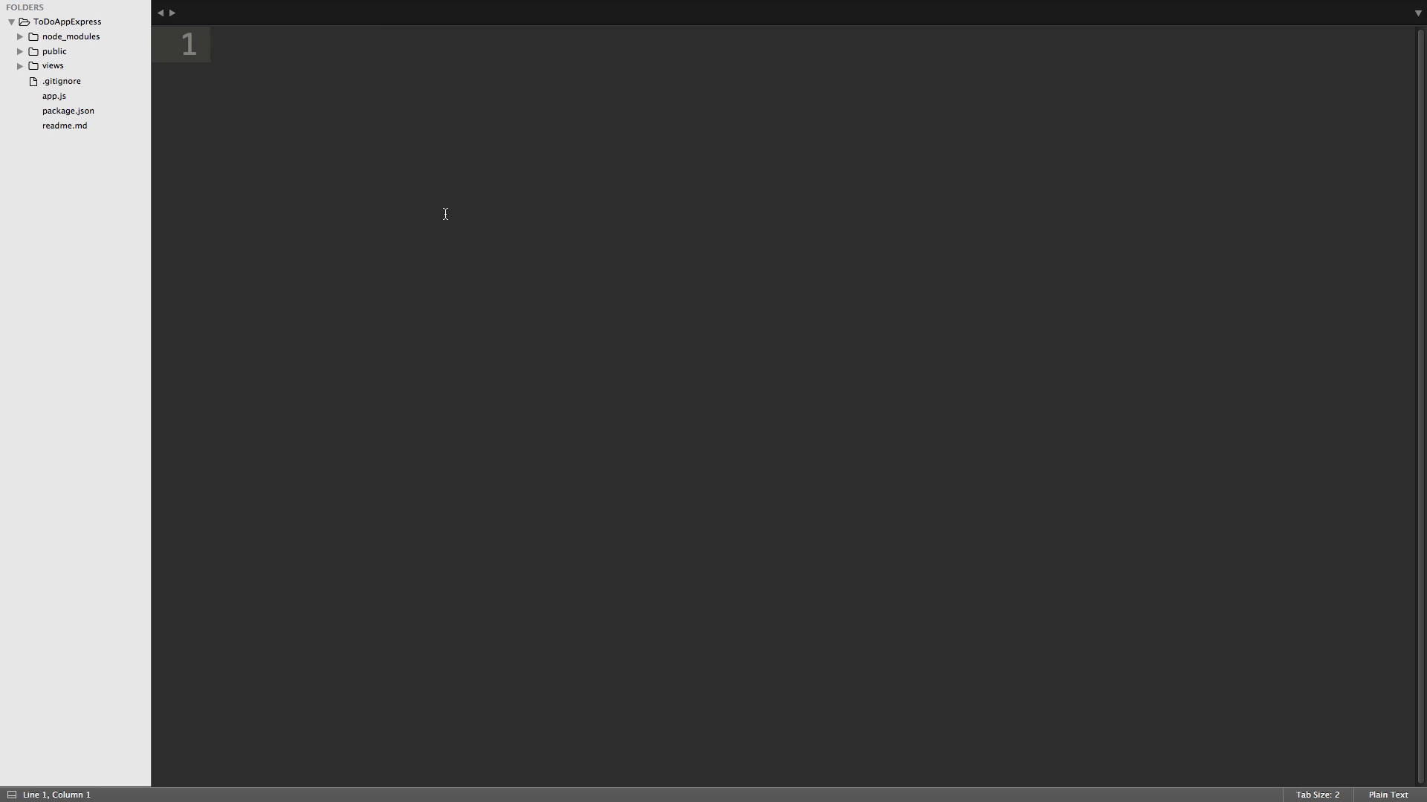
# Step: Open app.js from the sidebar and scroll down to the app.post('/todos') handler
pyautogui.click(54, 96)
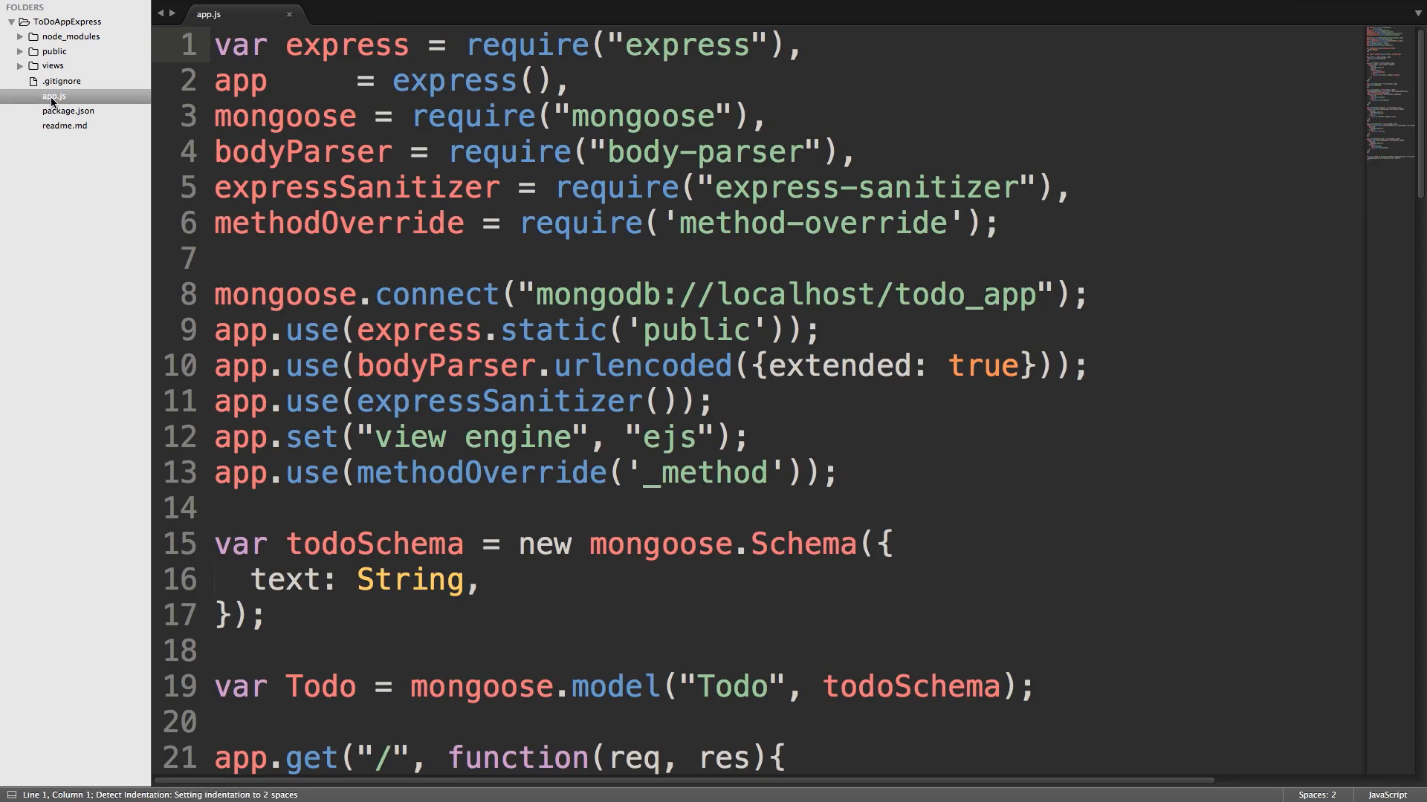
pyautogui.scroll(-3)
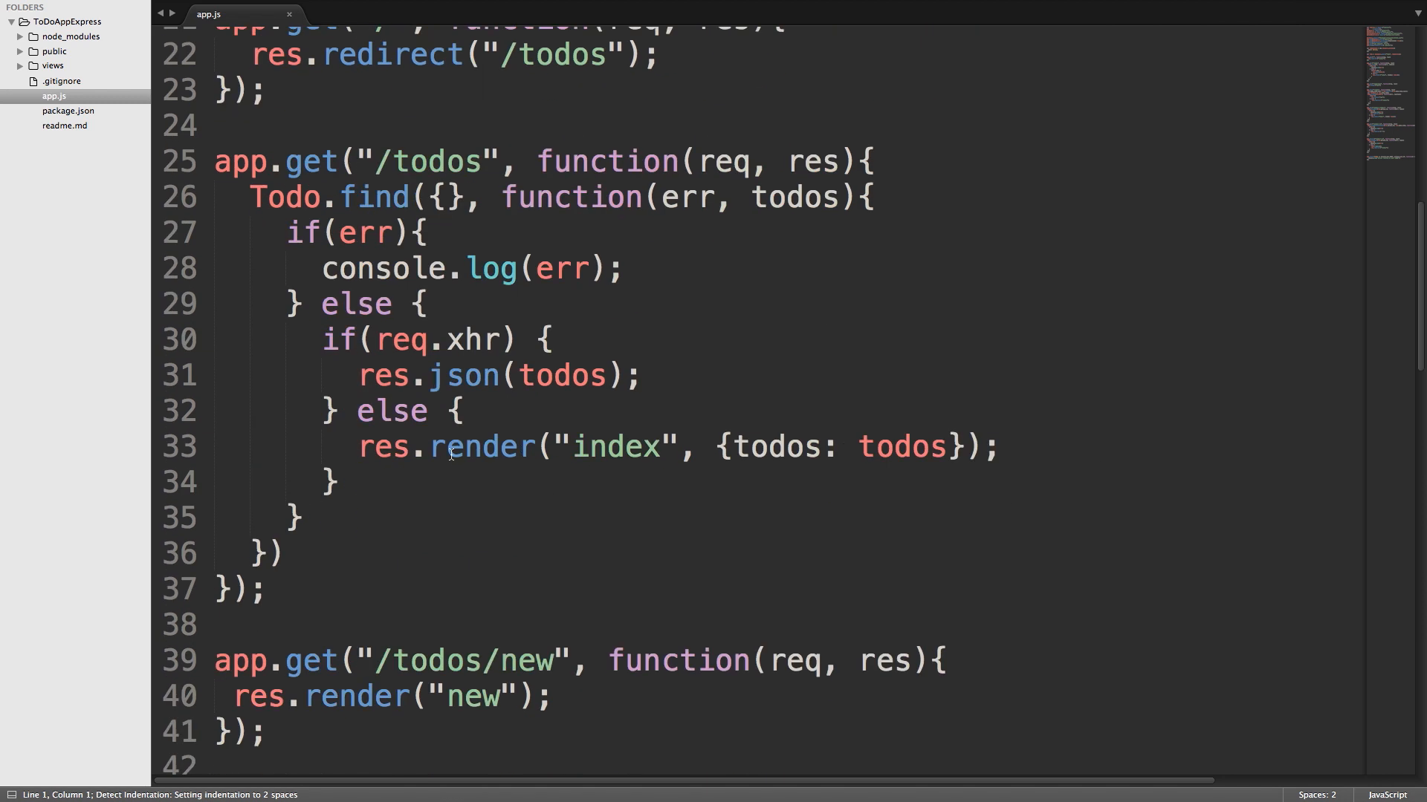
pyautogui.scroll(-3)
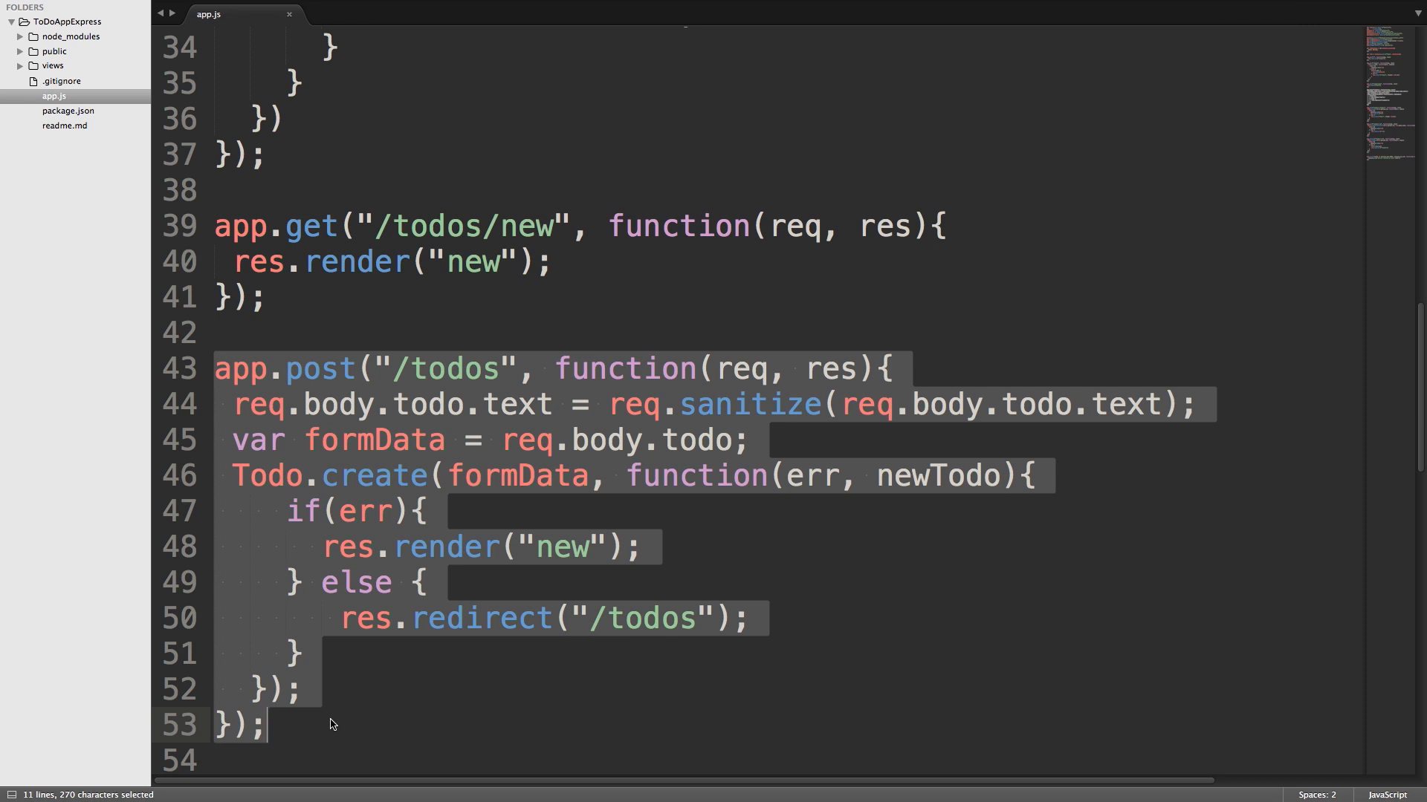
# Step: Inside the else branch, add an if(req.xhr) { block starting a res.json() call
pyautogui.click(428, 629)
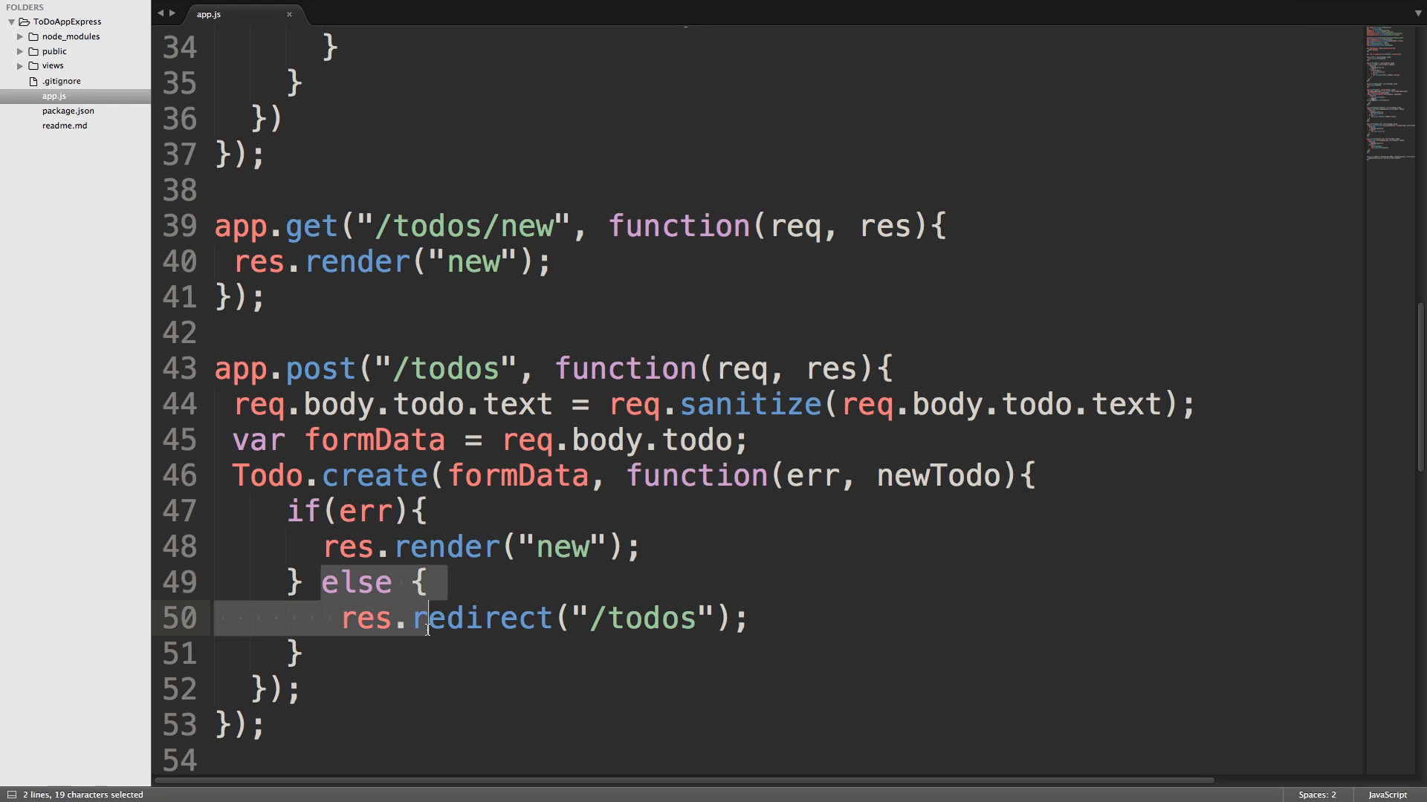
pyautogui.click(445, 582)
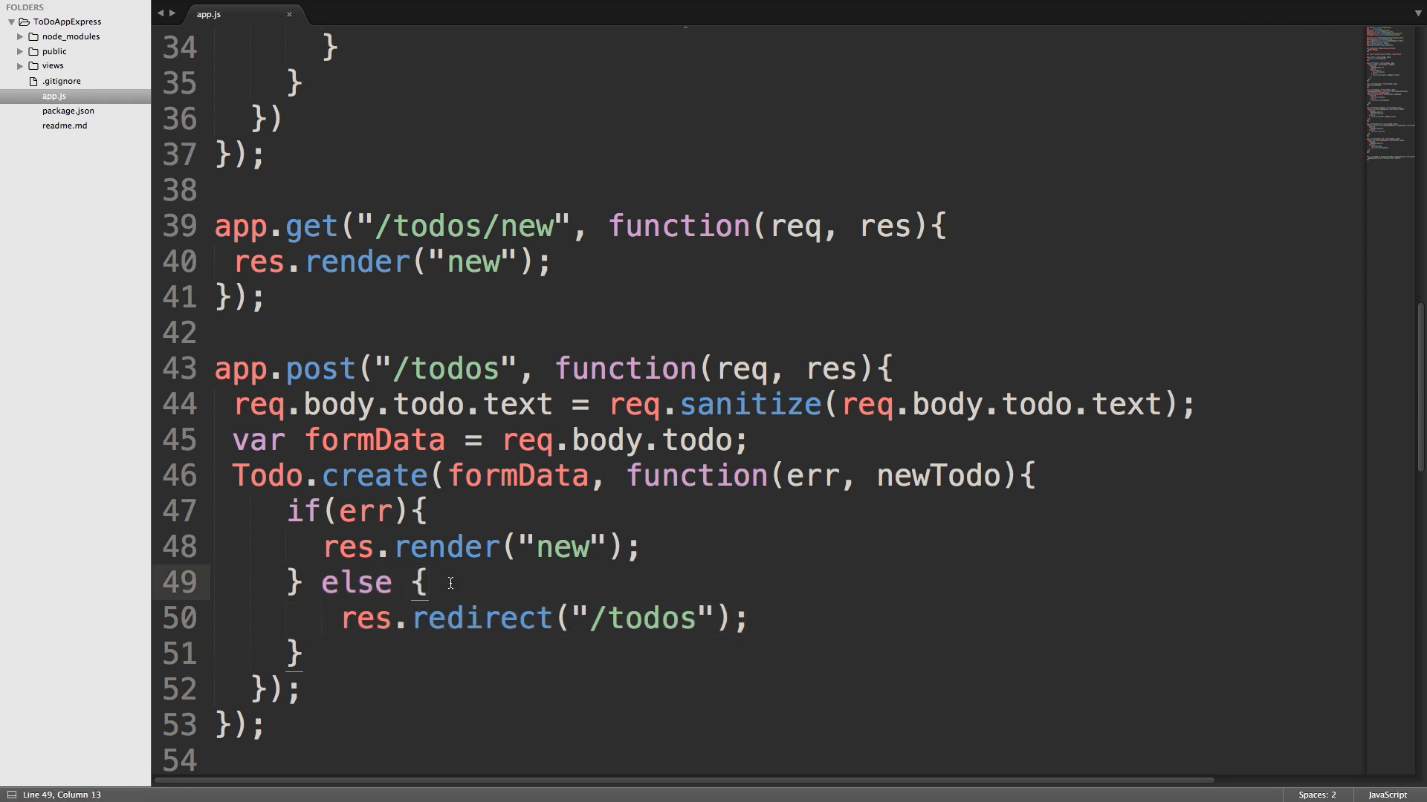
pyautogui.write('if')
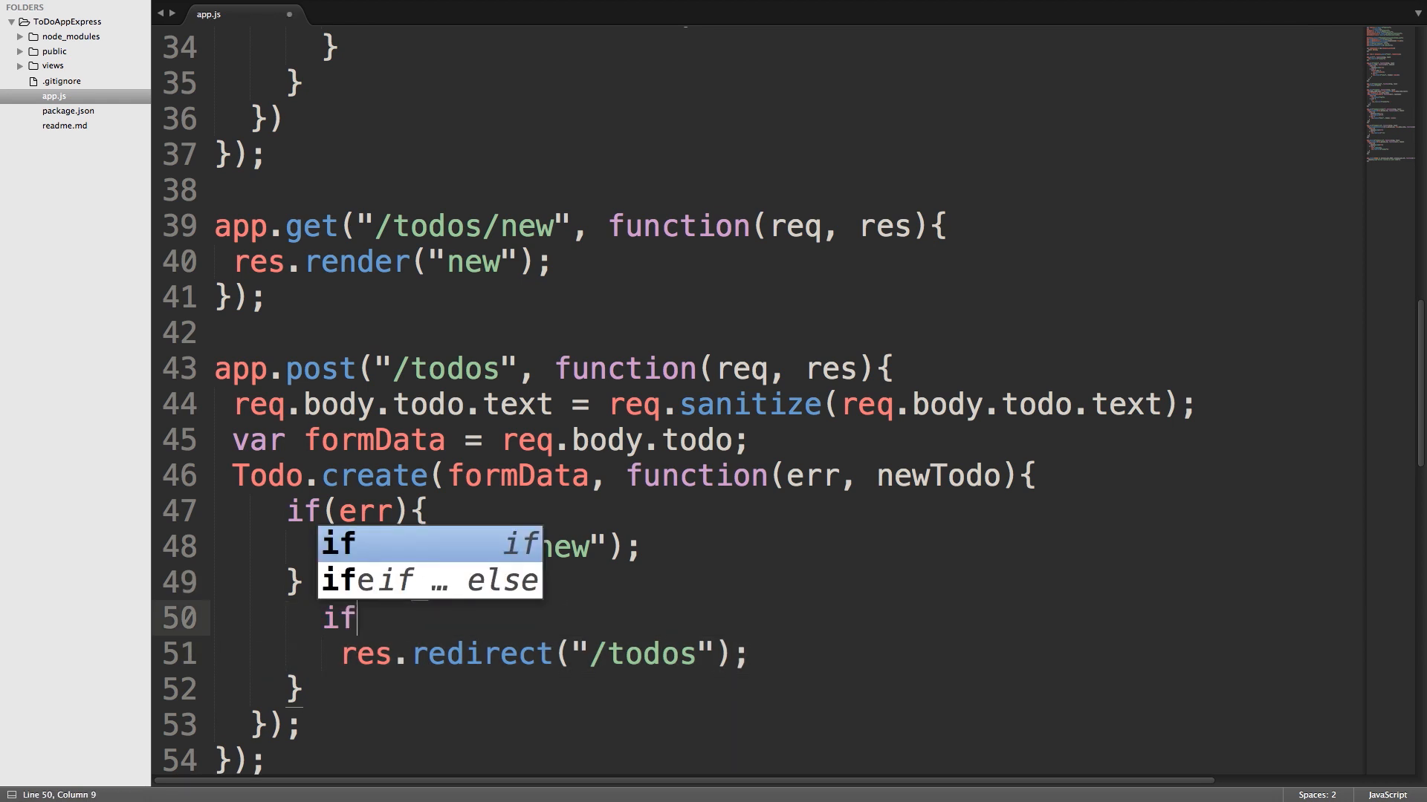
pyautogui.write('(req.xhr')
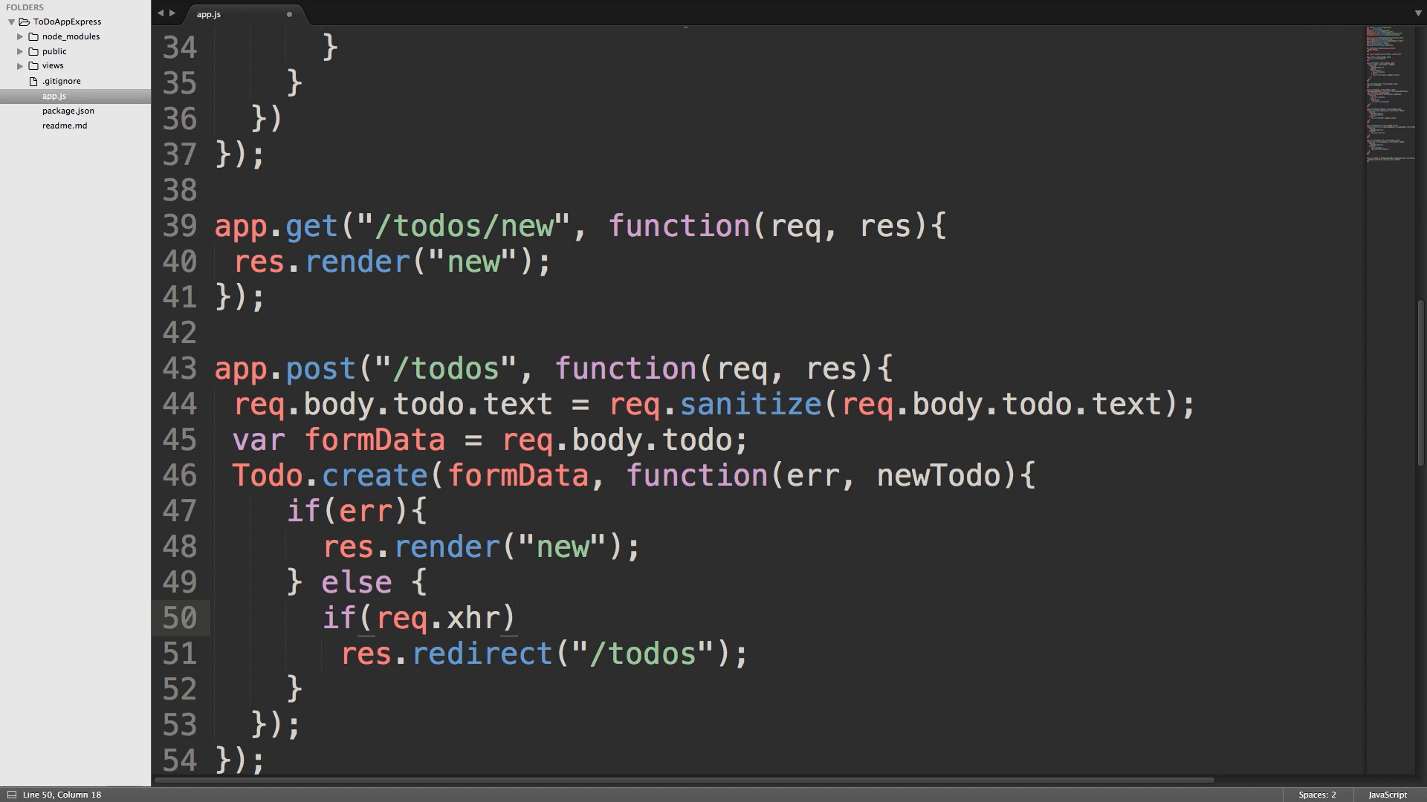
pyautogui.write('{')
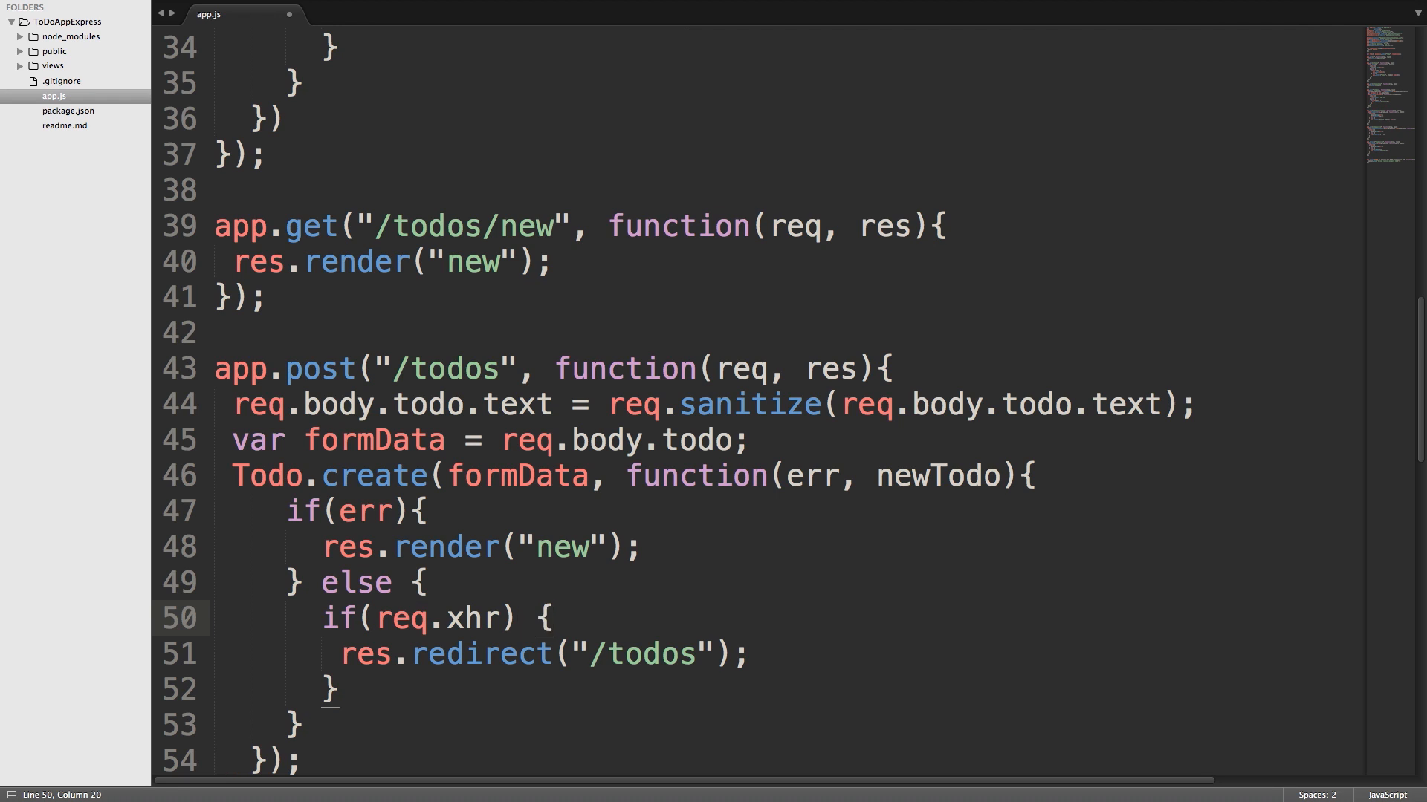
pyautogui.press('Enter')
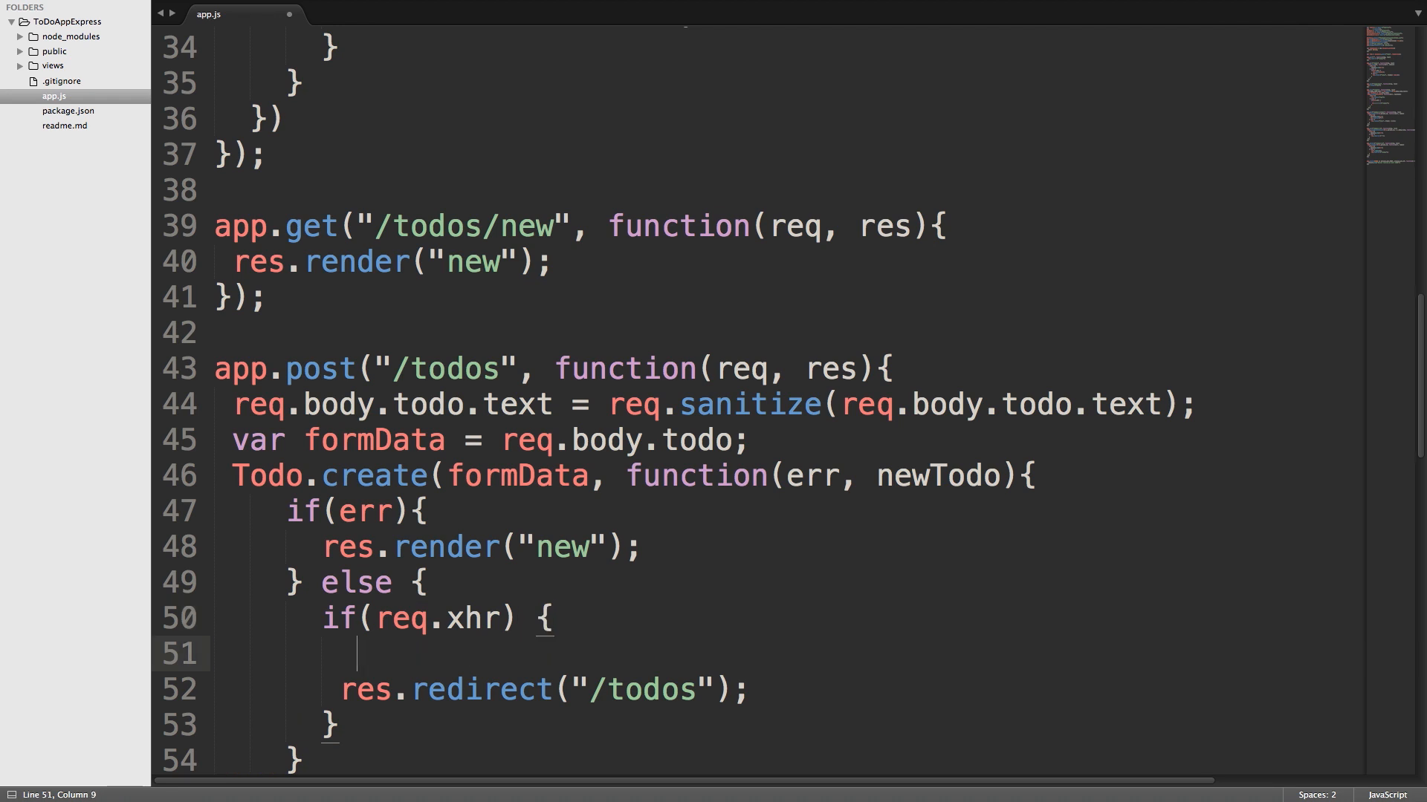
pyautogui.write('res.json')
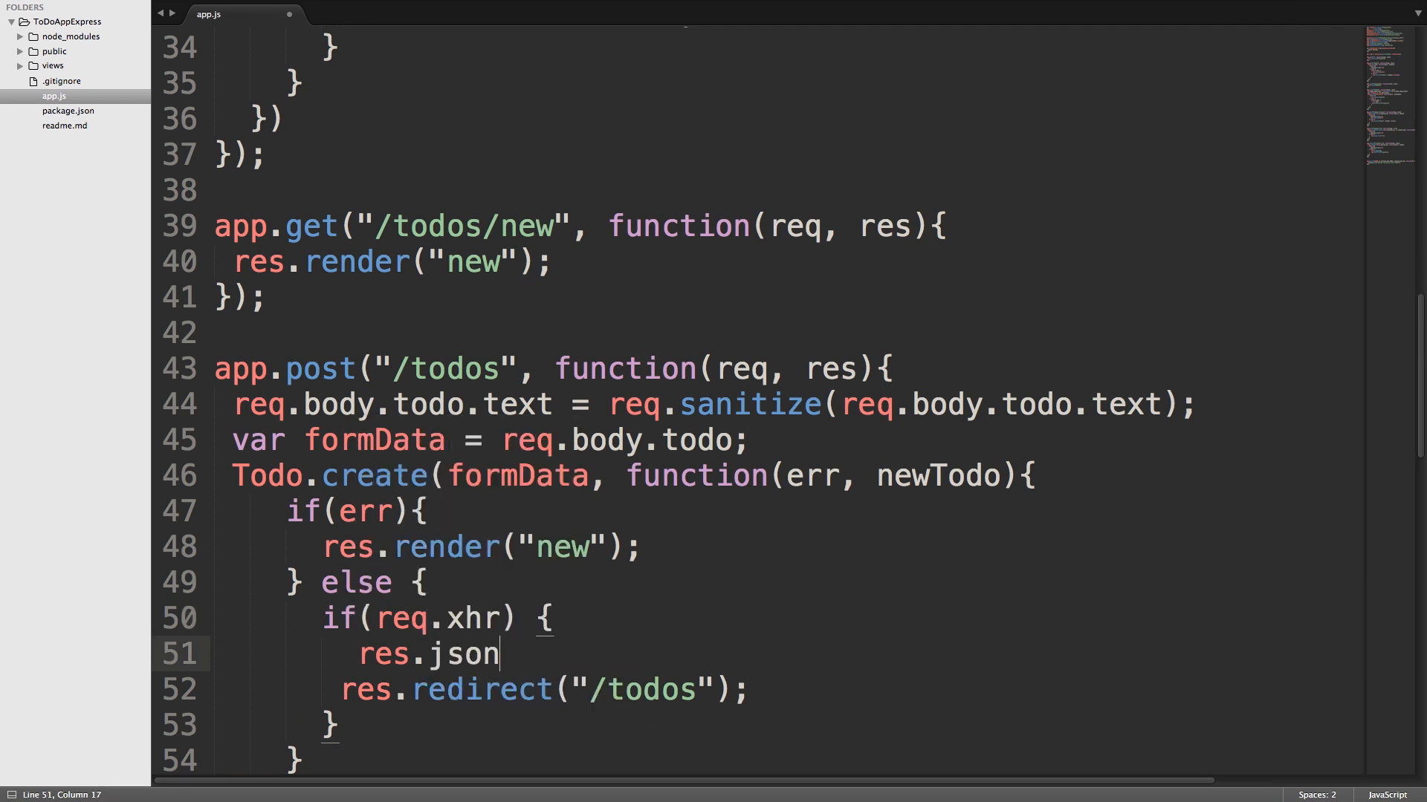
pyautogui.write('()')
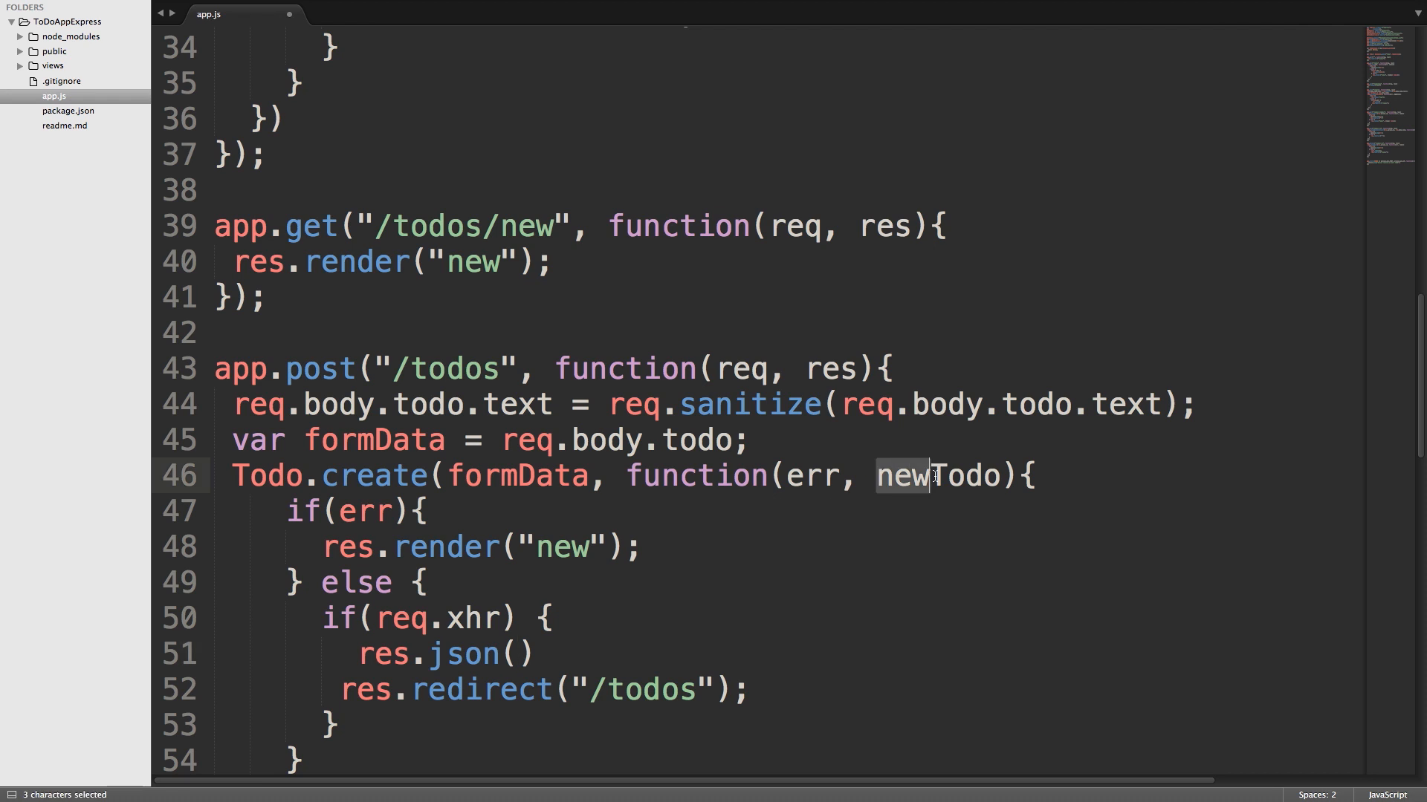
# Step: Pass newTodo to res.json(newTodo); and open an else { block for the redirect
pyautogui.doubleClick(937, 475)
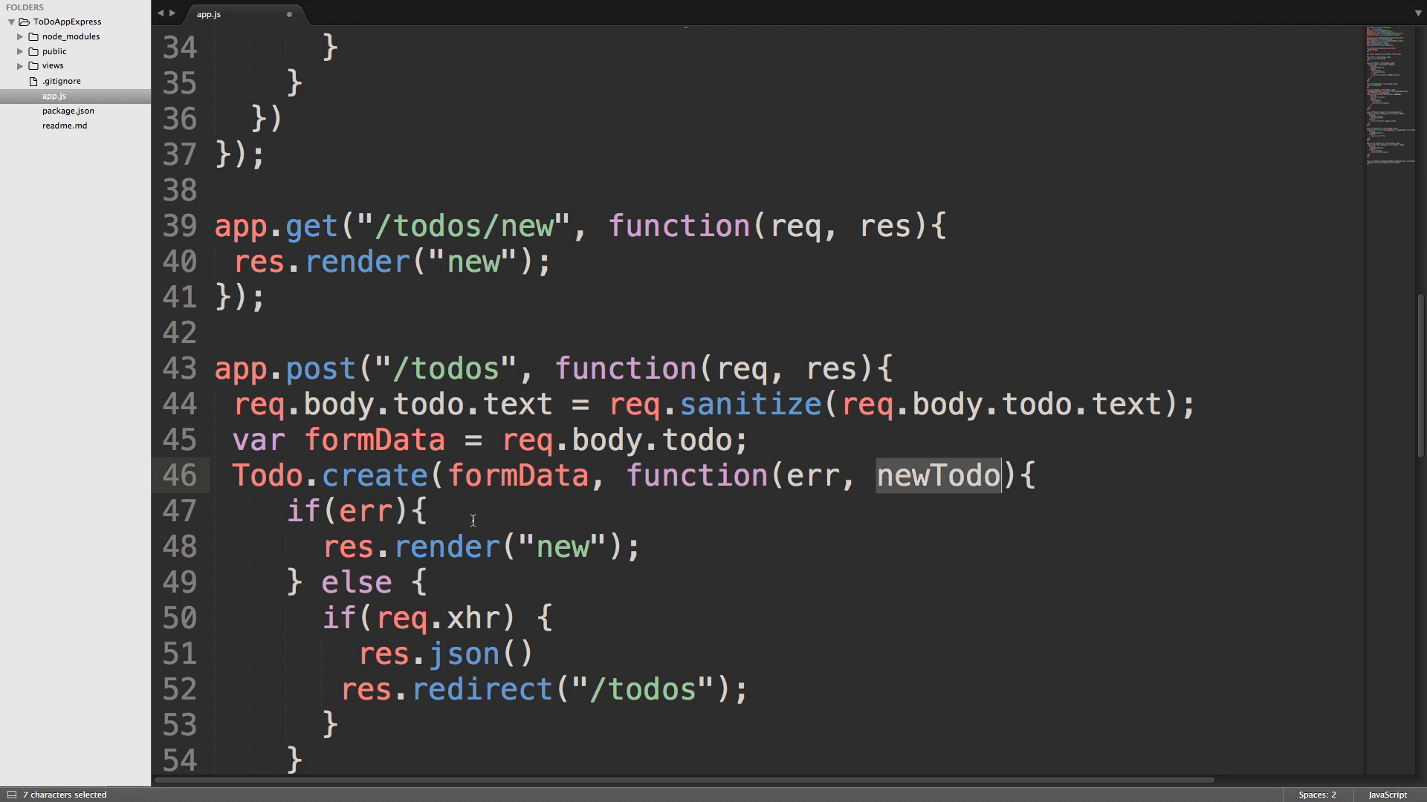
pyautogui.click(517, 654)
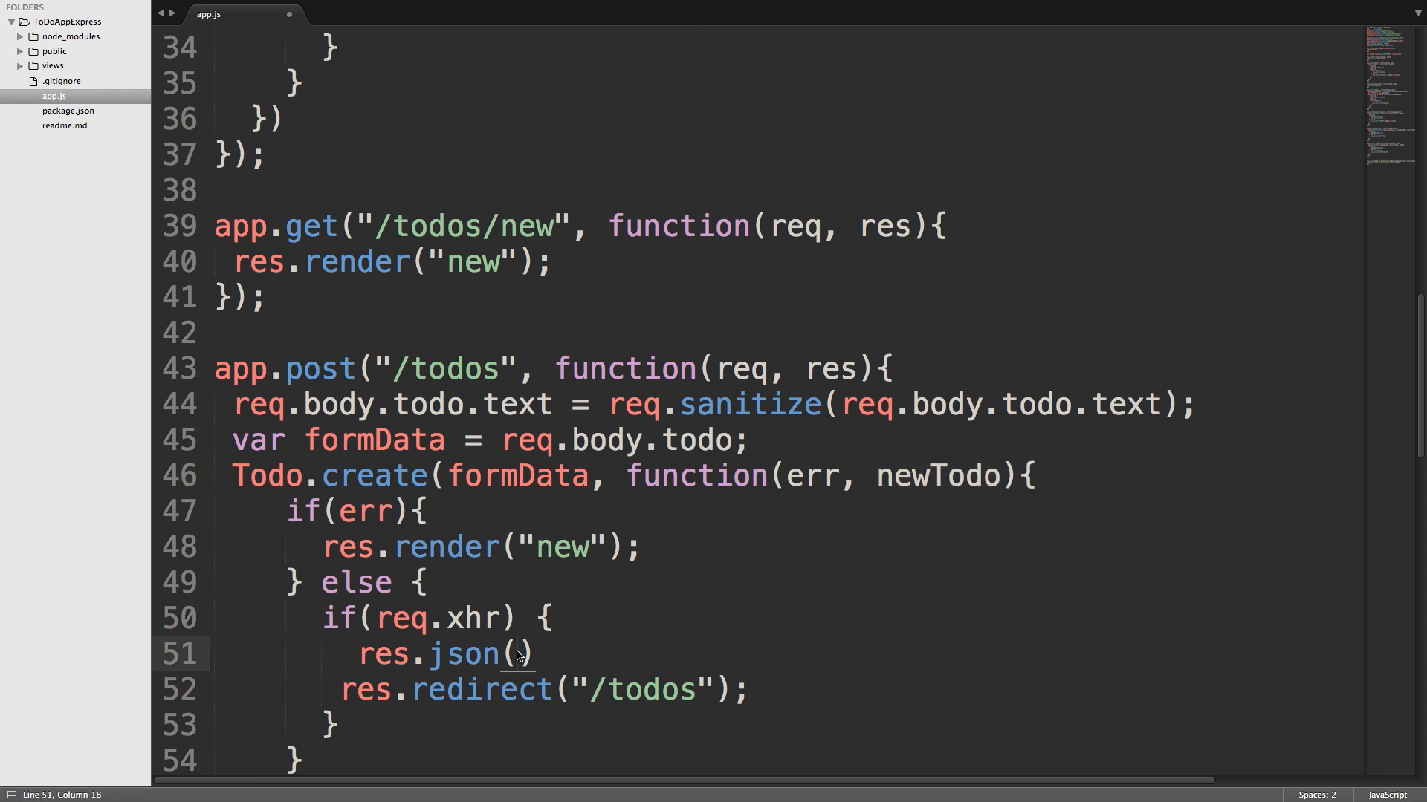
pyautogui.write('newTodo')
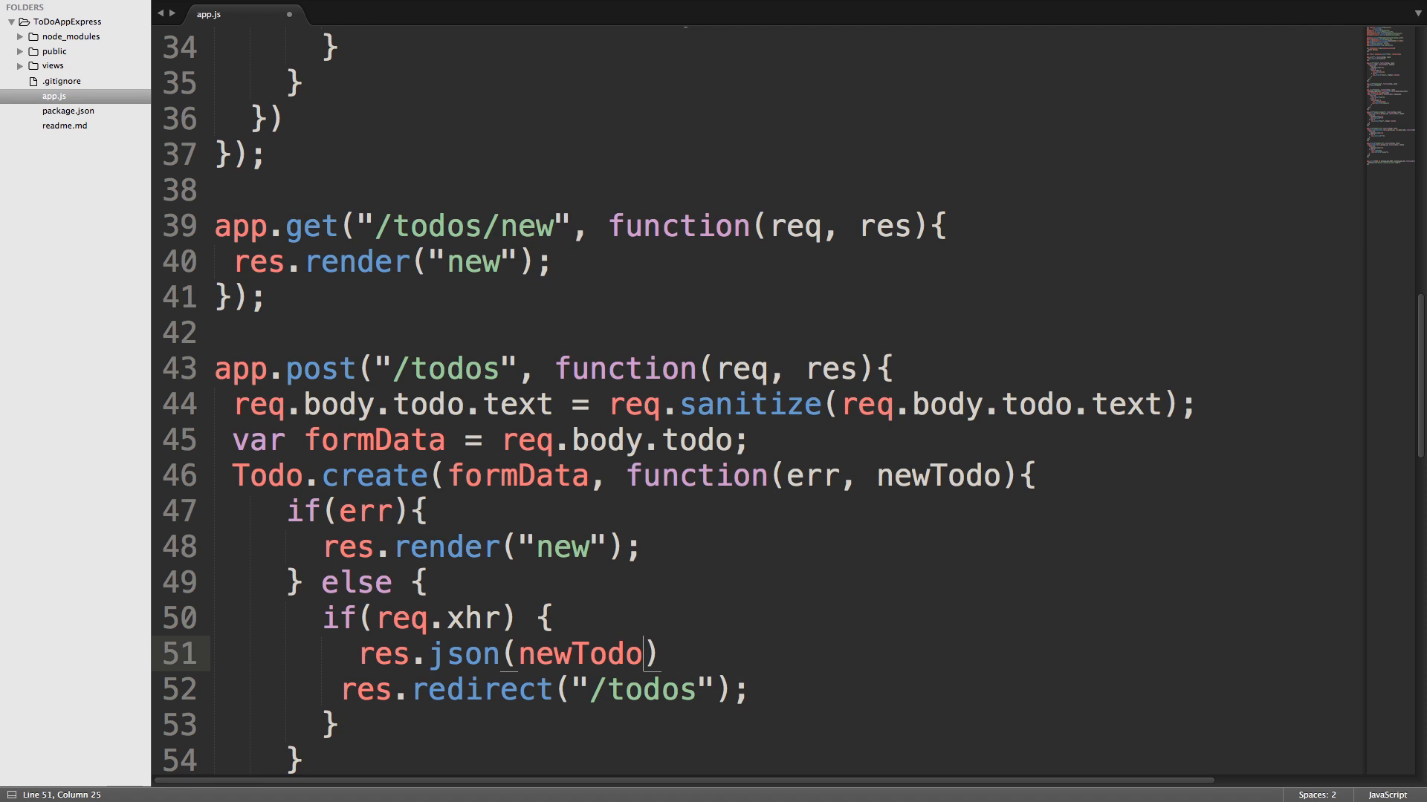
pyautogui.write(';')
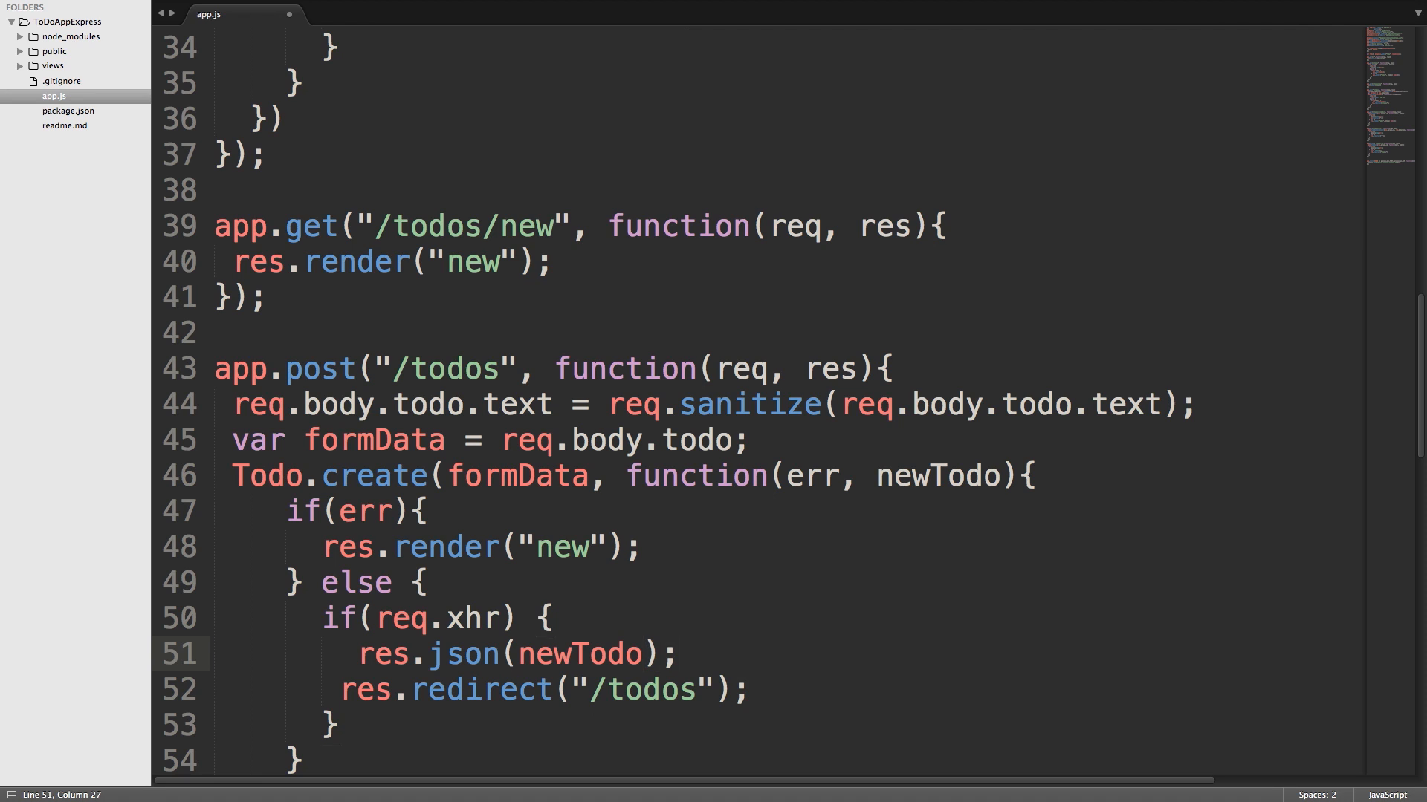
pyautogui.press('Enter')
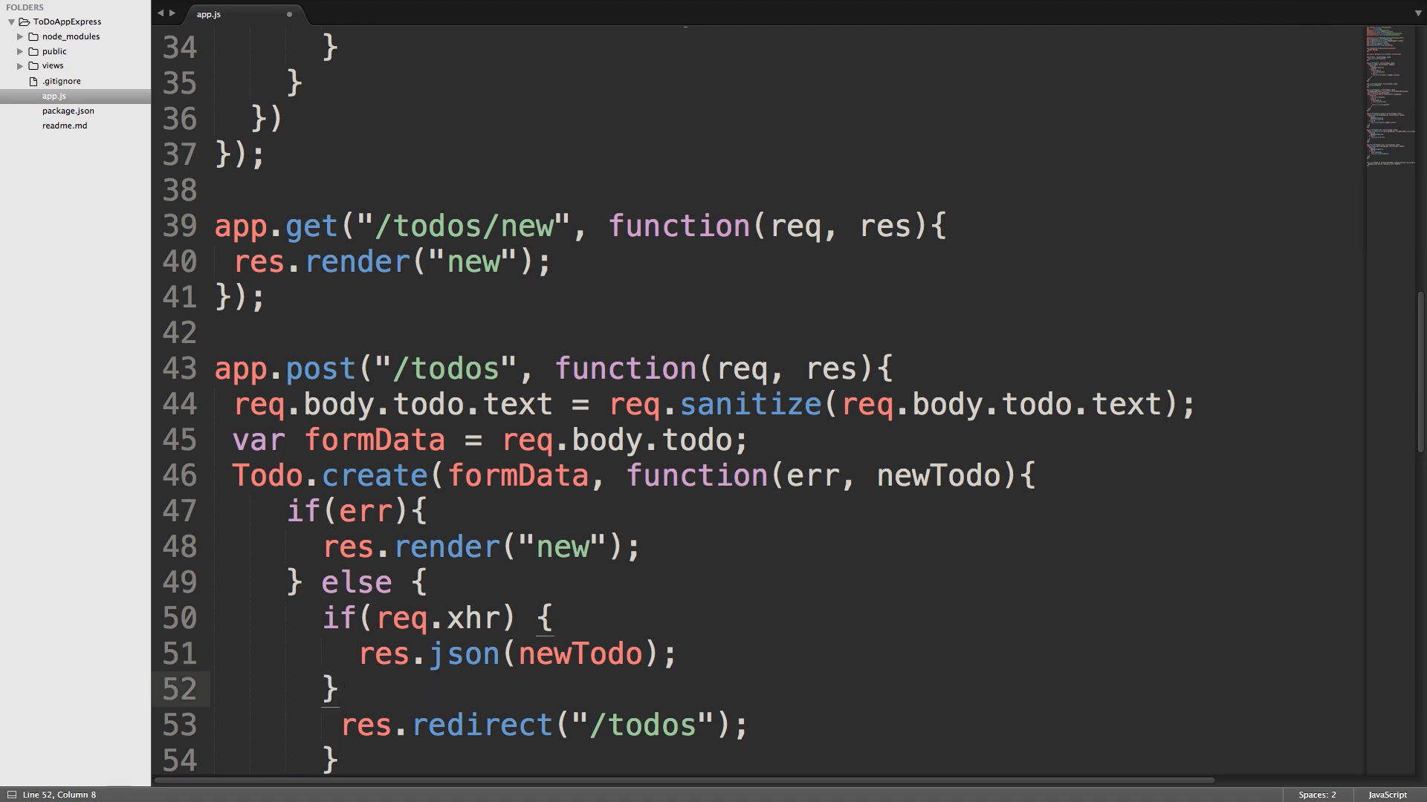
pyautogui.write('else')
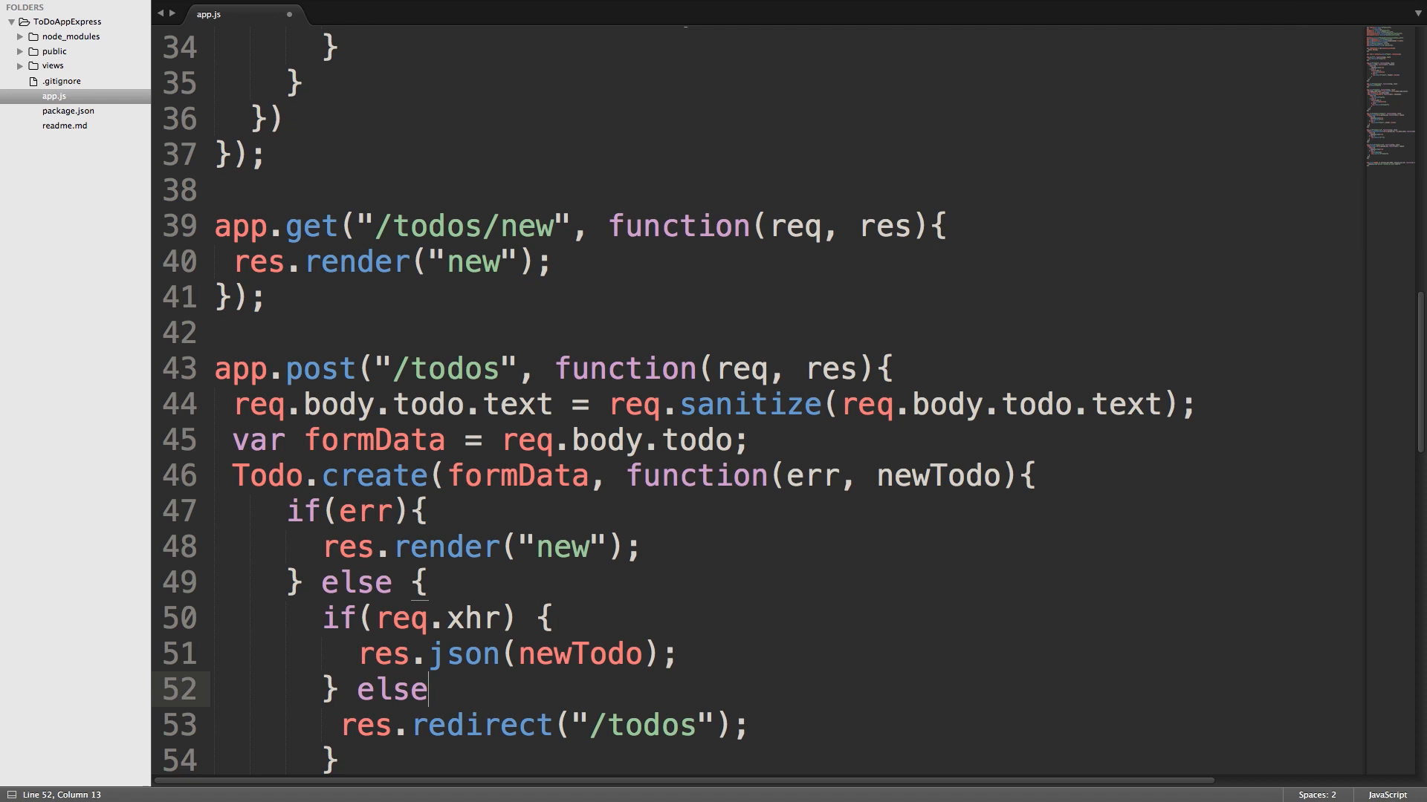
pyautogui.write('{')
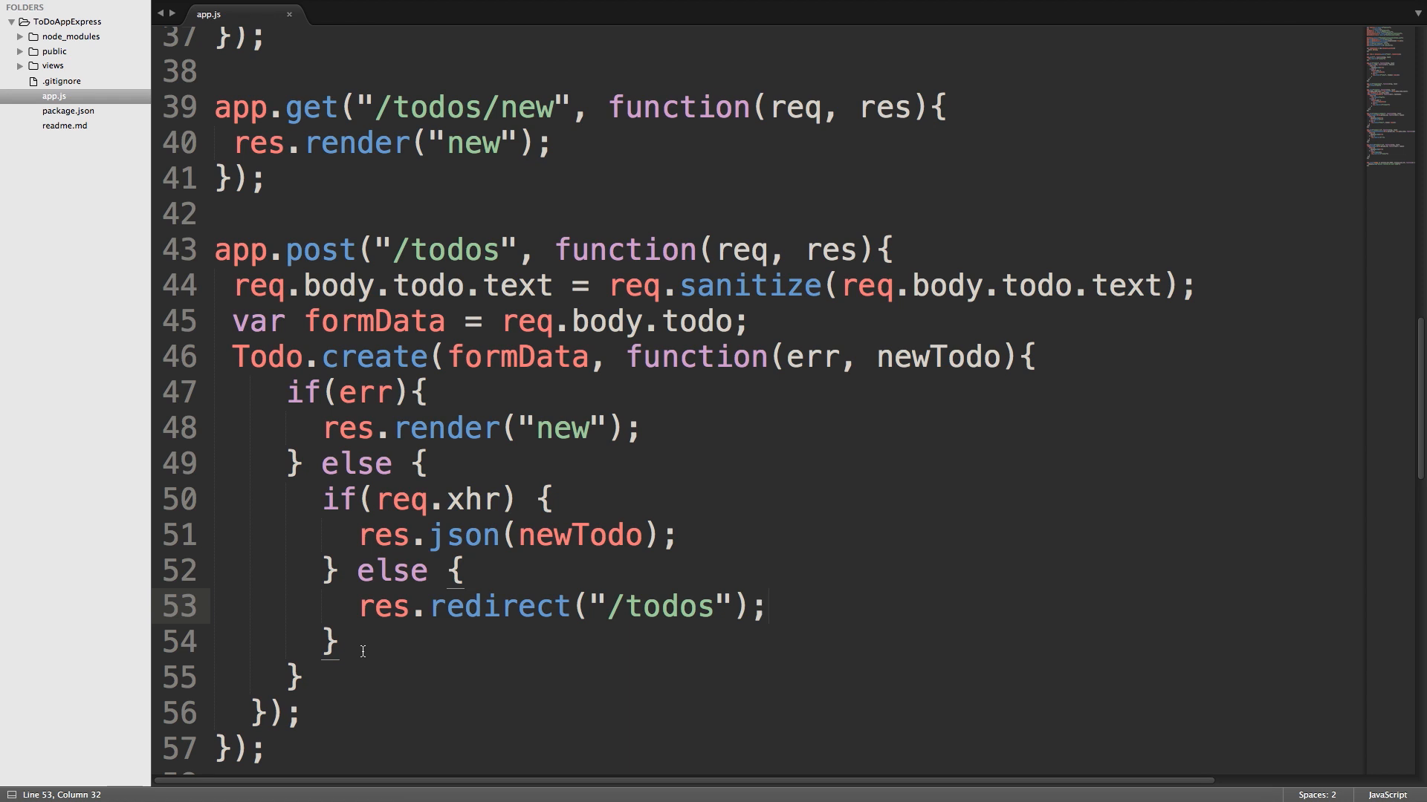
# Step: Expand the public folder and open ajax.js in a new tab
pyautogui.click(53, 51)
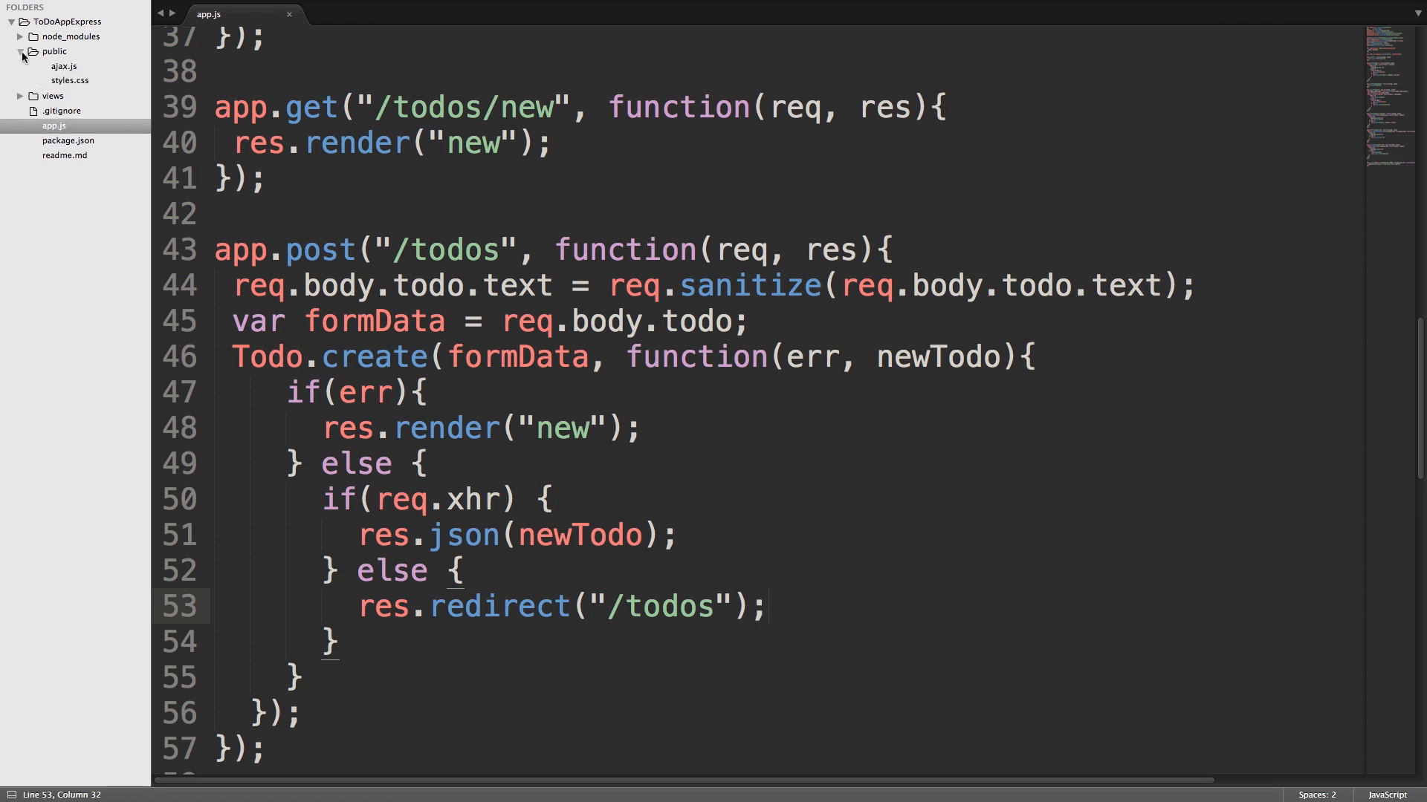
pyautogui.click(63, 66)
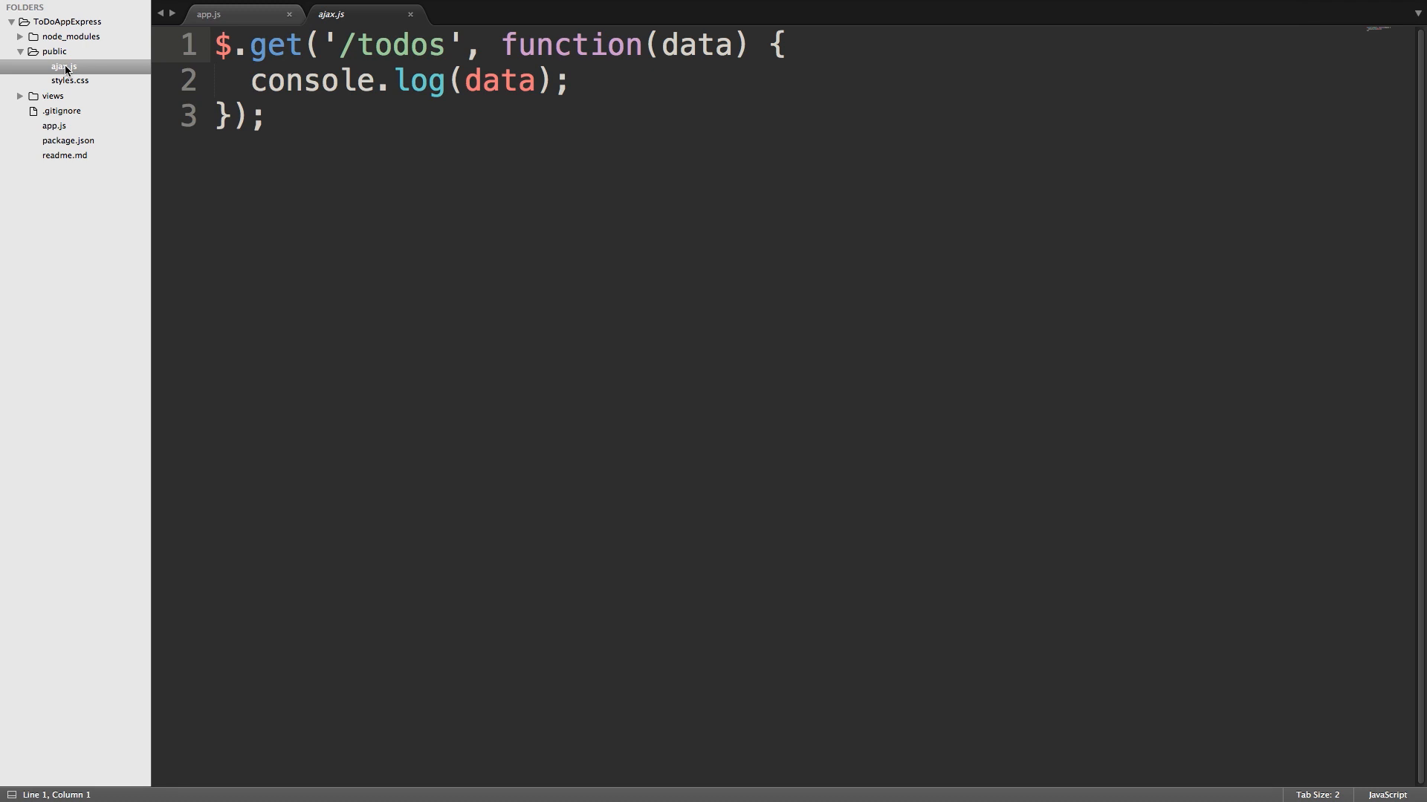
pyautogui.click(257, 190)
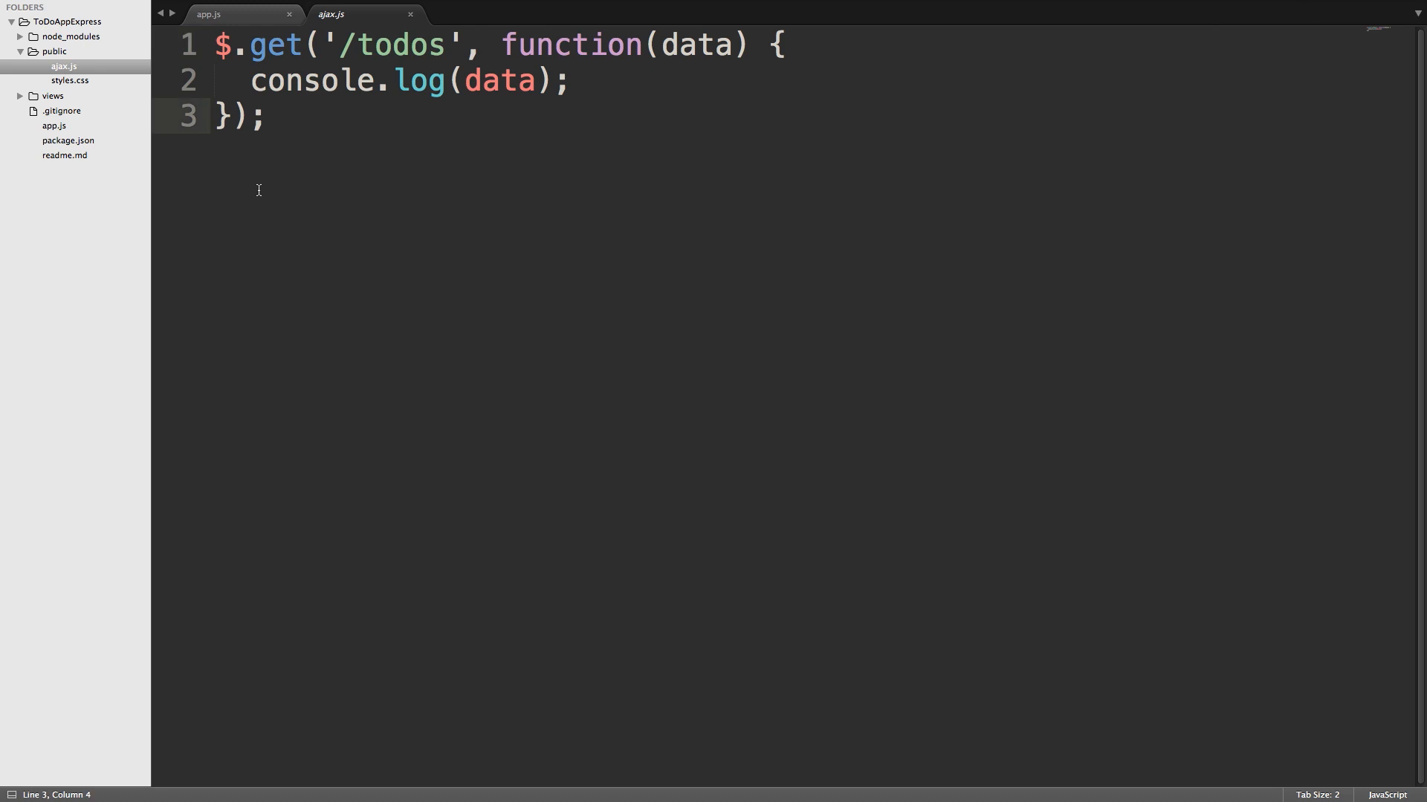
# Step: Below the GET request, start a $('form').submit(function() { handler
pyautogui.press('enter')
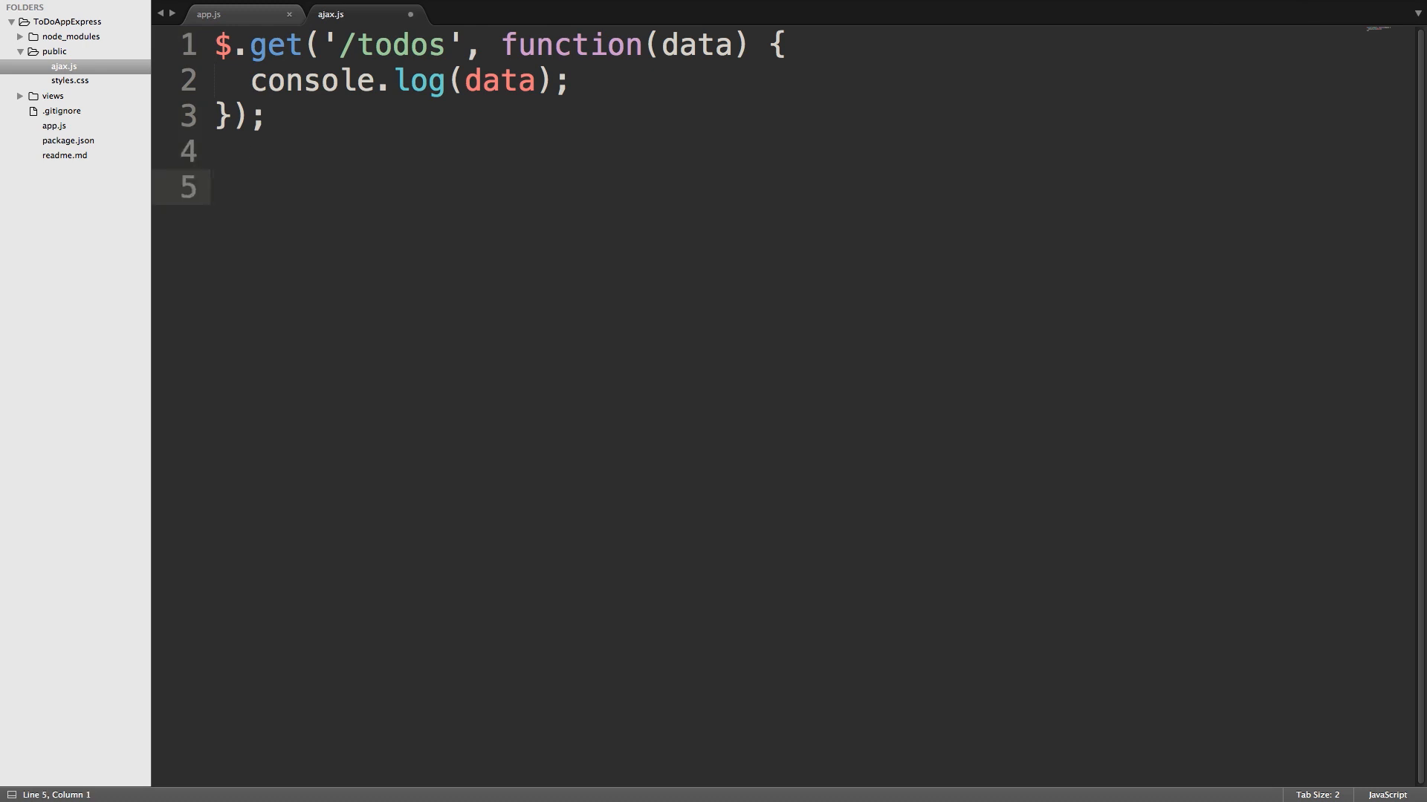
pyautogui.write('$')
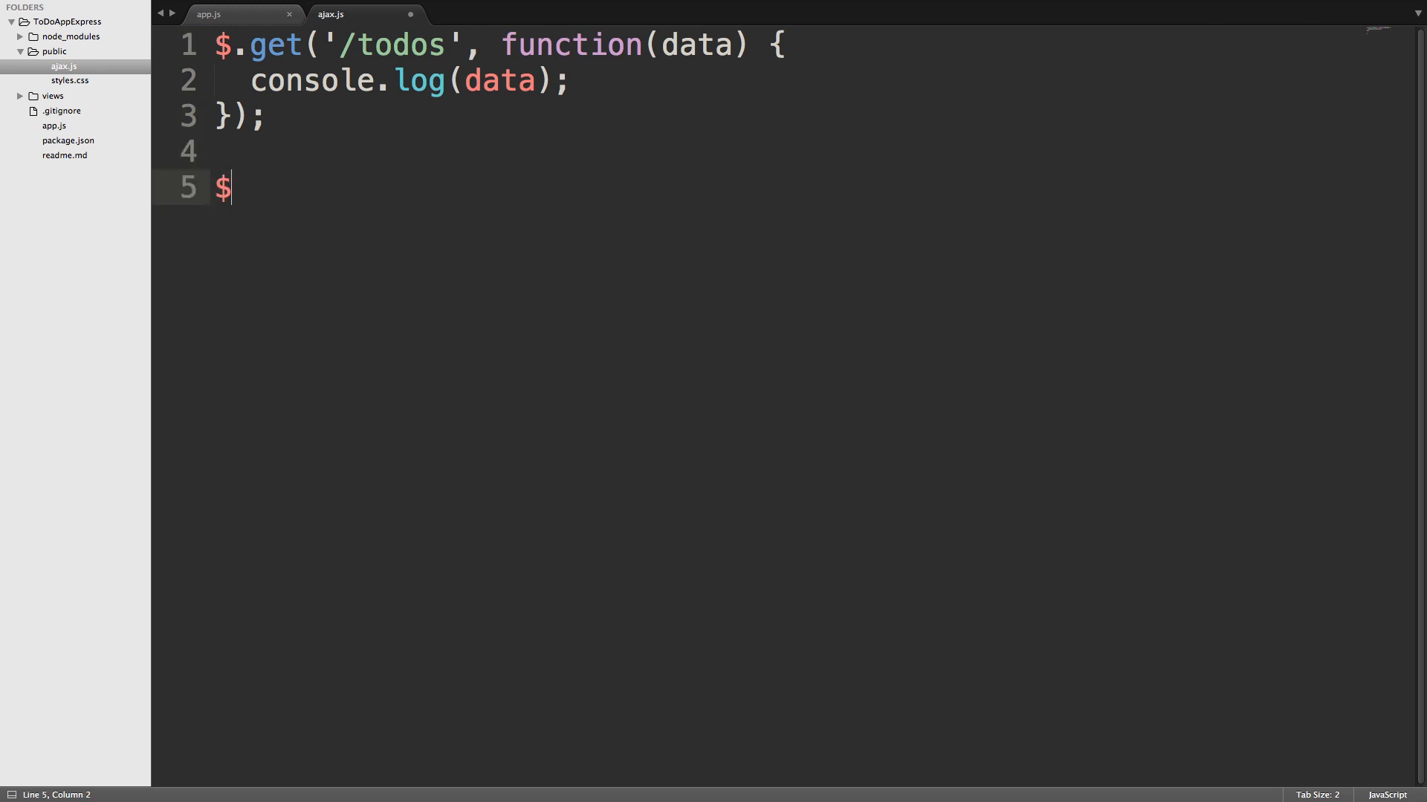
pyautogui.write("('form')")
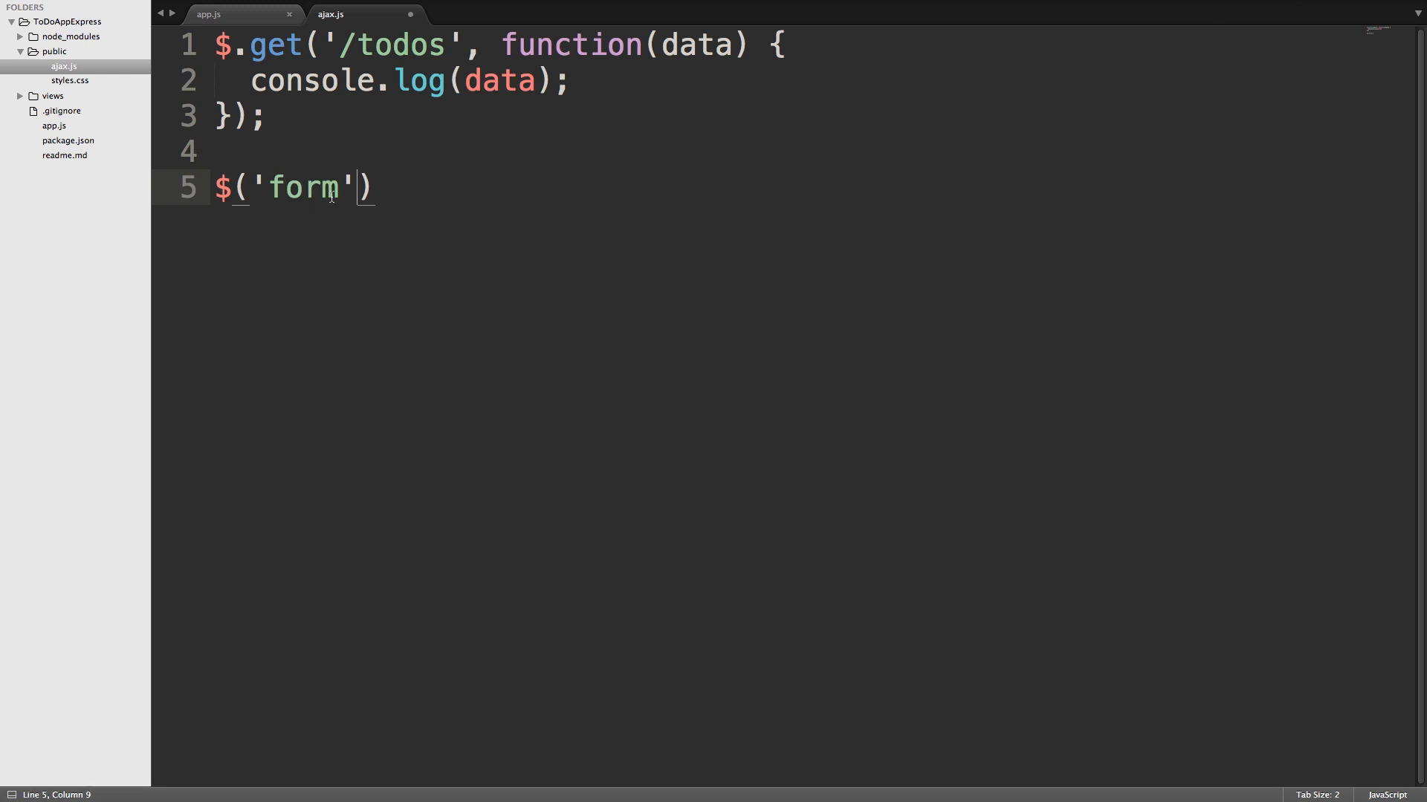
pyautogui.doubleClick(304, 188)
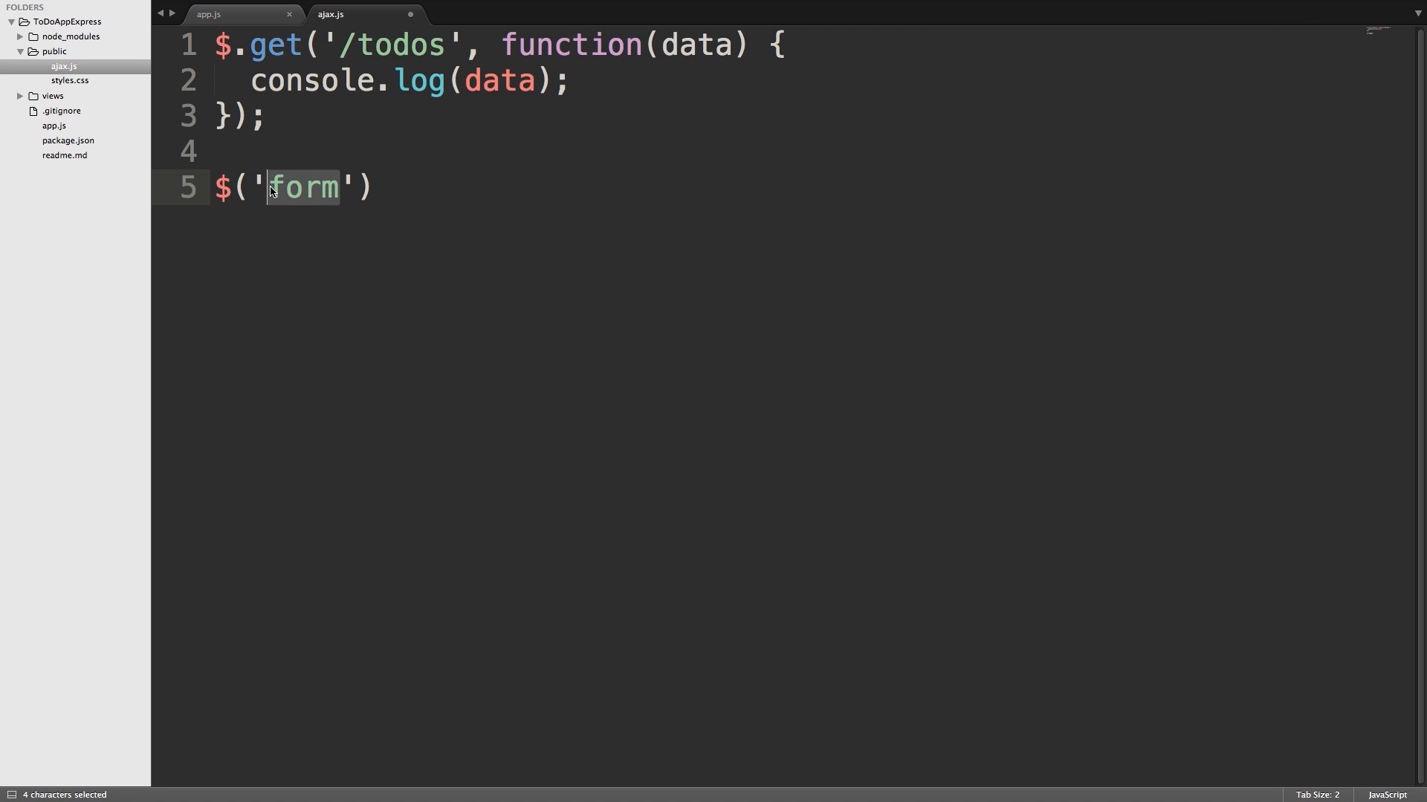
pyautogui.click(387, 188)
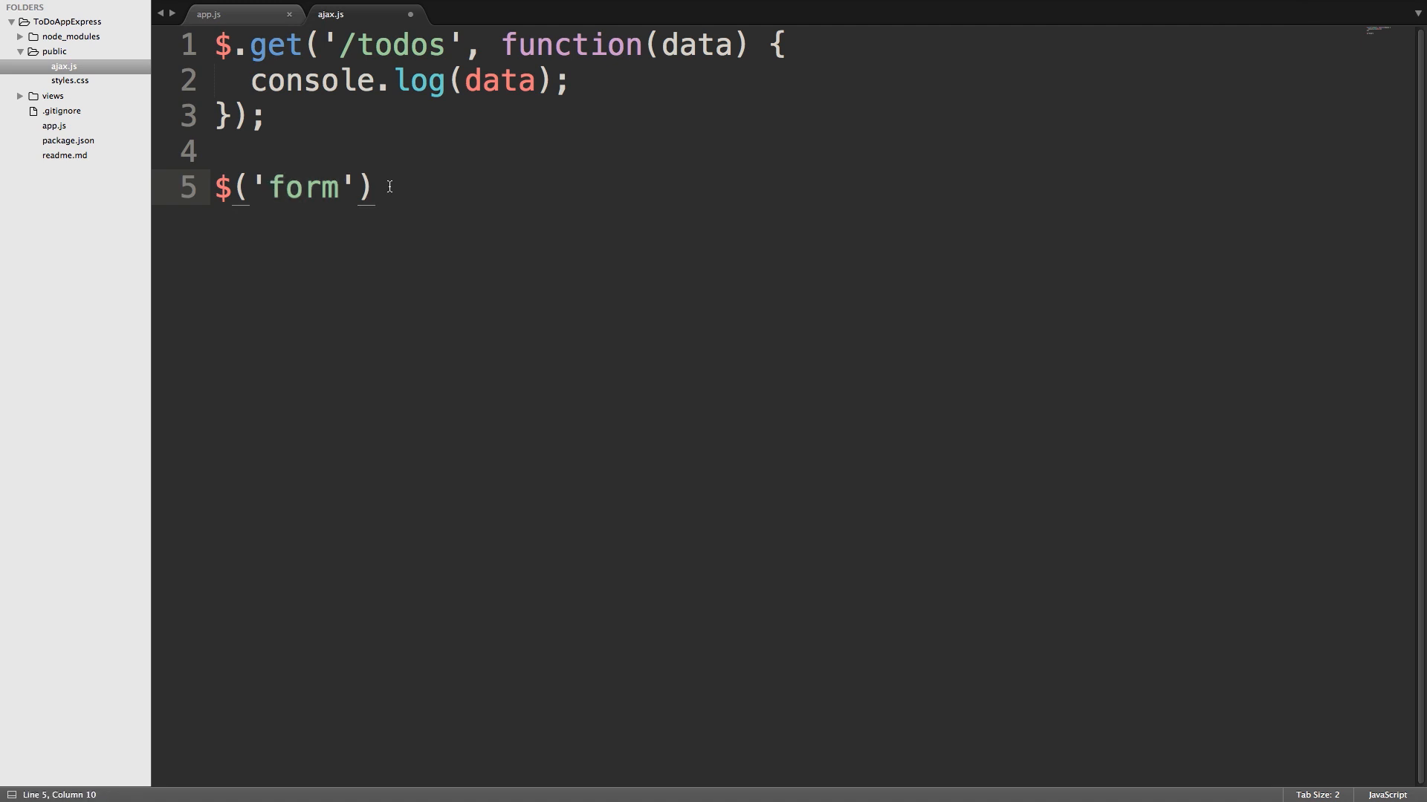
pyautogui.write('.submit')
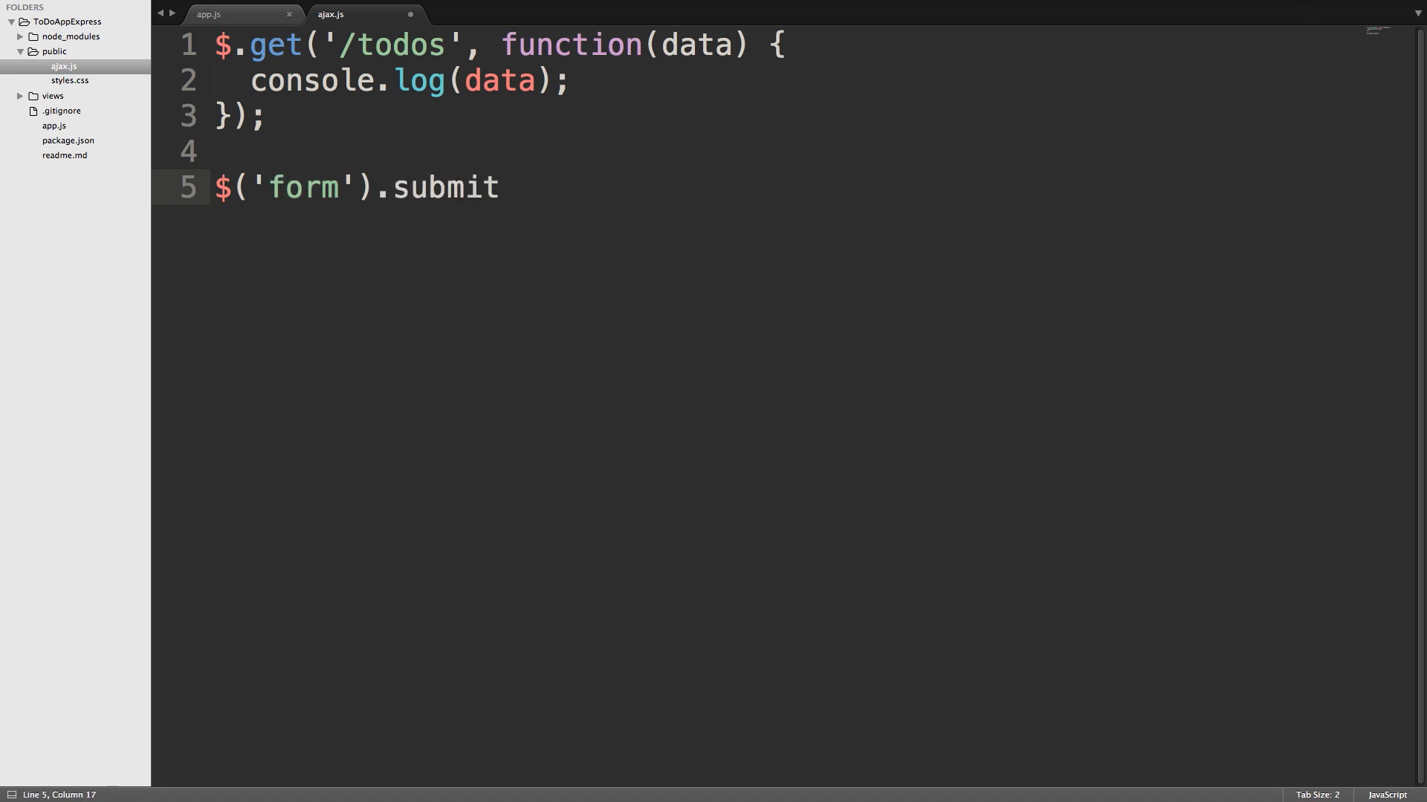
pyautogui.write('(function)')
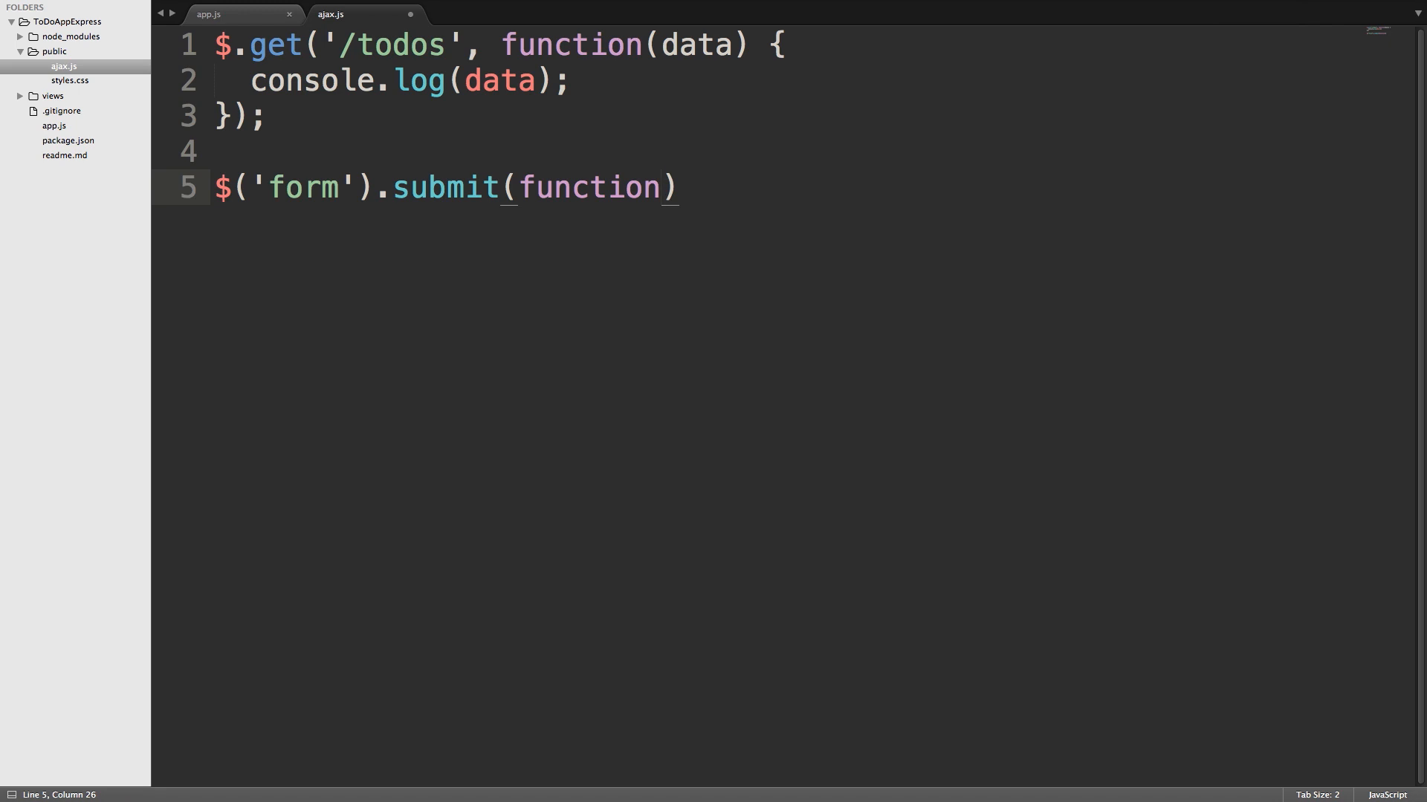
pyautogui.write(') {')
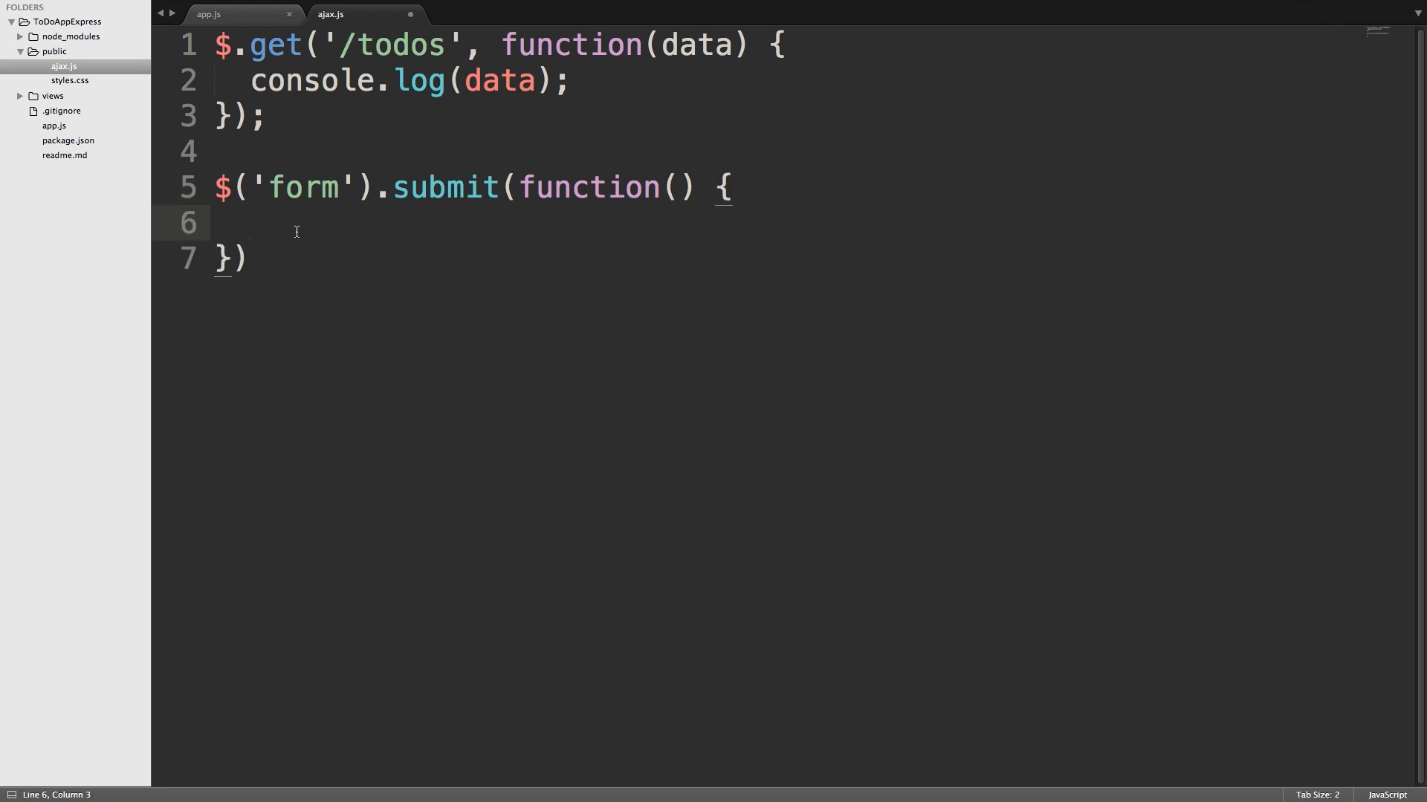
pyautogui.moveTo(275, 231)
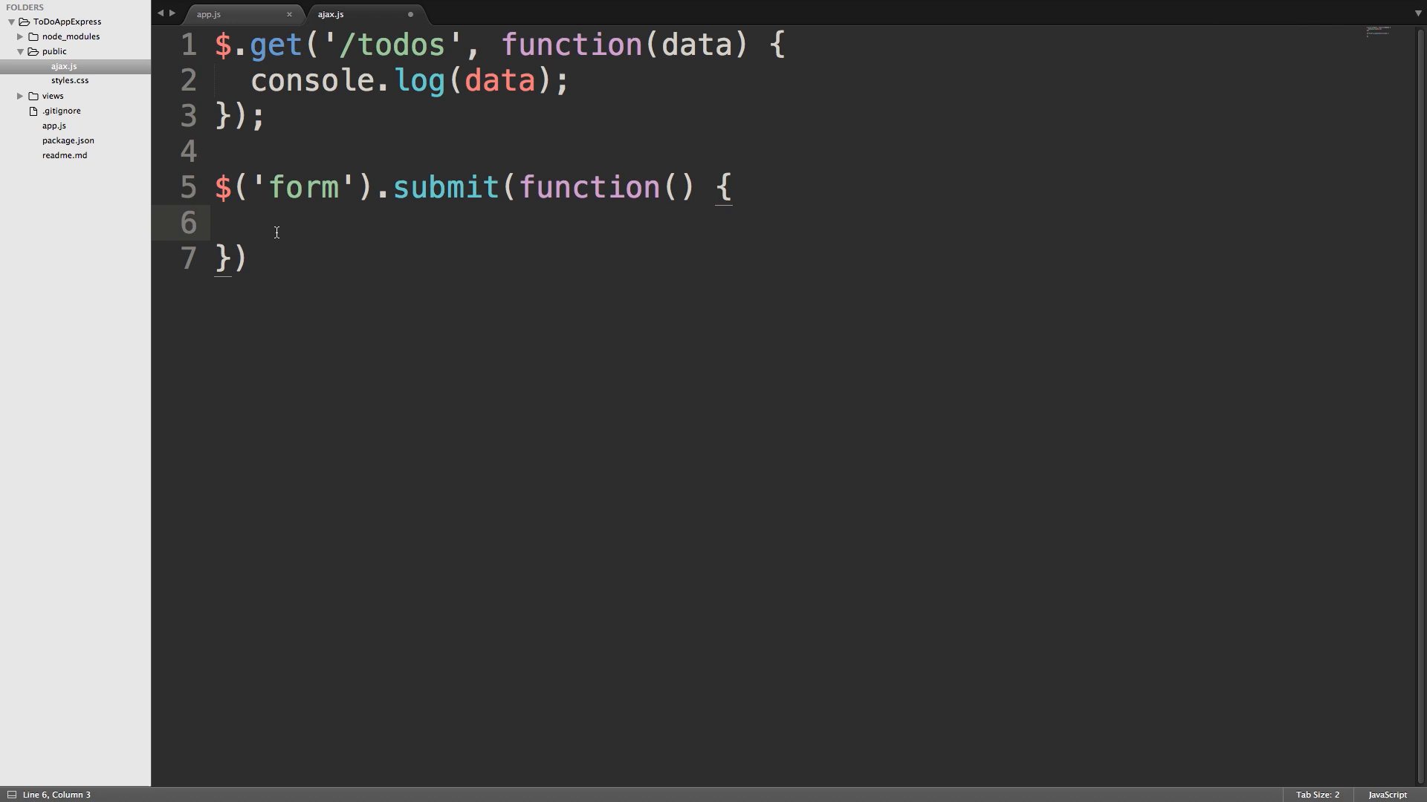
# Step: Add the event parameter and call e.preventDefault(); in the handler body
pyautogui.write('even')
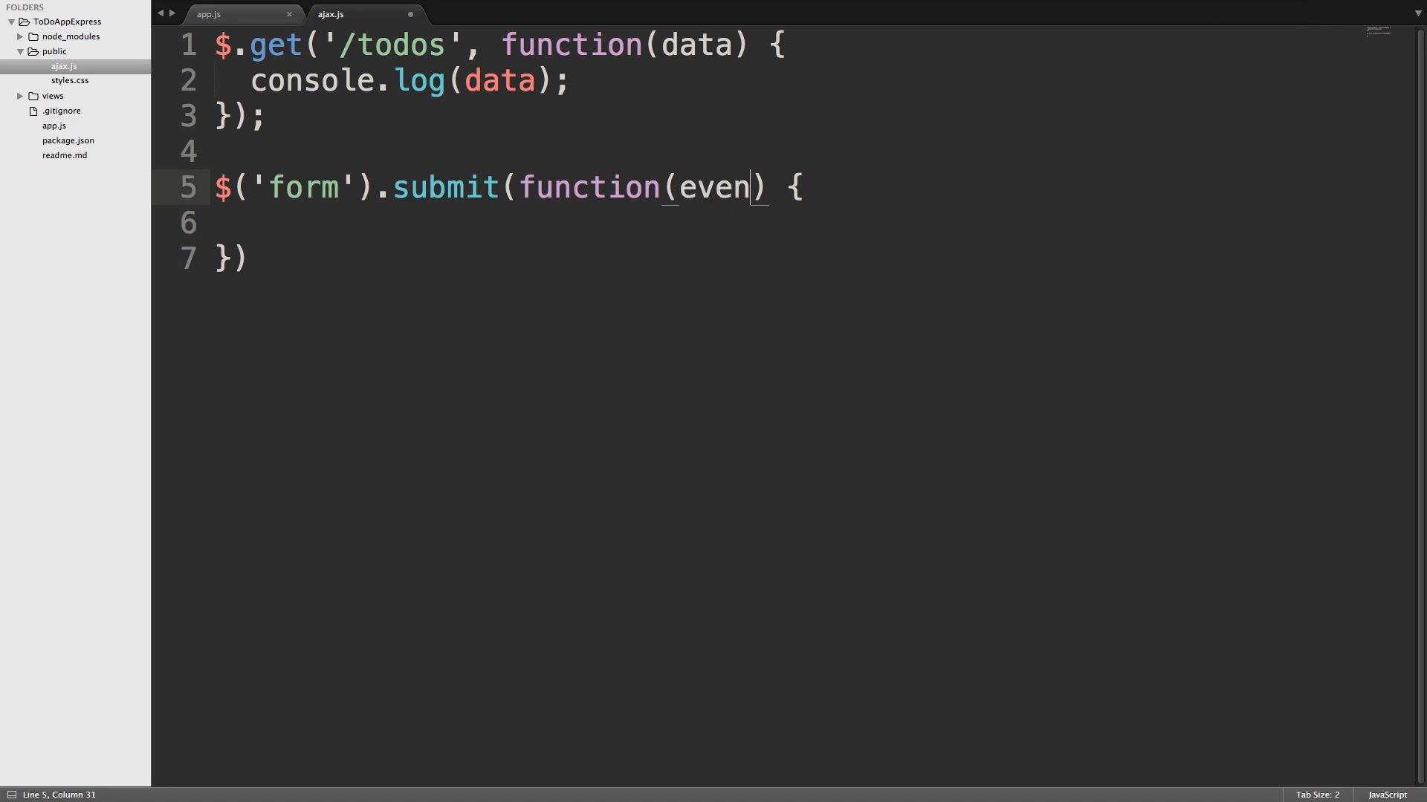
pyautogui.write('t')
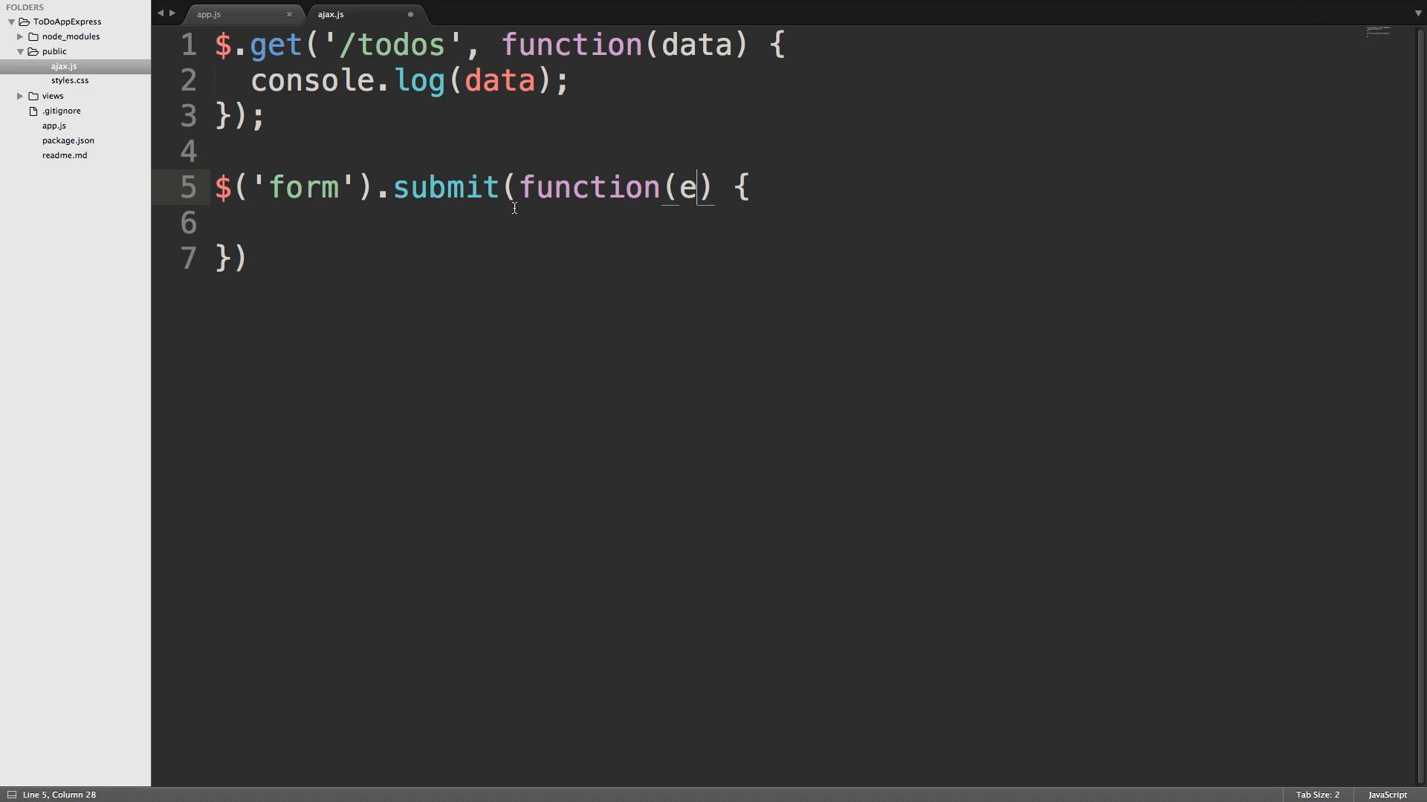
pyautogui.press('Return')
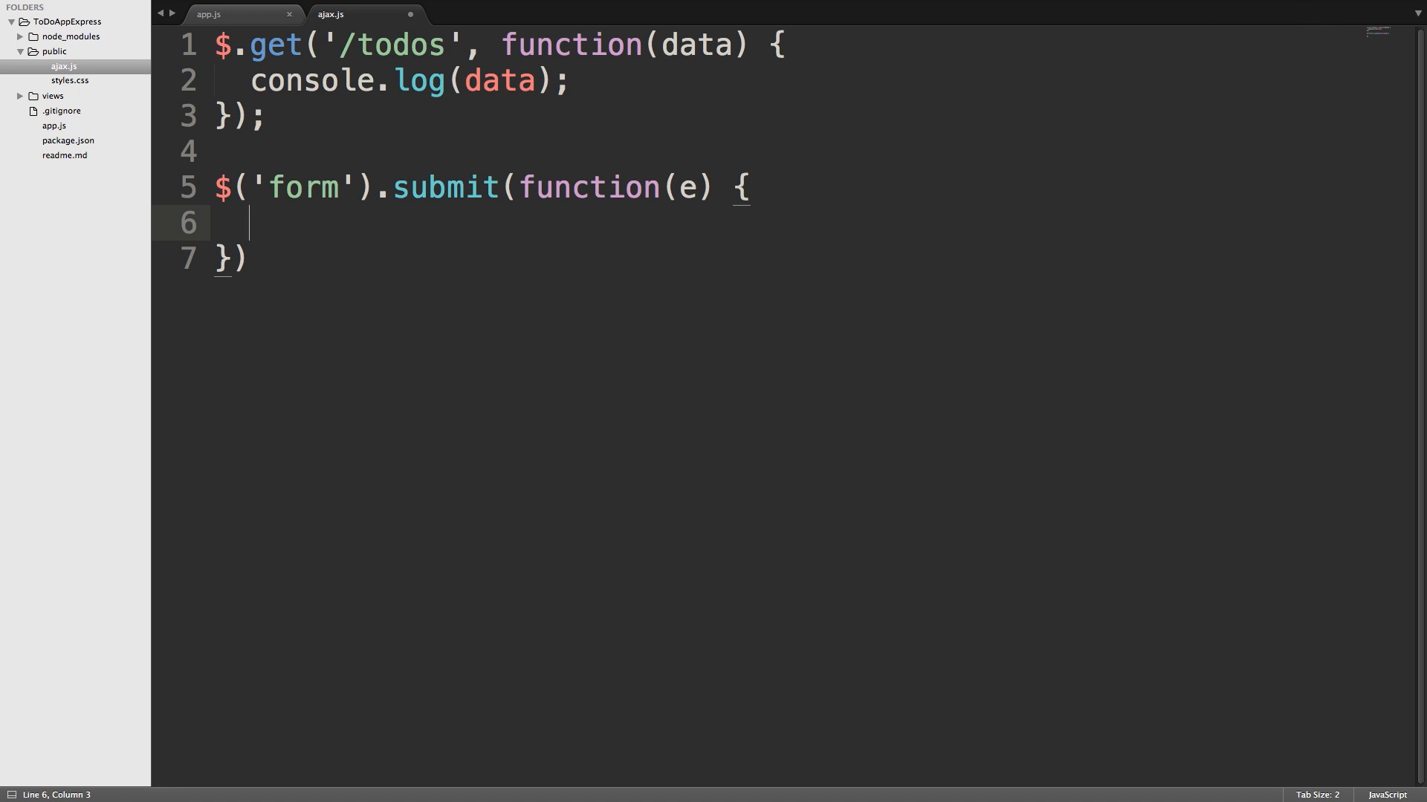
pyautogui.write('e.')
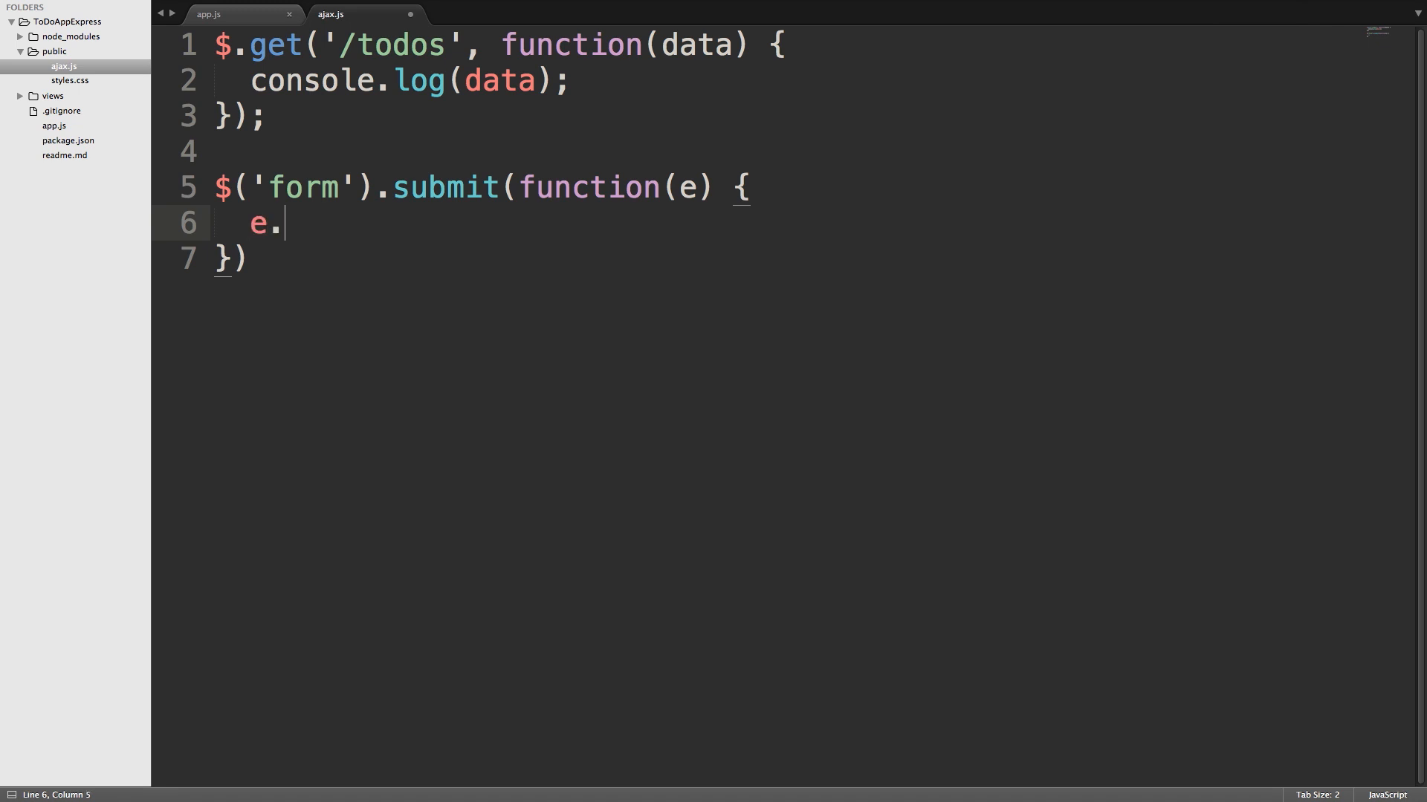
pyautogui.write('preventDef')
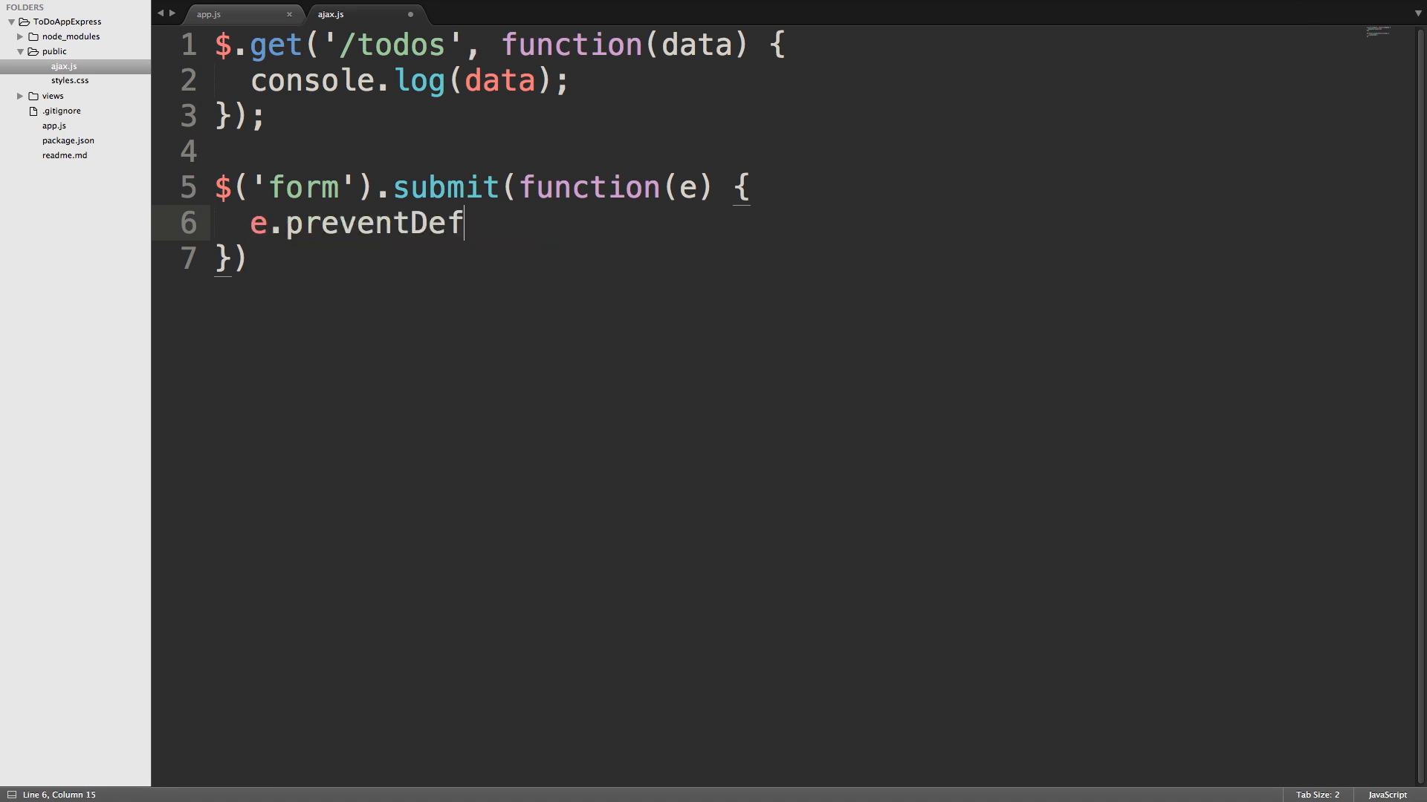
pyautogui.write('ault()')
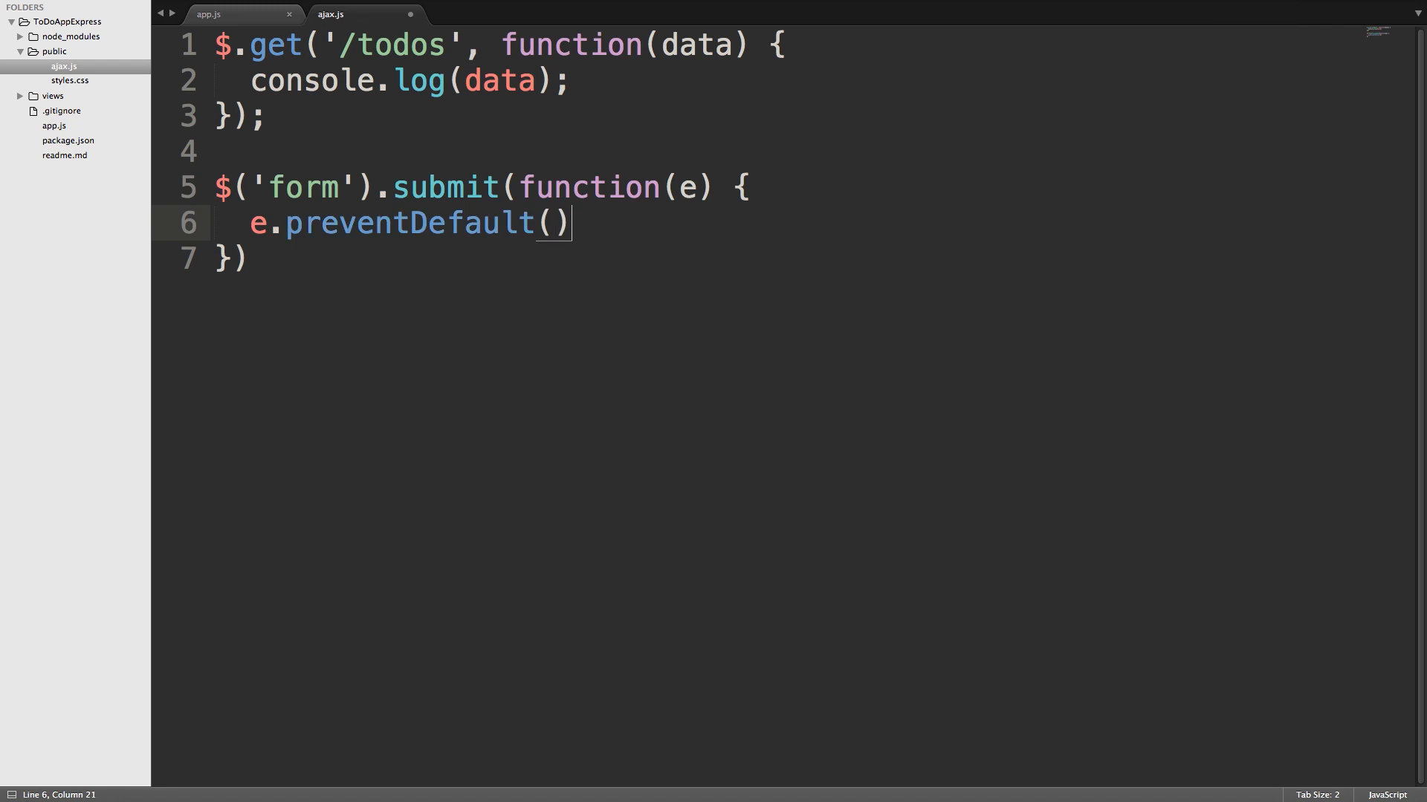
pyautogui.write(';')
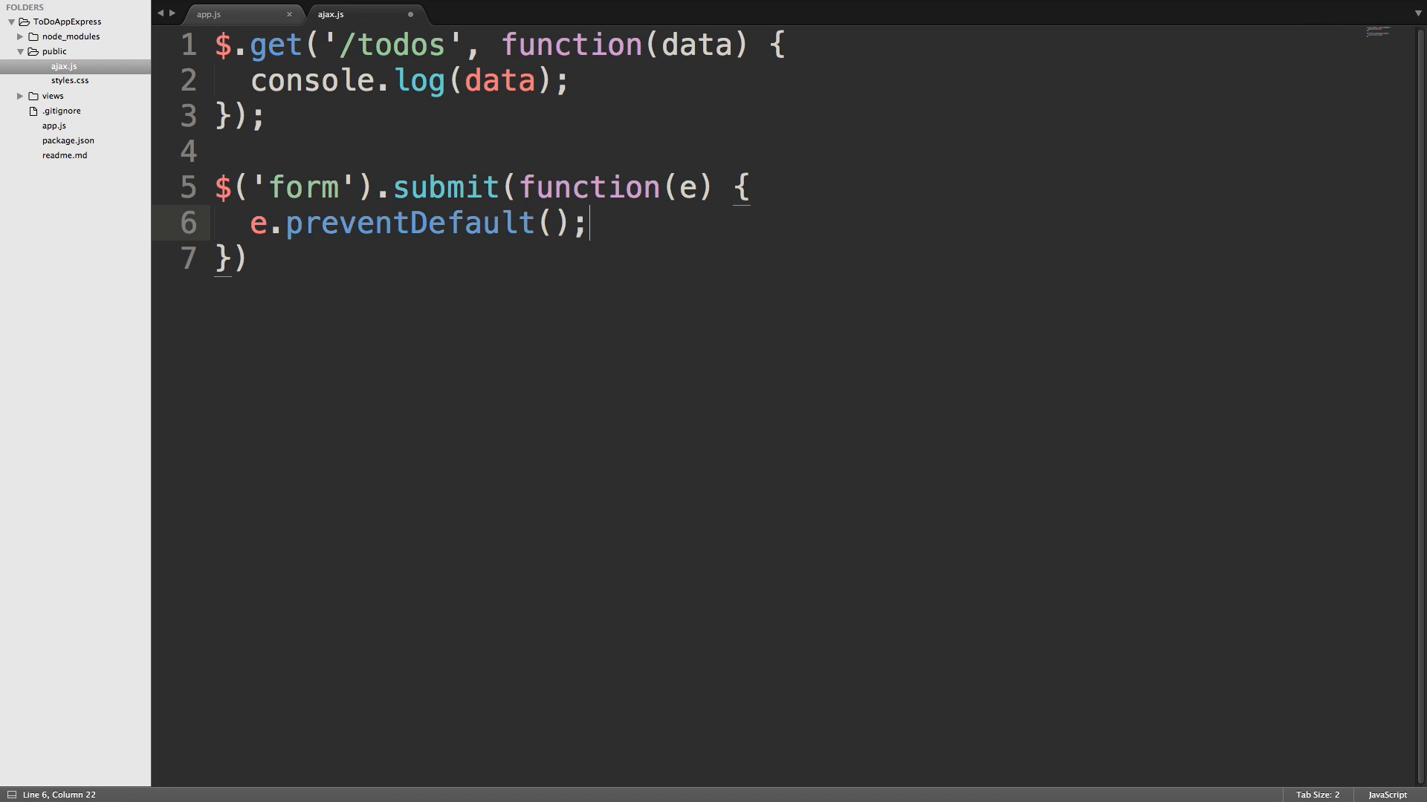
pyautogui.click(539, 223)
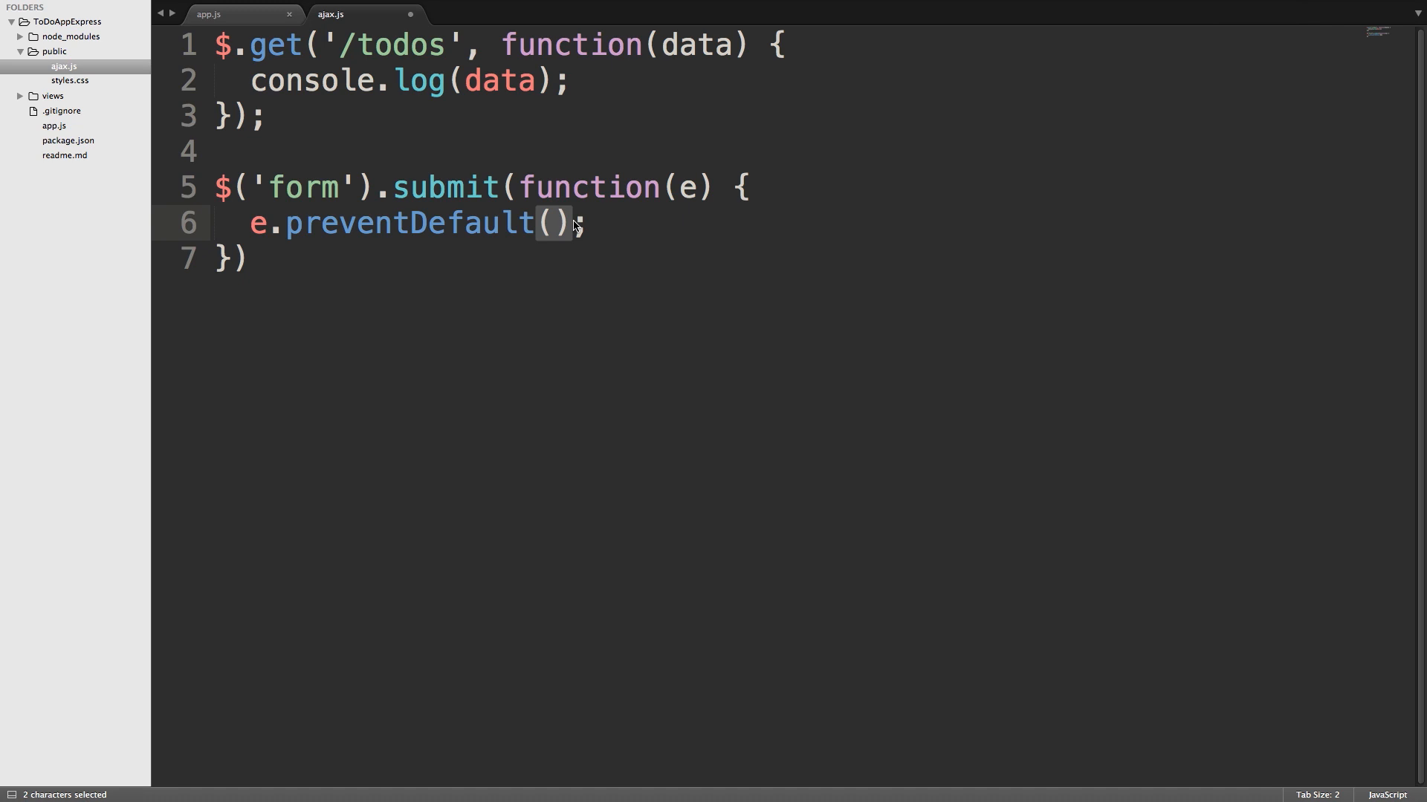
pyautogui.click(589, 223)
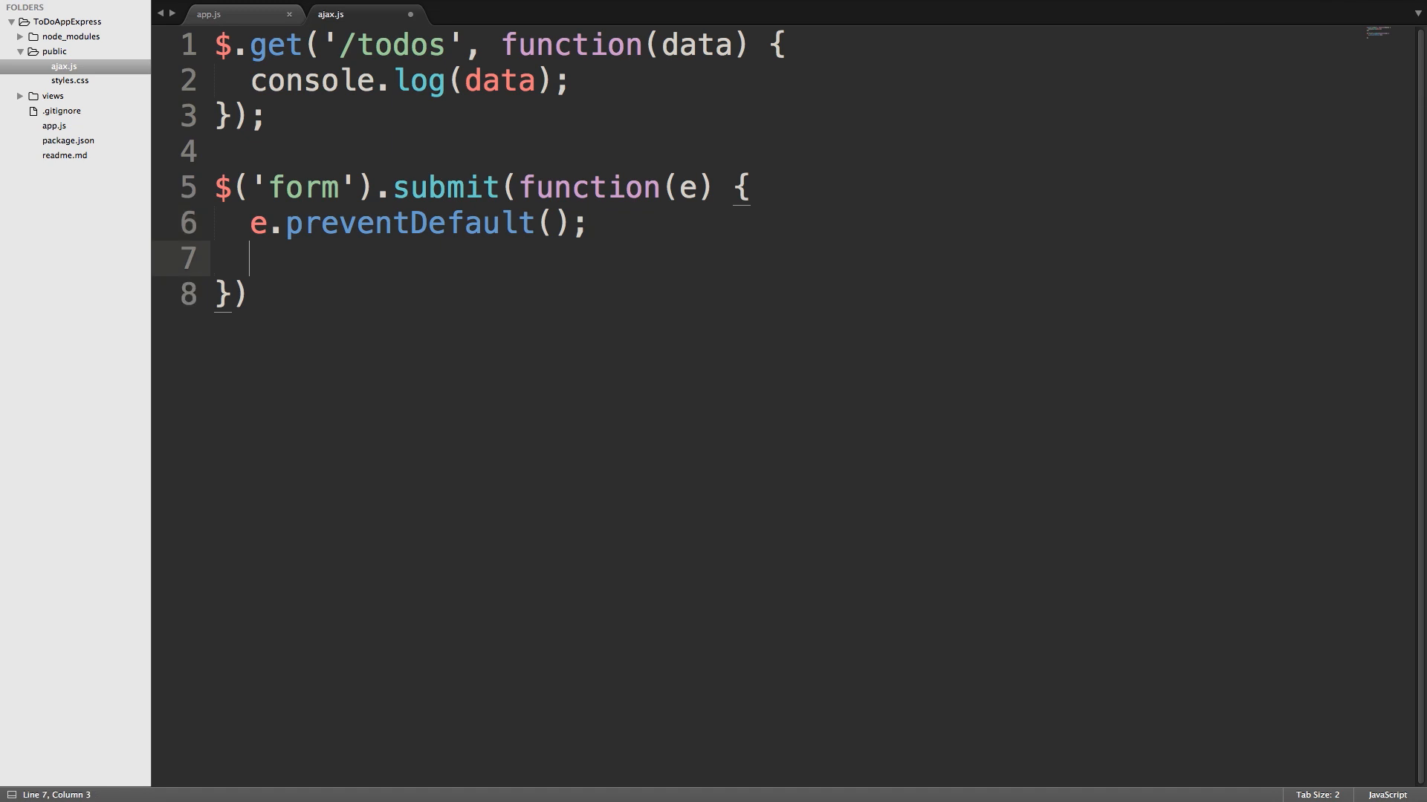
# Step: Declare var formData = $(this).serialize(); inside the submit handler
pyautogui.write('var formD')
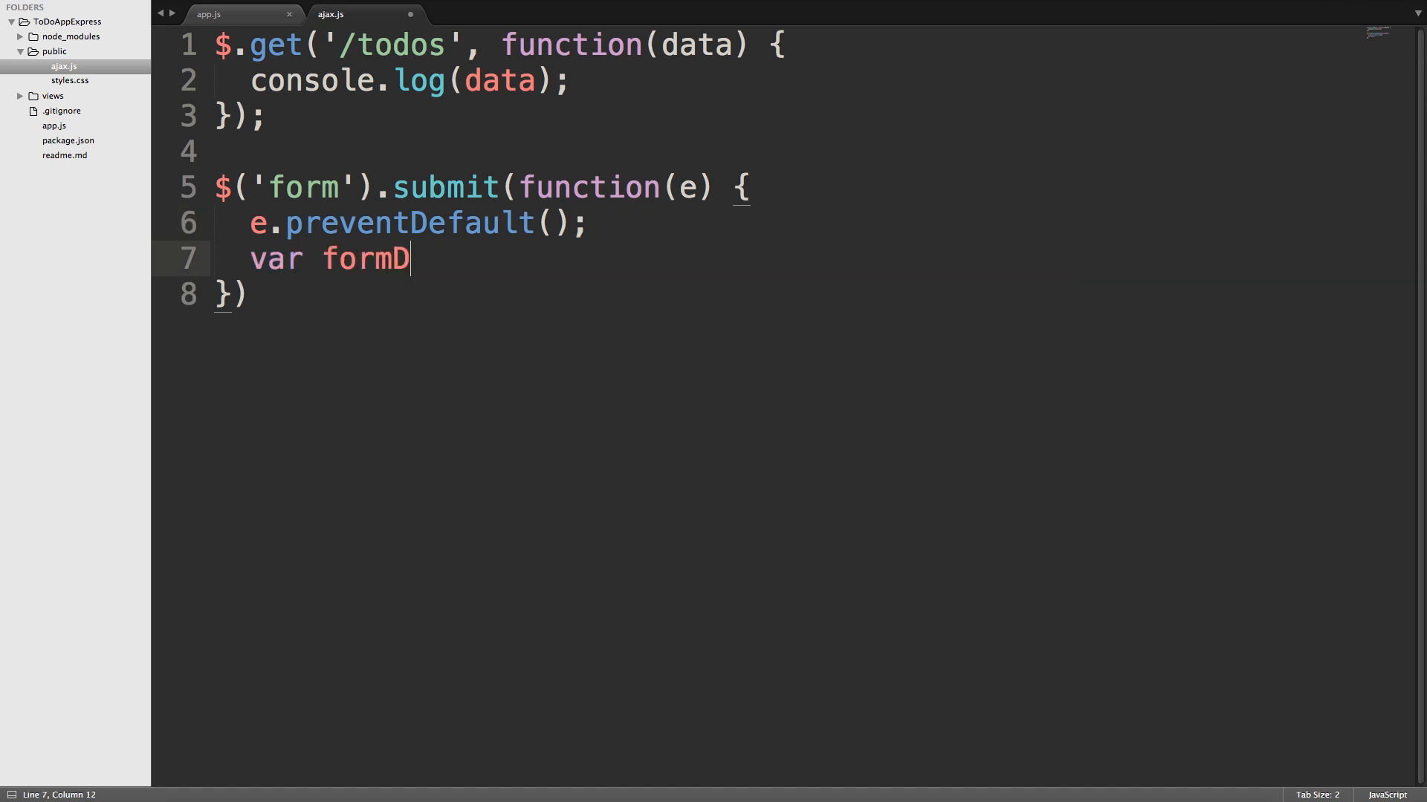
pyautogui.write('ata =')
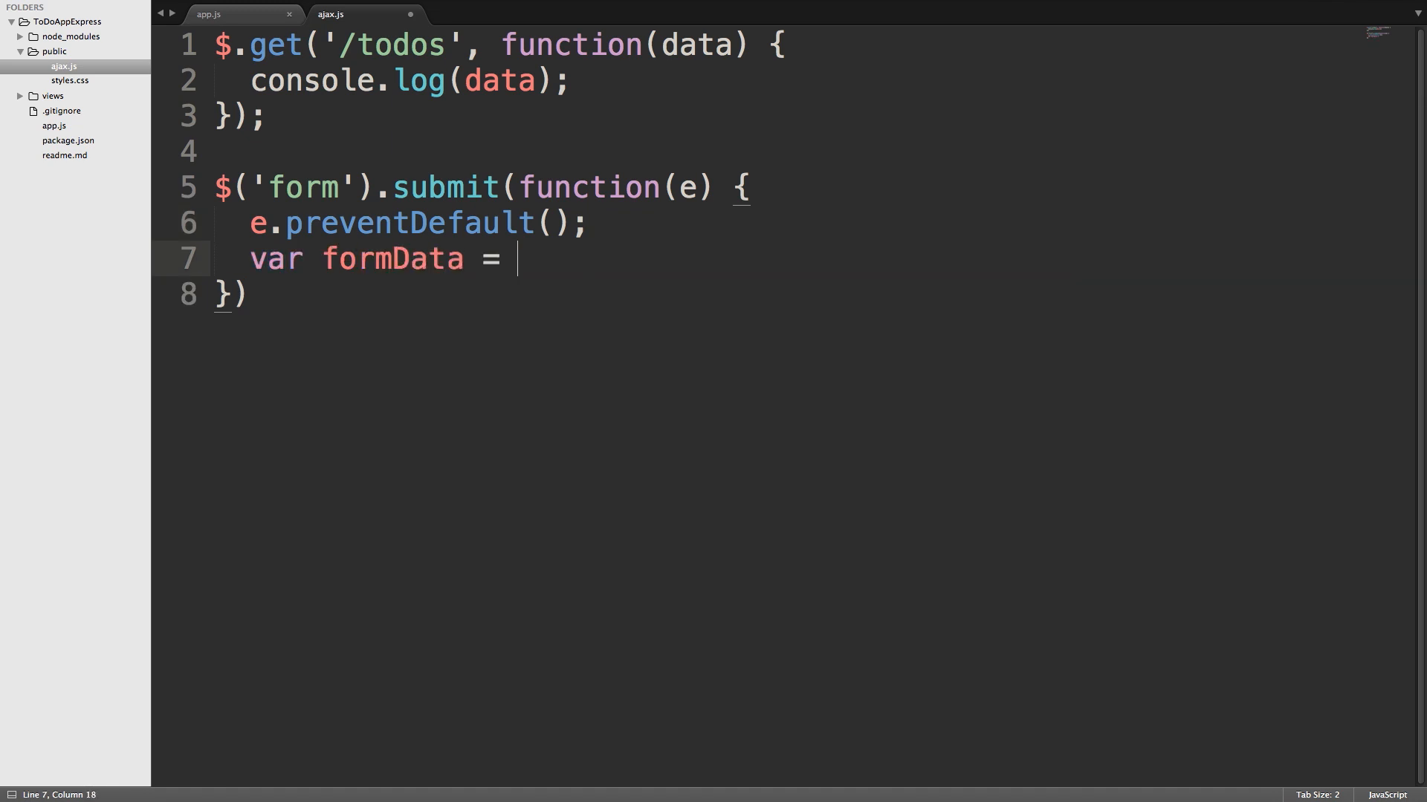
pyautogui.write('$(')
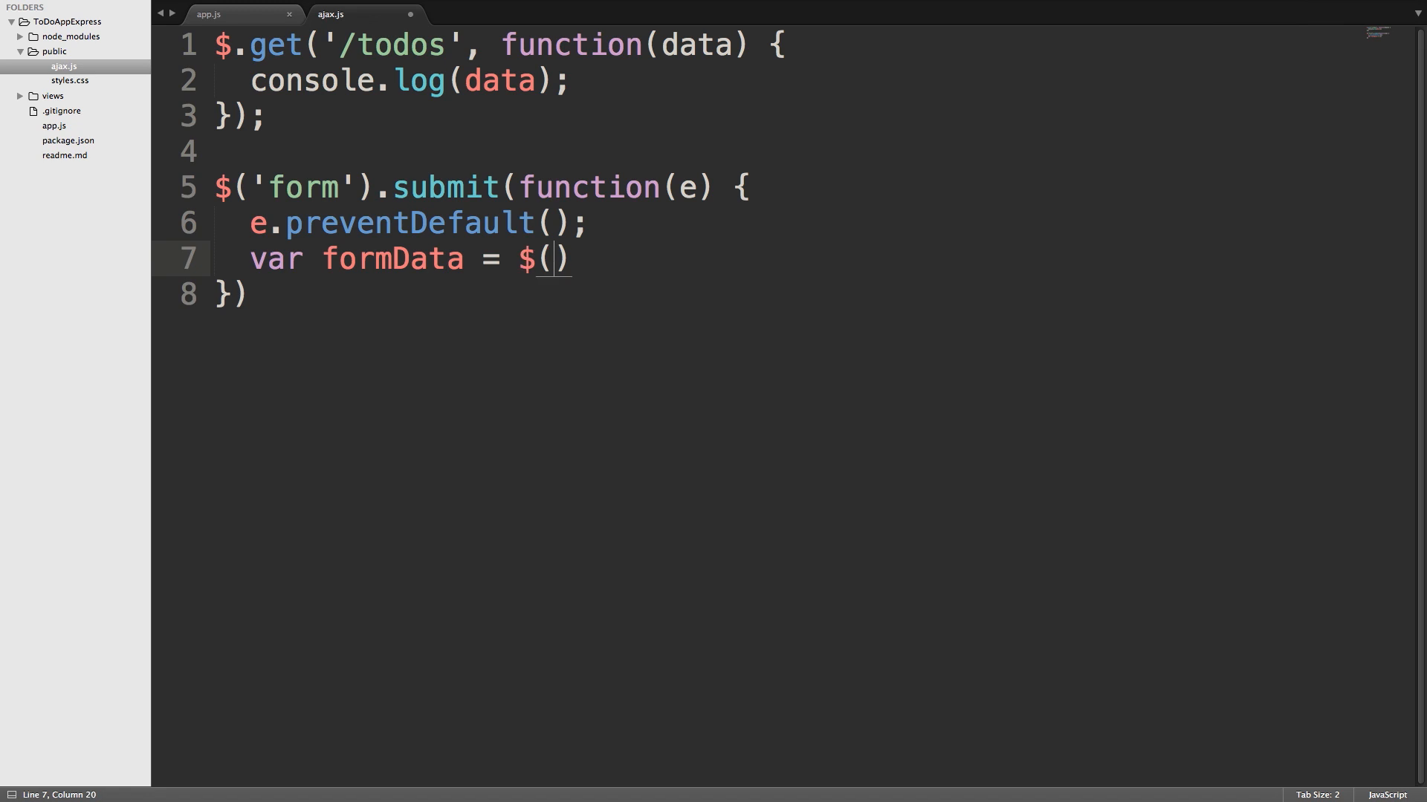
pyautogui.write('this).se')
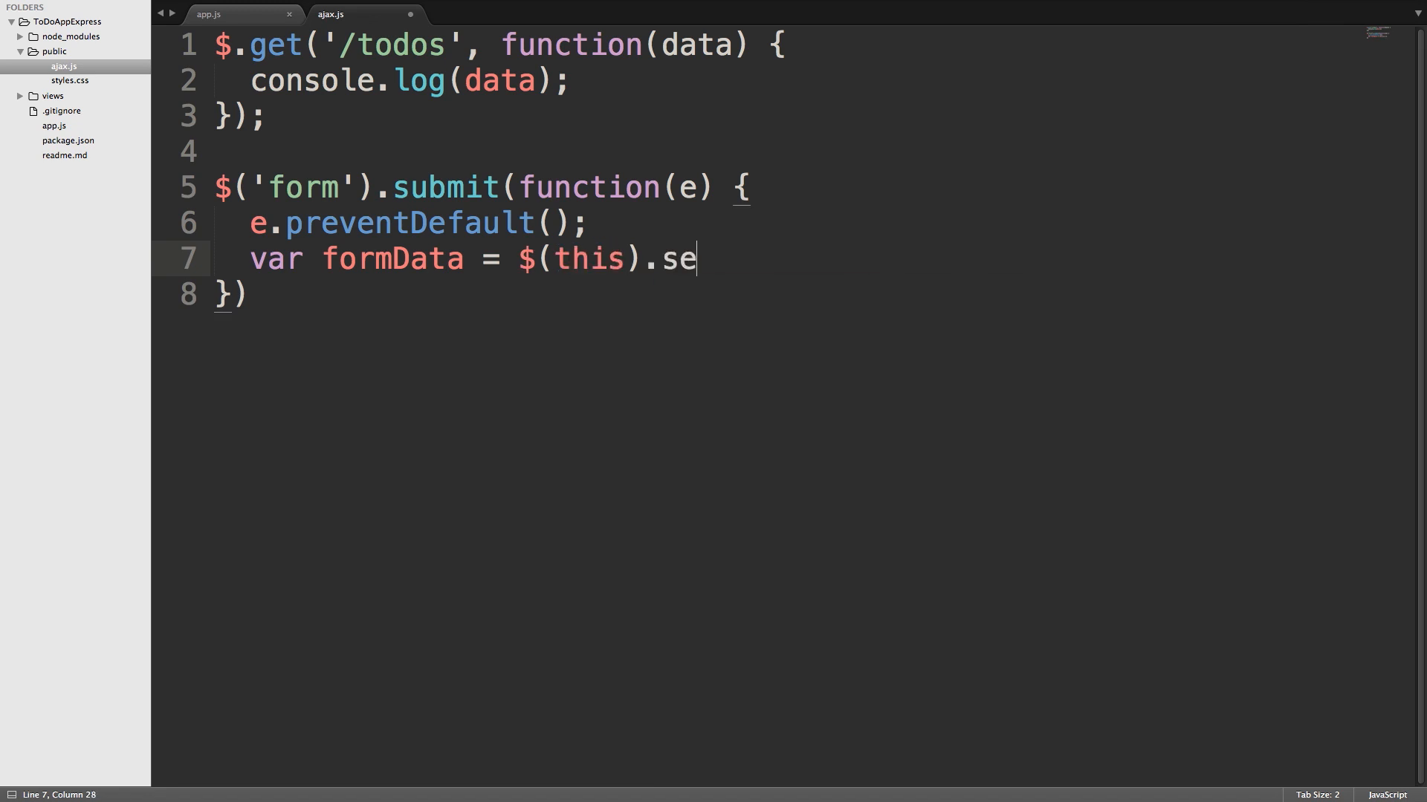
pyautogui.write('rialize()')
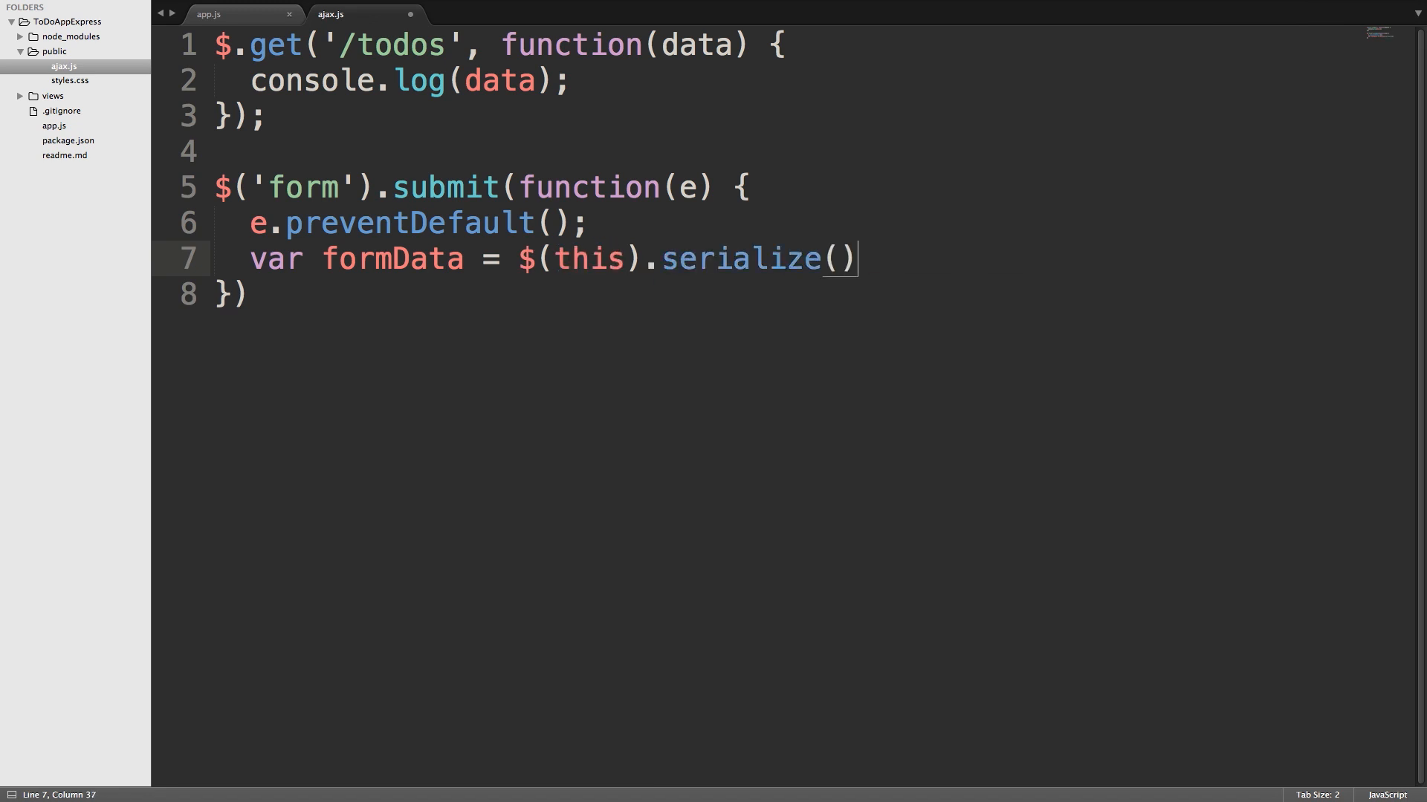
pyautogui.write(';')
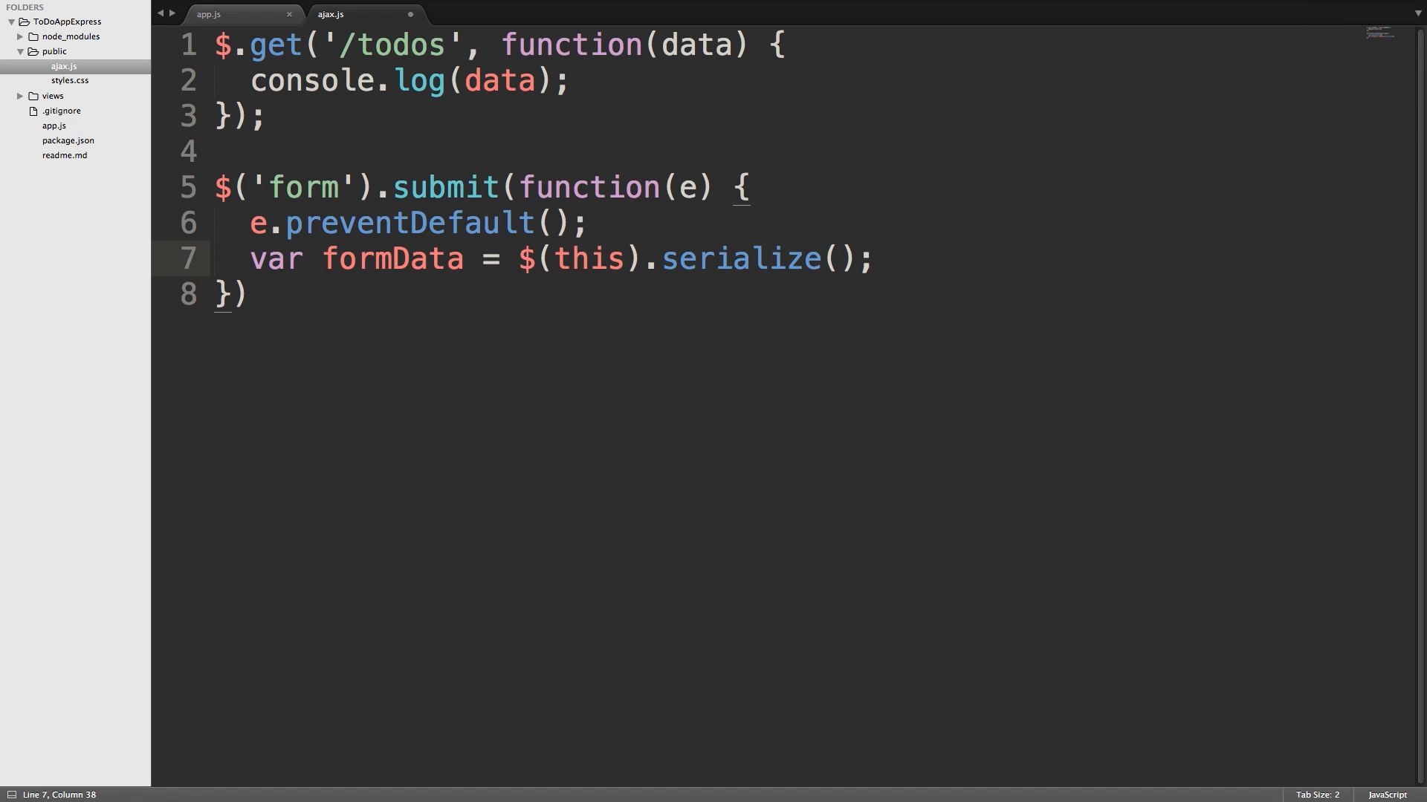
pyautogui.click(876, 259)
pyautogui.write('$')
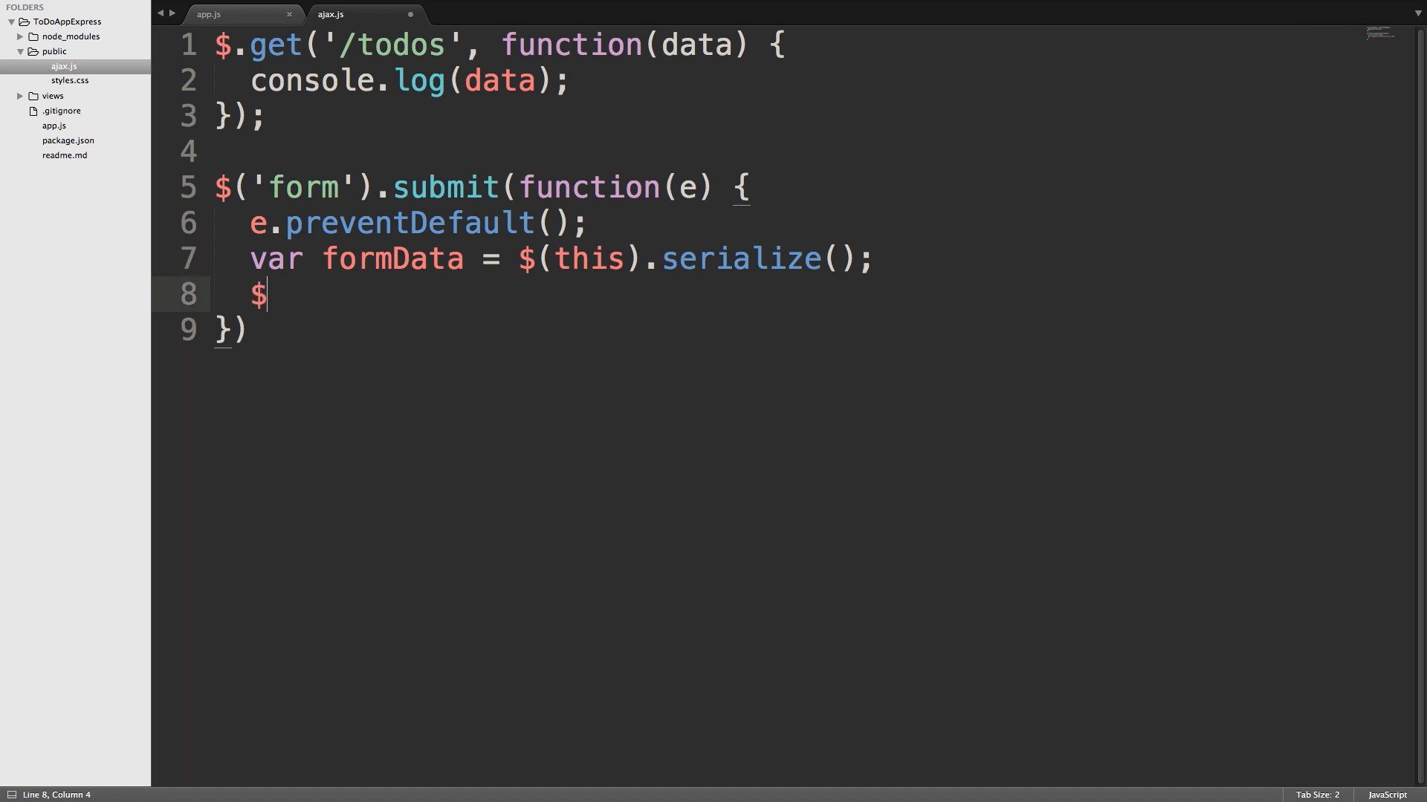
# Step: Type .post() after the $ and place the cursor inside its parentheses
pyautogui.write('.post')
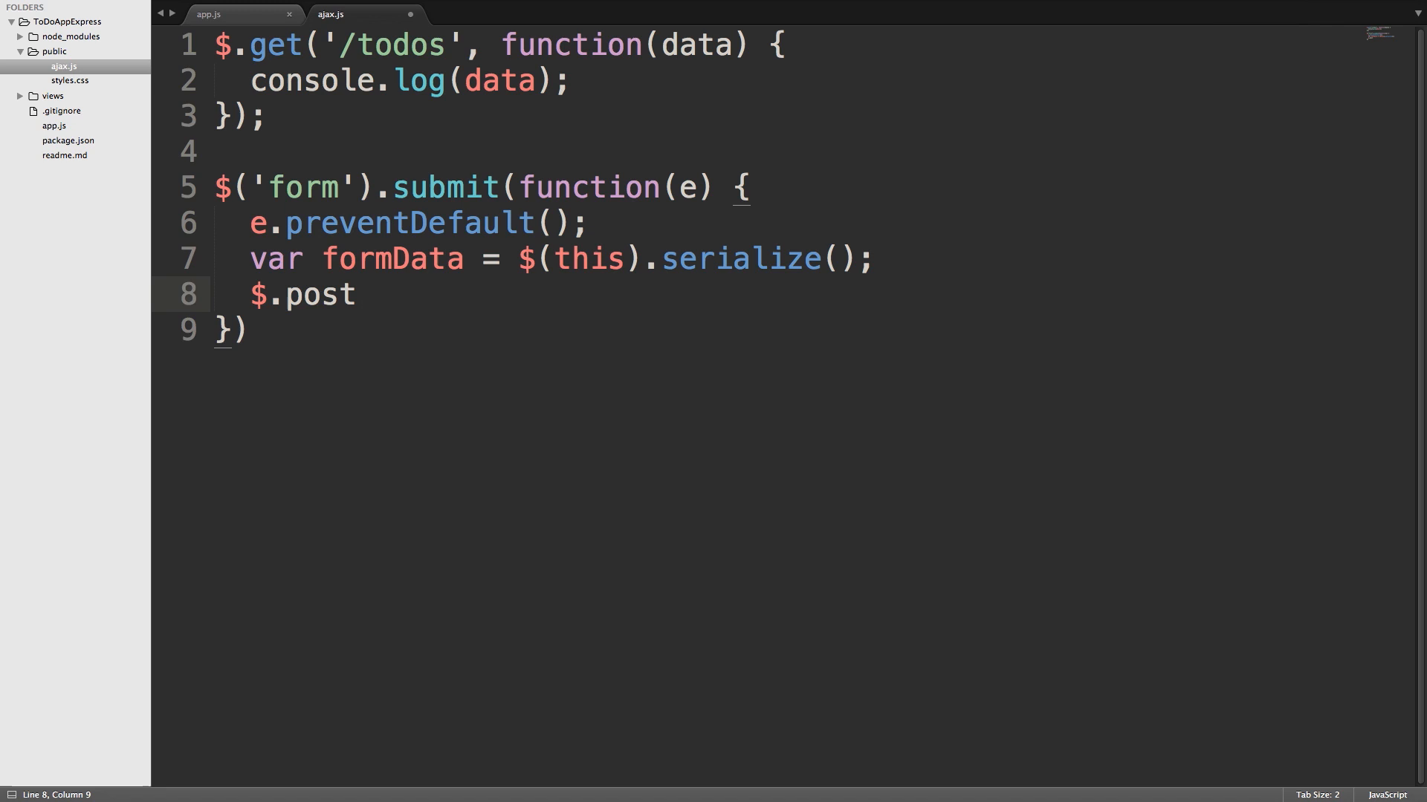
pyautogui.write('()')
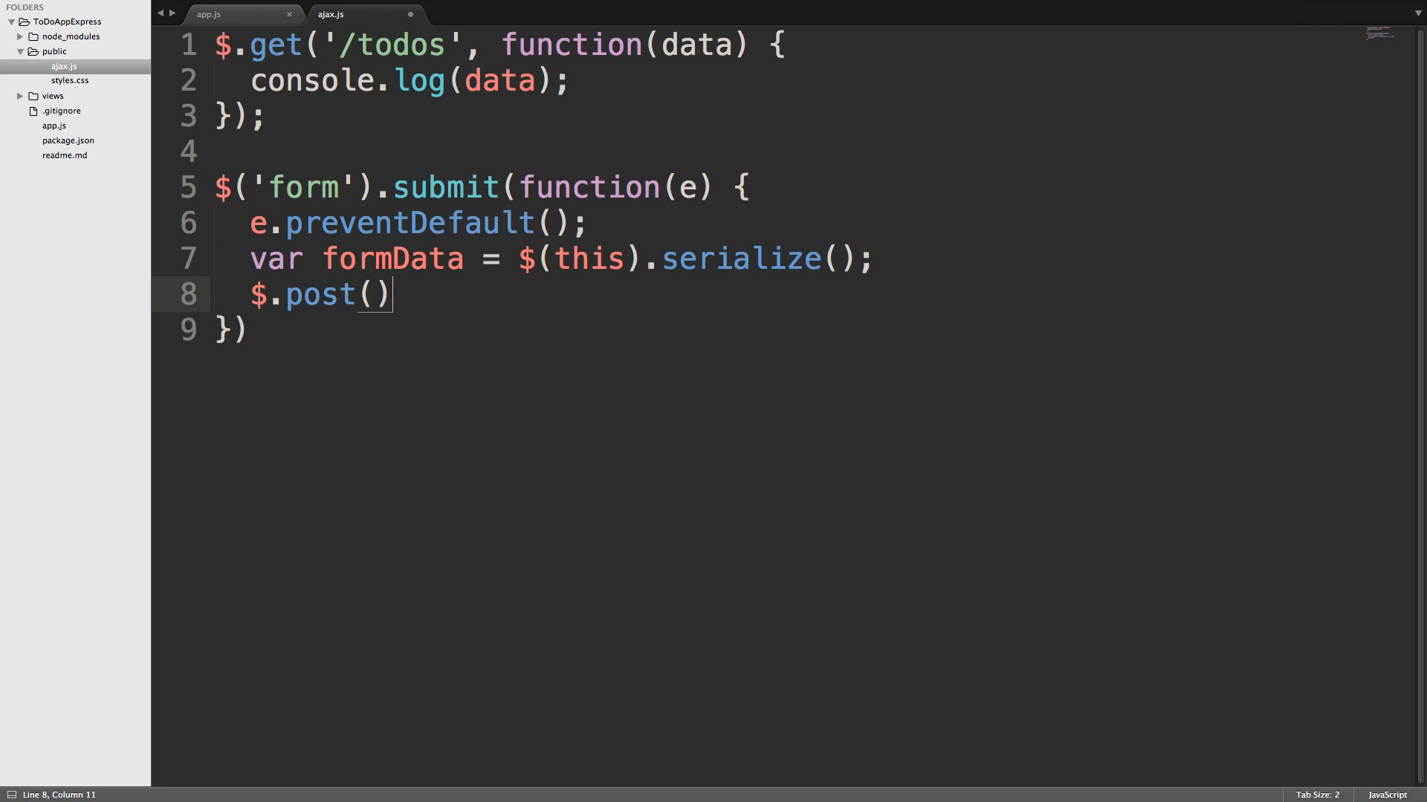
pyautogui.press('Left')
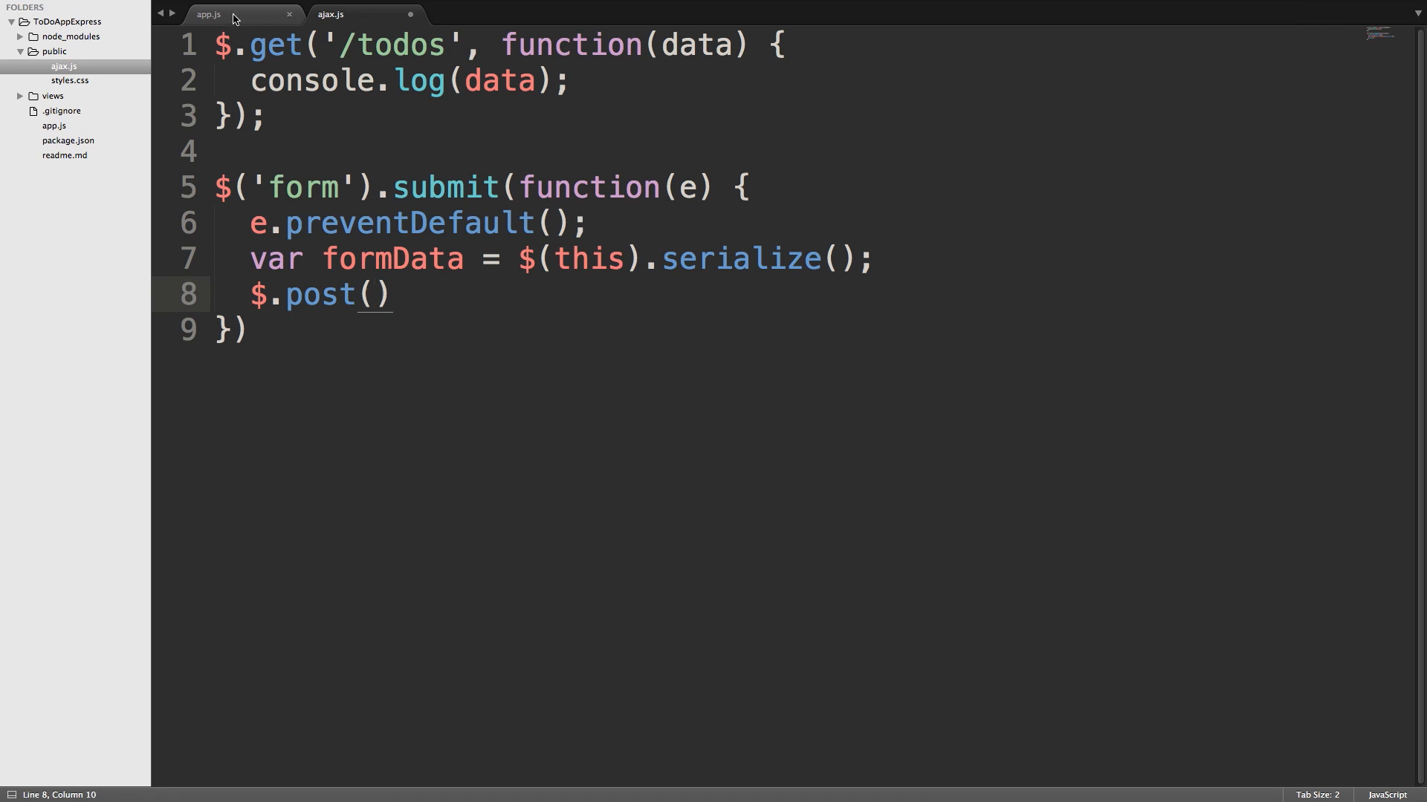
pyautogui.click(208, 13)
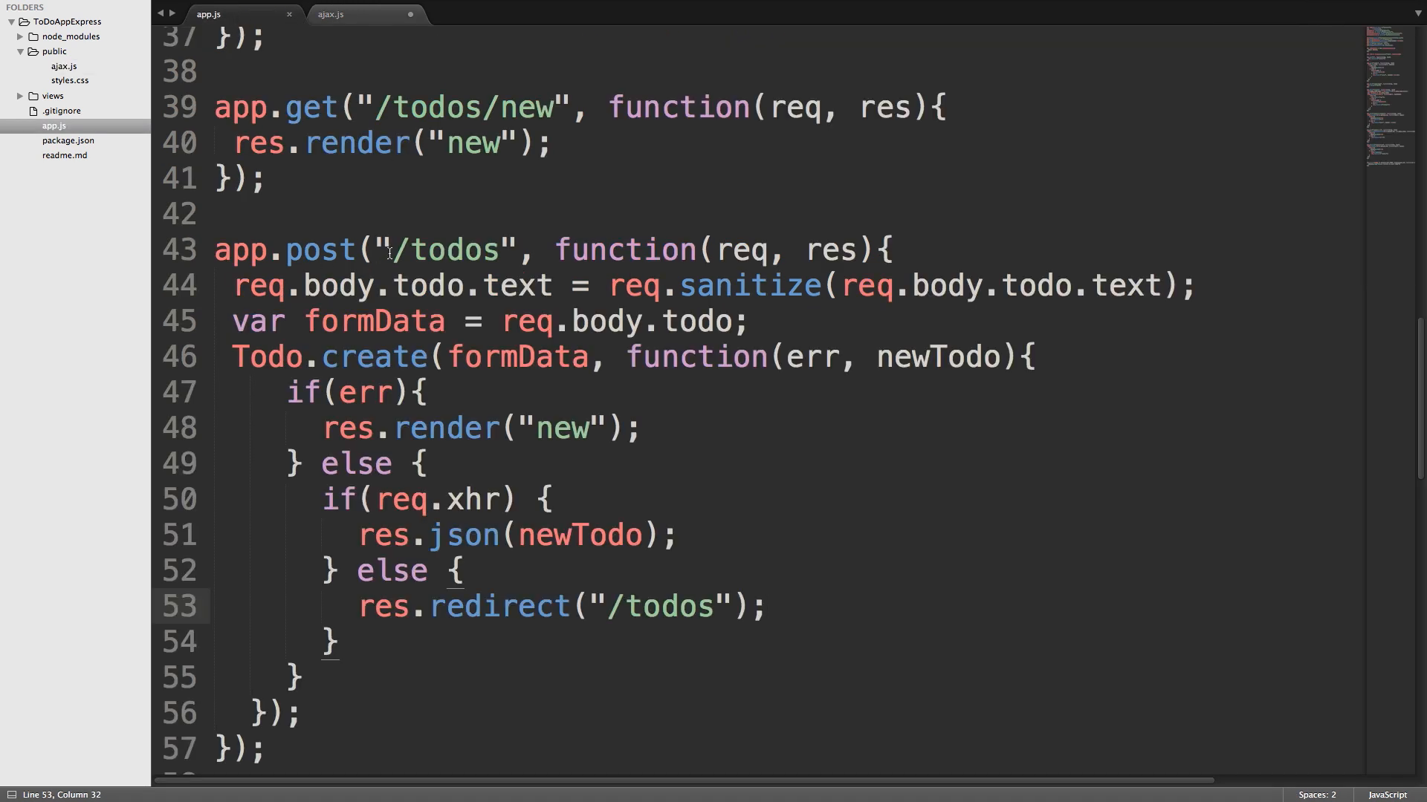
pyautogui.doubleClick(445, 250)
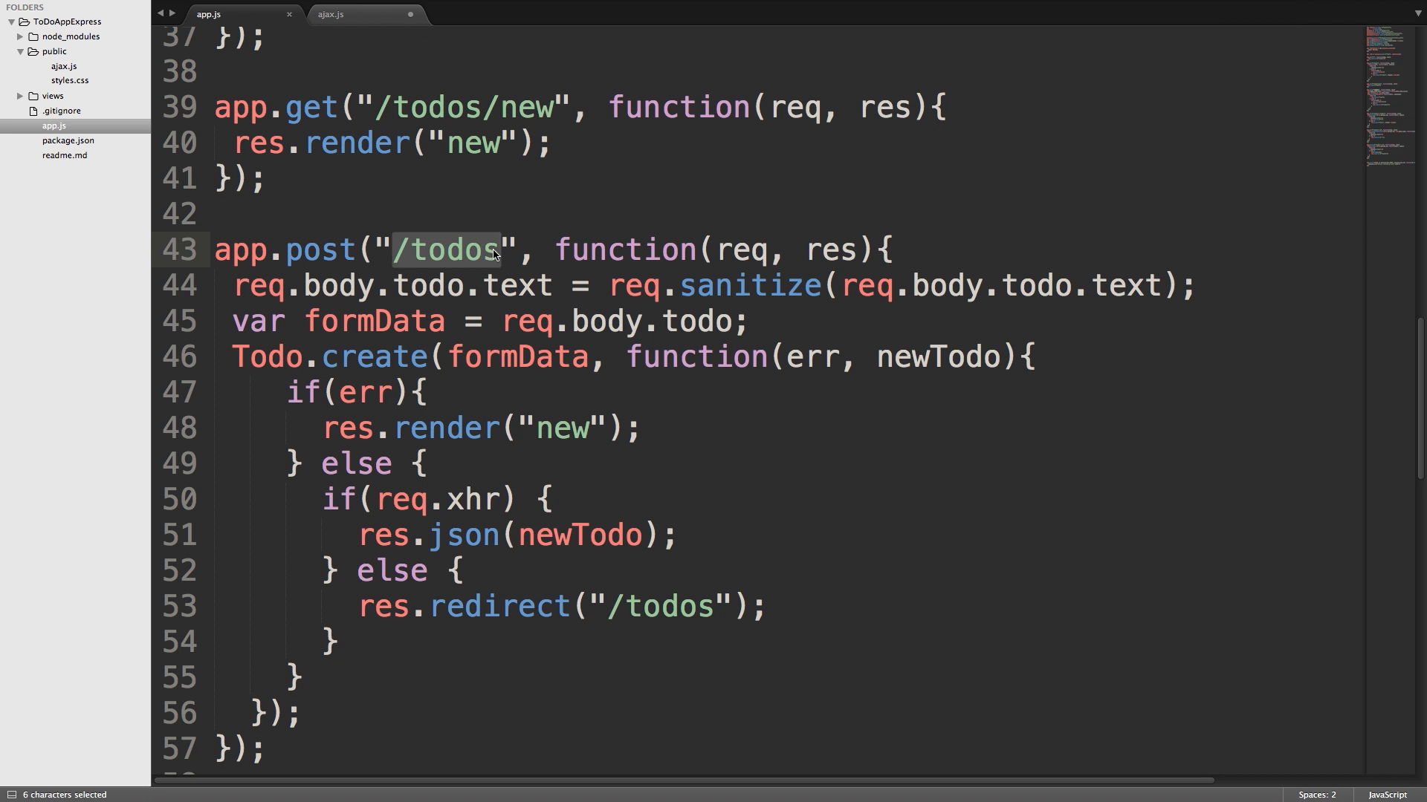
pyautogui.moveTo(480, 236)
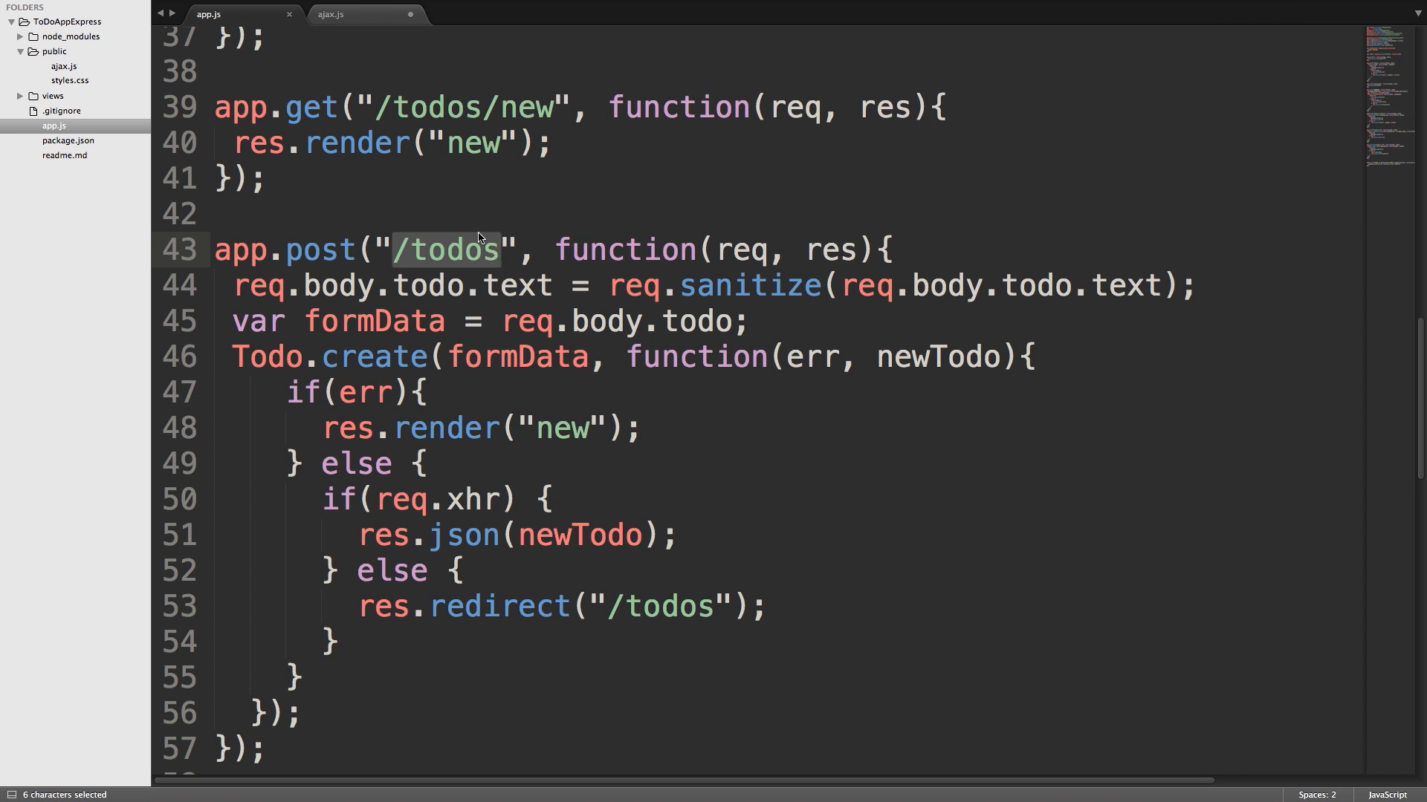
pyautogui.moveTo(348, 23)
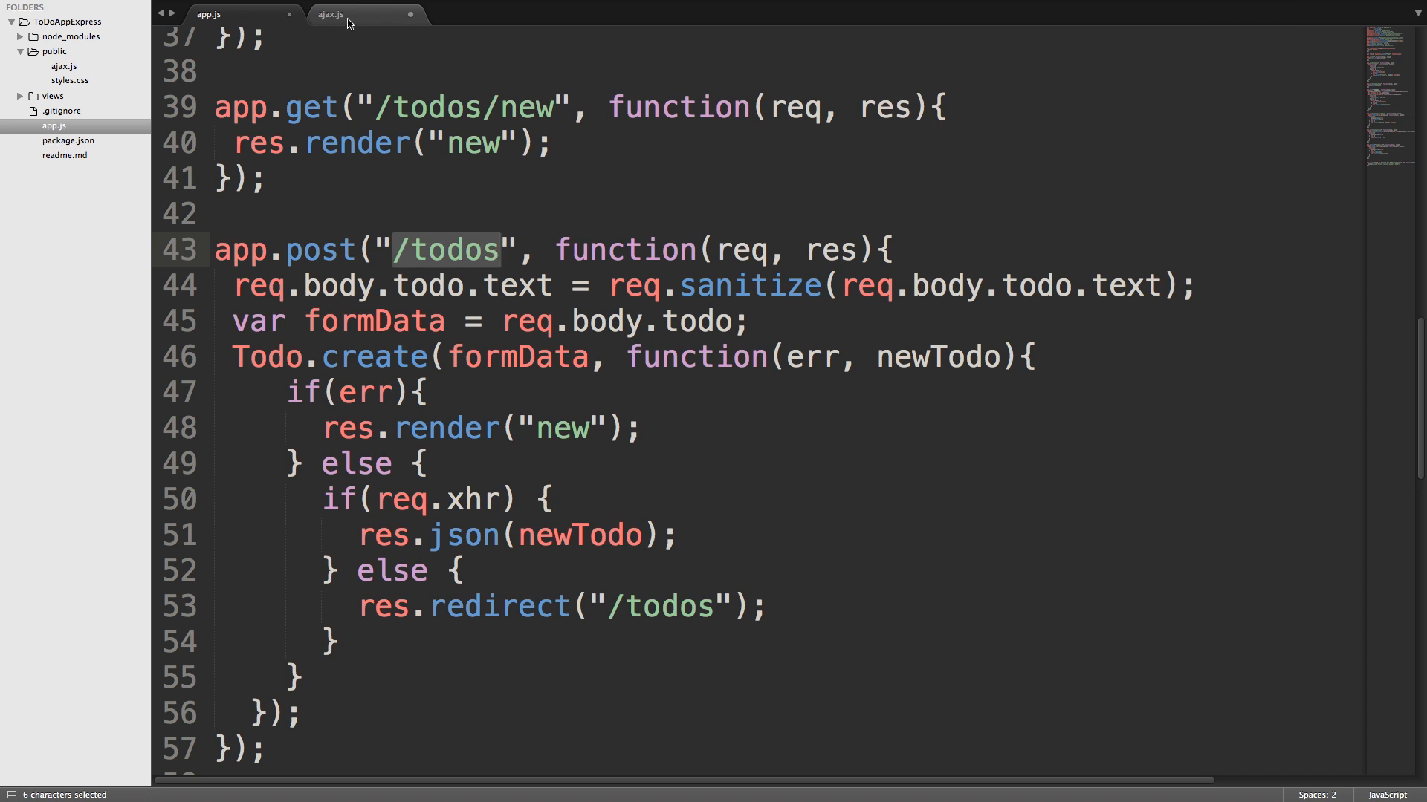
pyautogui.moveTo(341, 15)
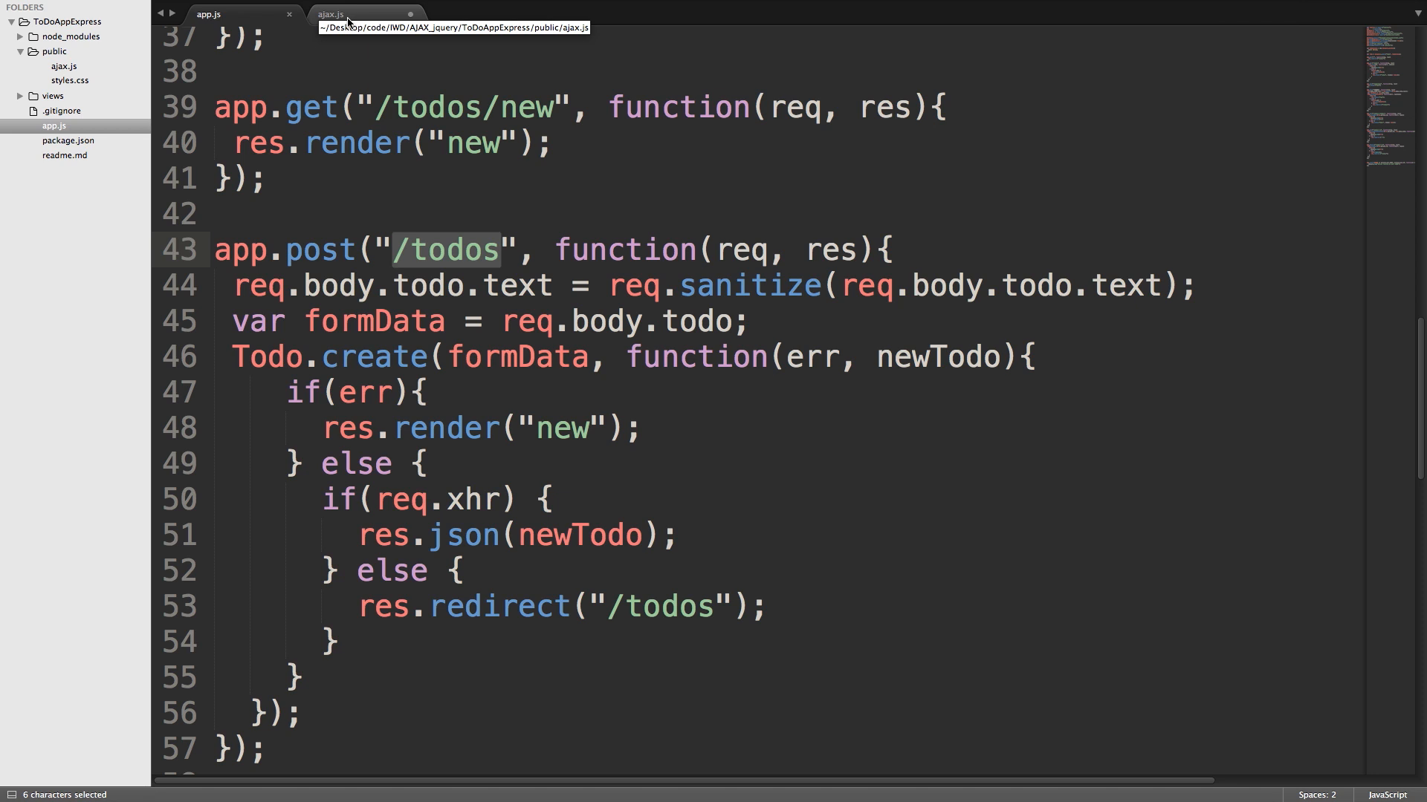
# Step: Back in ajax.js, fill the $.post parentheses with '/todos', formData
pyautogui.click(353, 14)
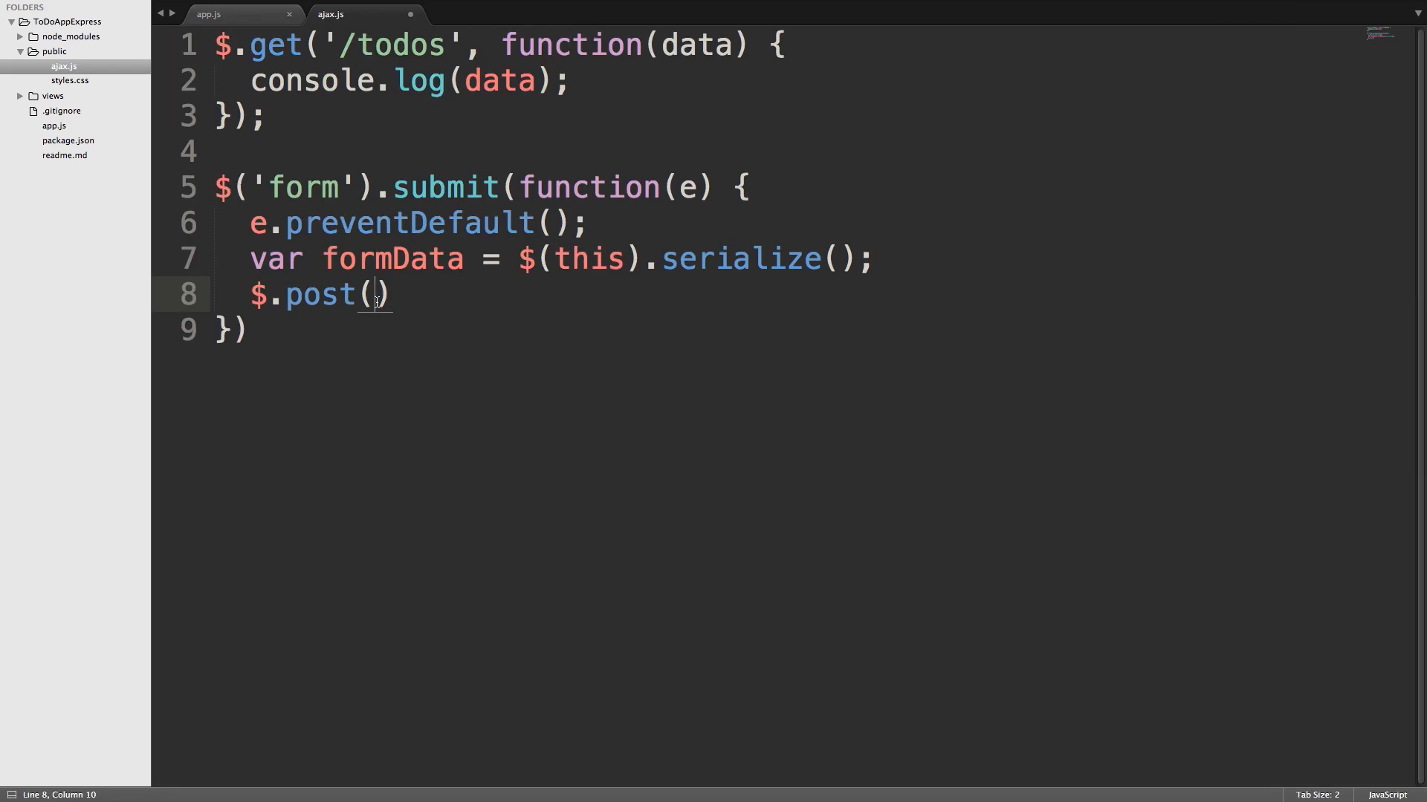
pyautogui.write("''")
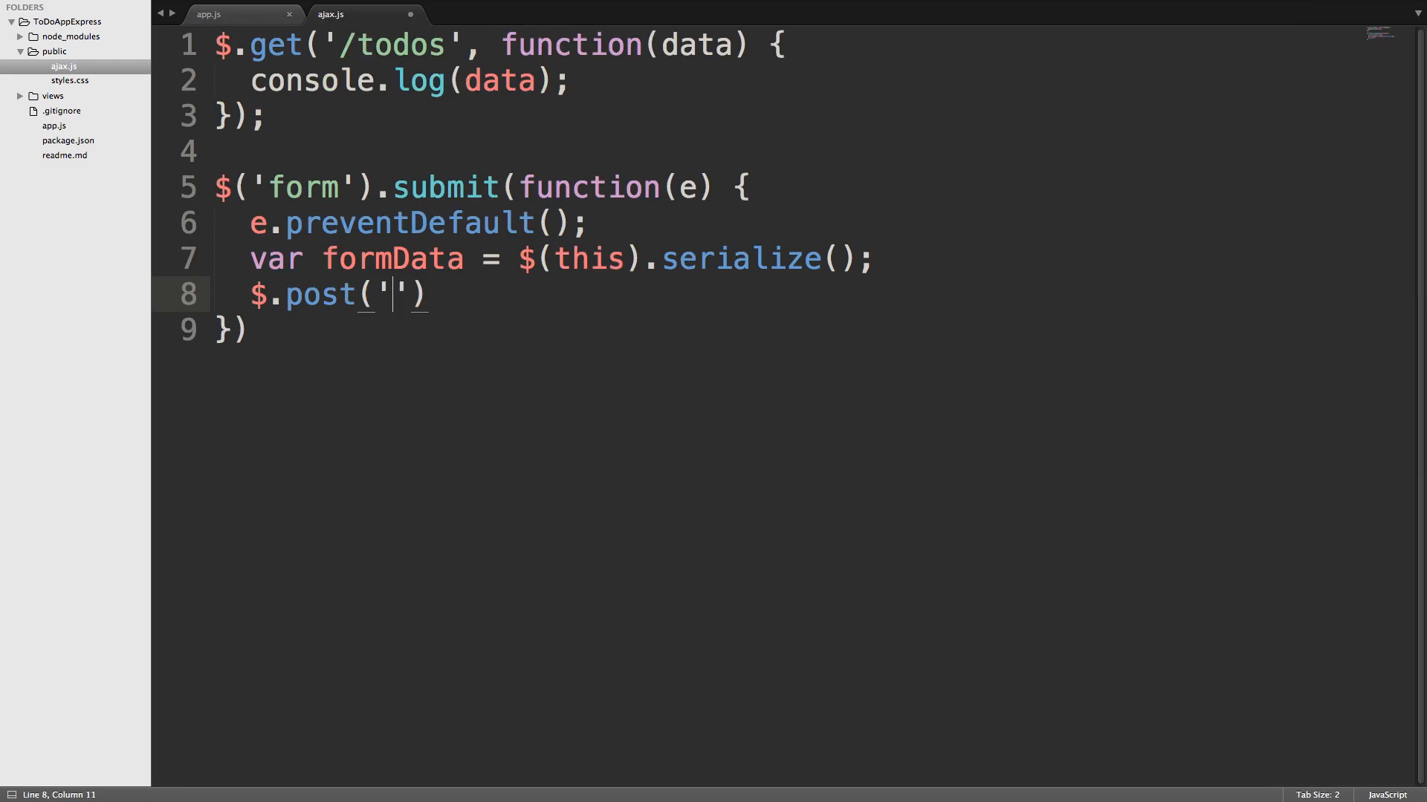
pyautogui.write('/todos')
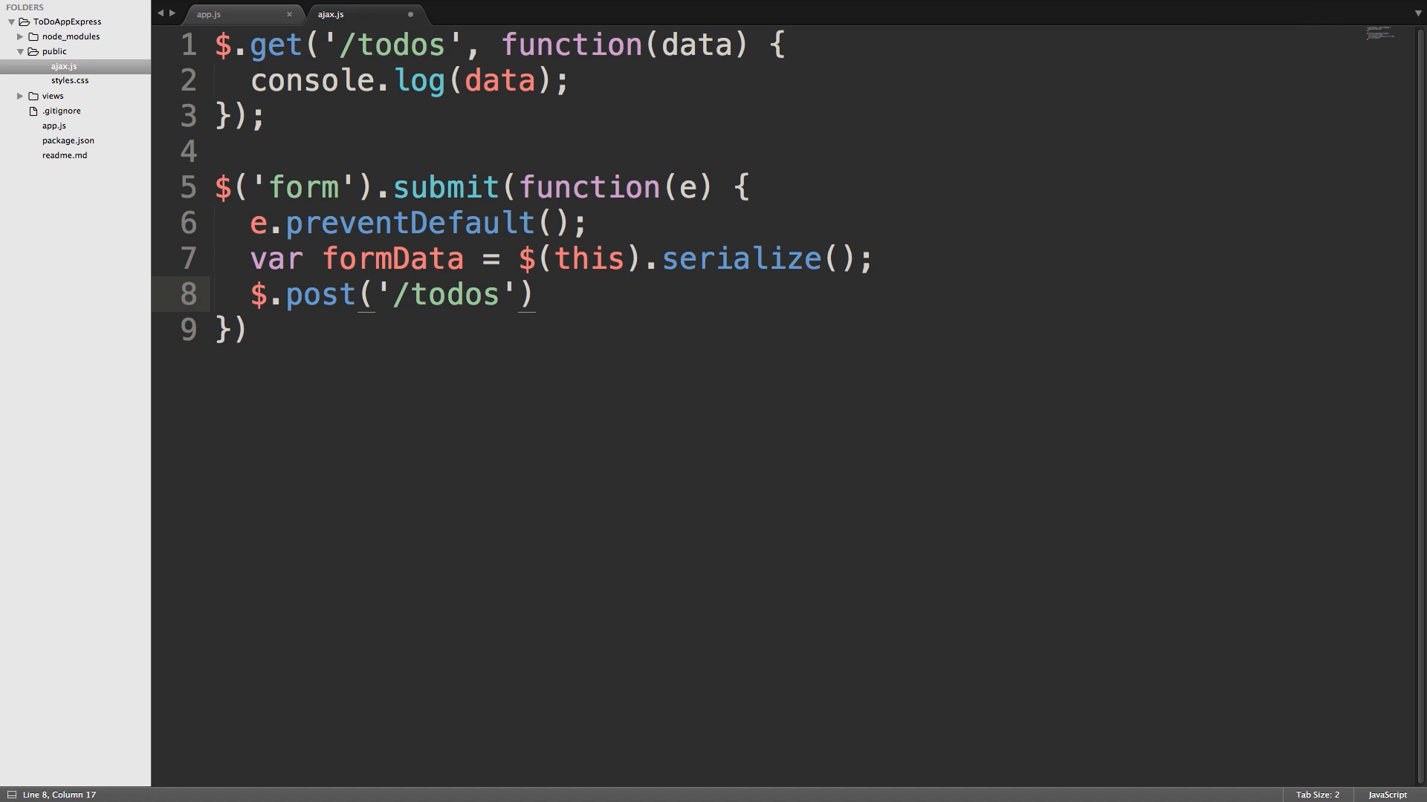
pyautogui.write(',')
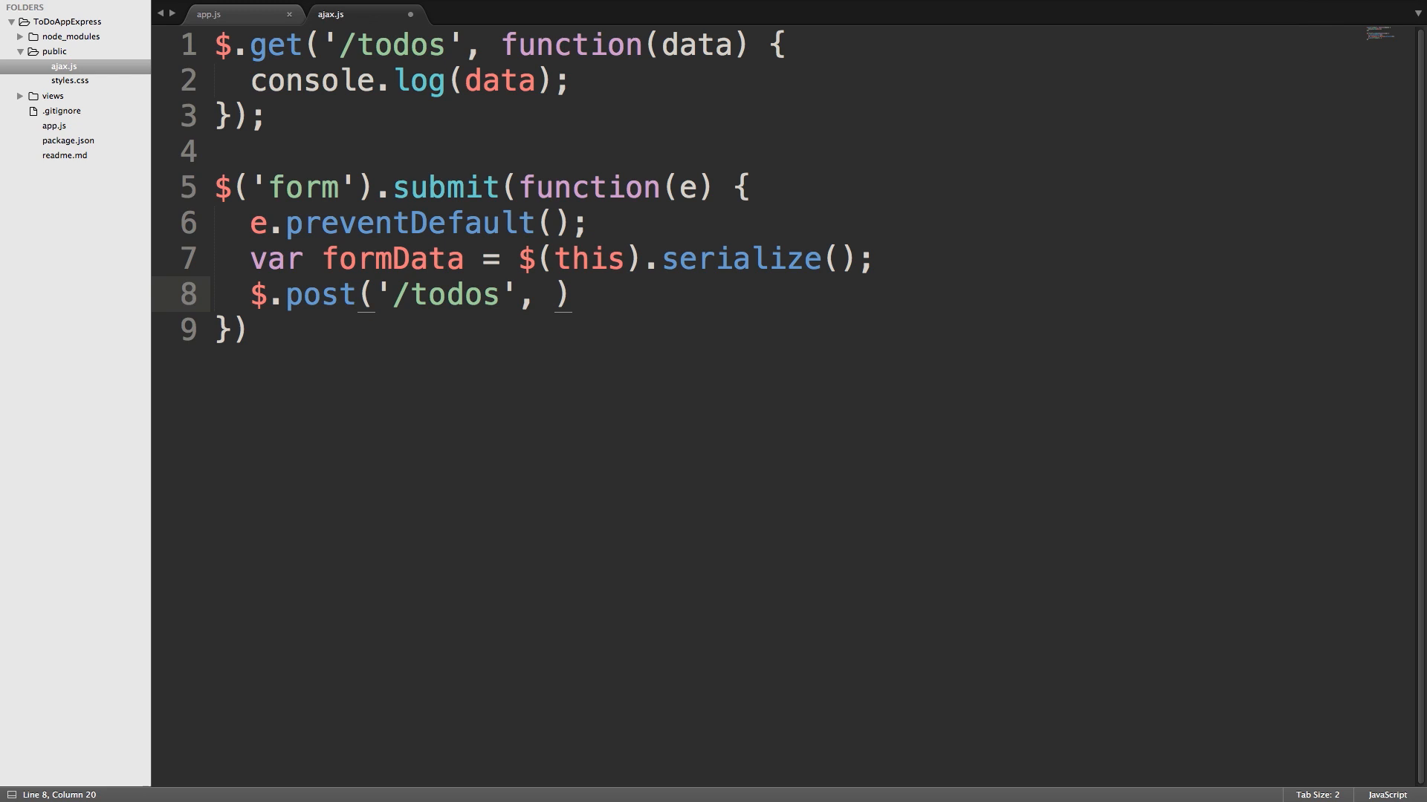
pyautogui.write('formData')
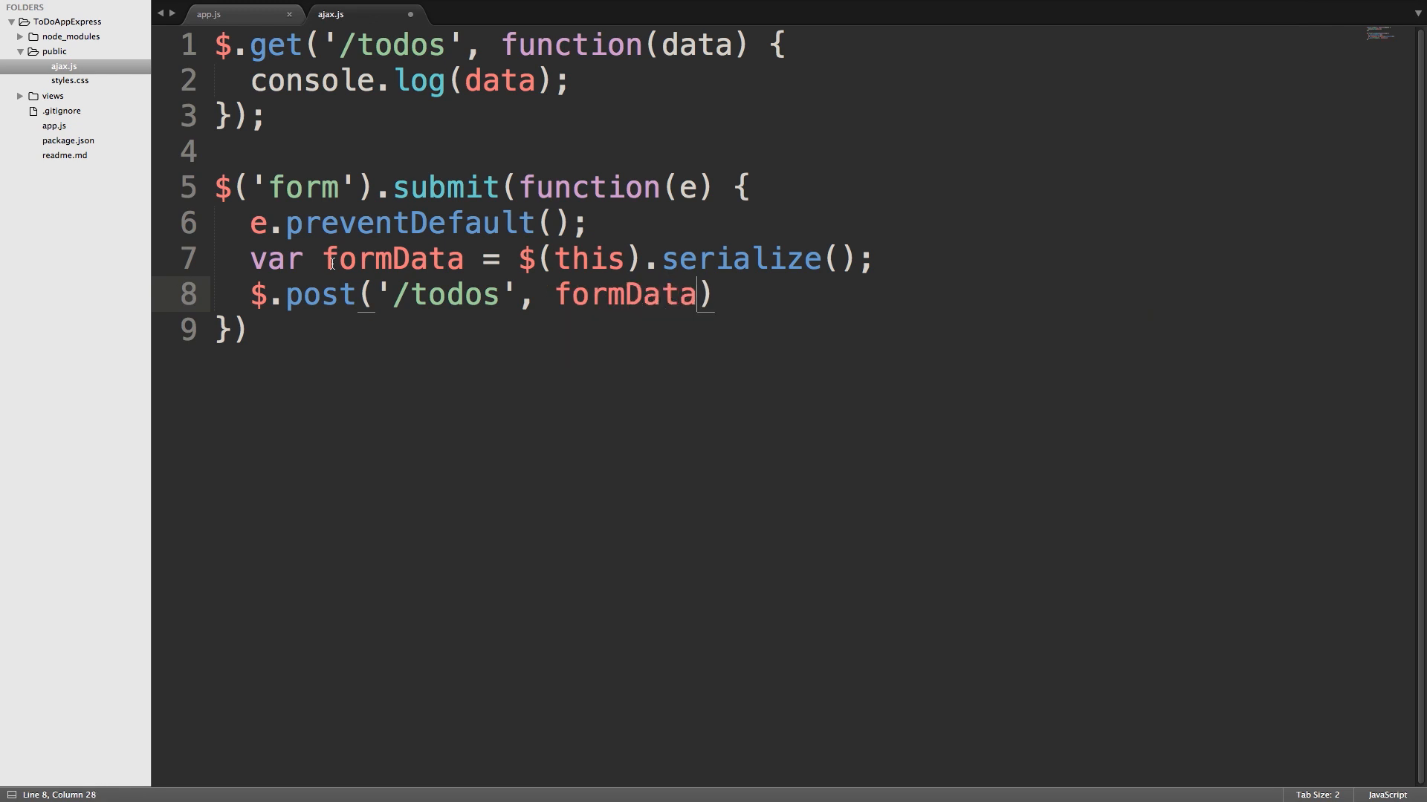
pyautogui.doubleClick(393, 258)
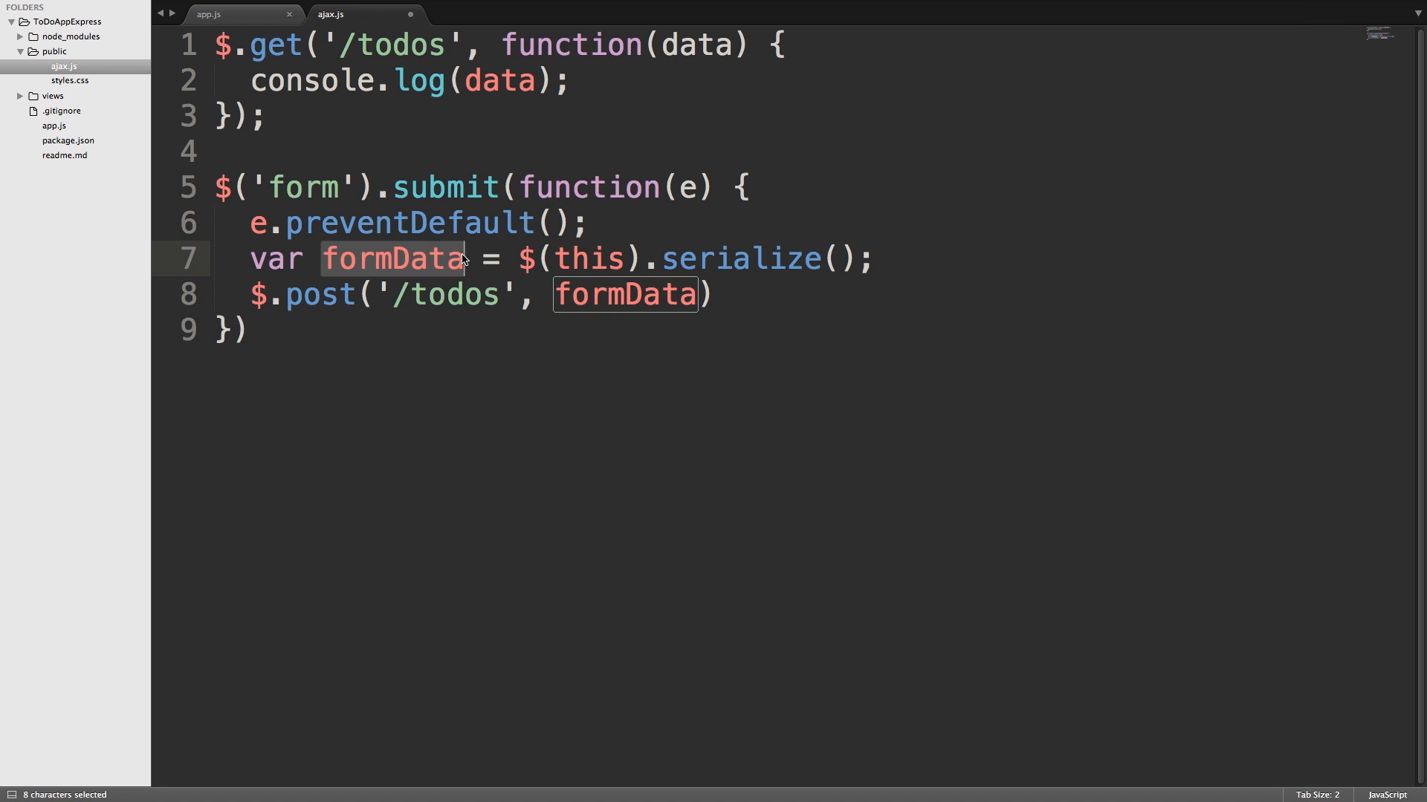
pyautogui.click(700, 294)
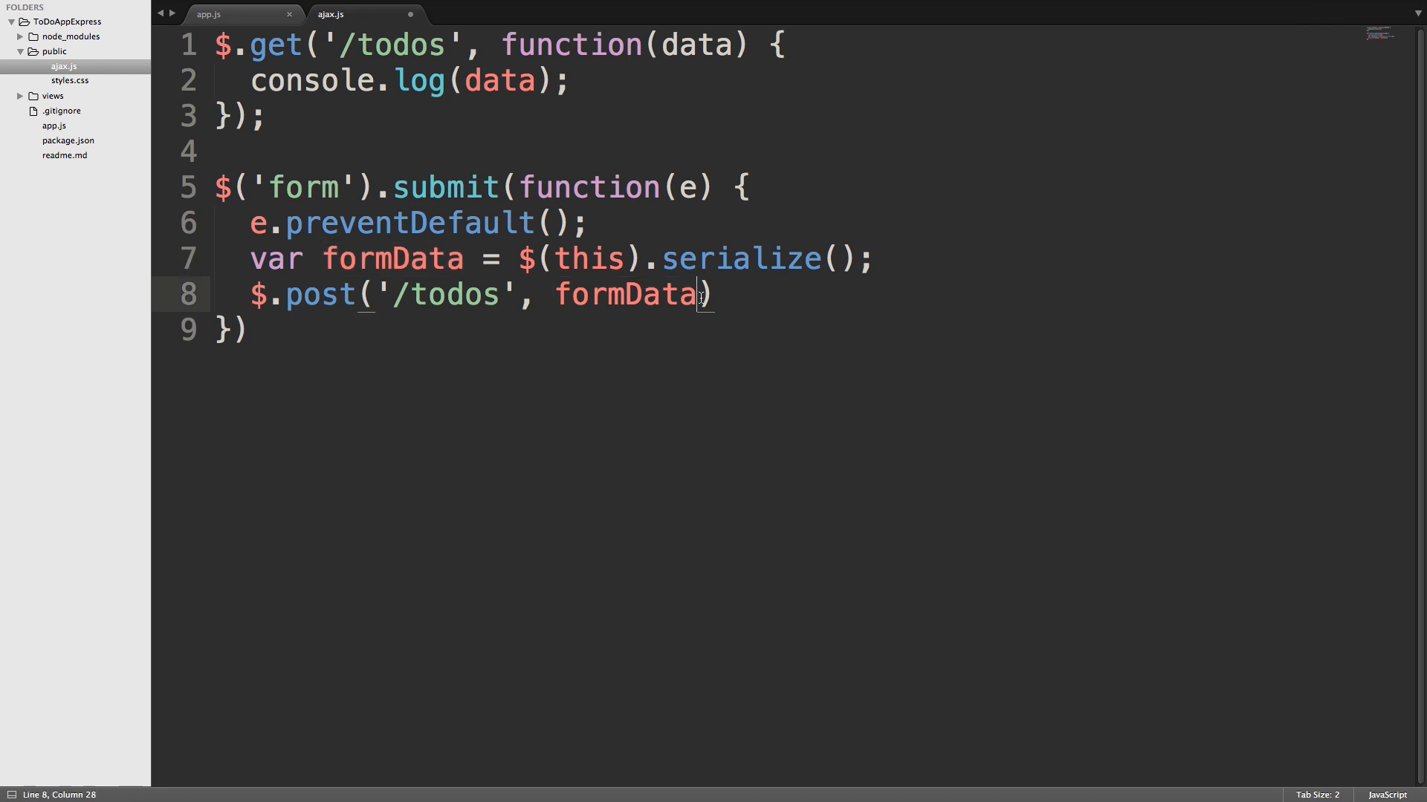
# Step: Add a function(data) callback to $.post that runs console.log(data);
pyautogui.write(', function(data')
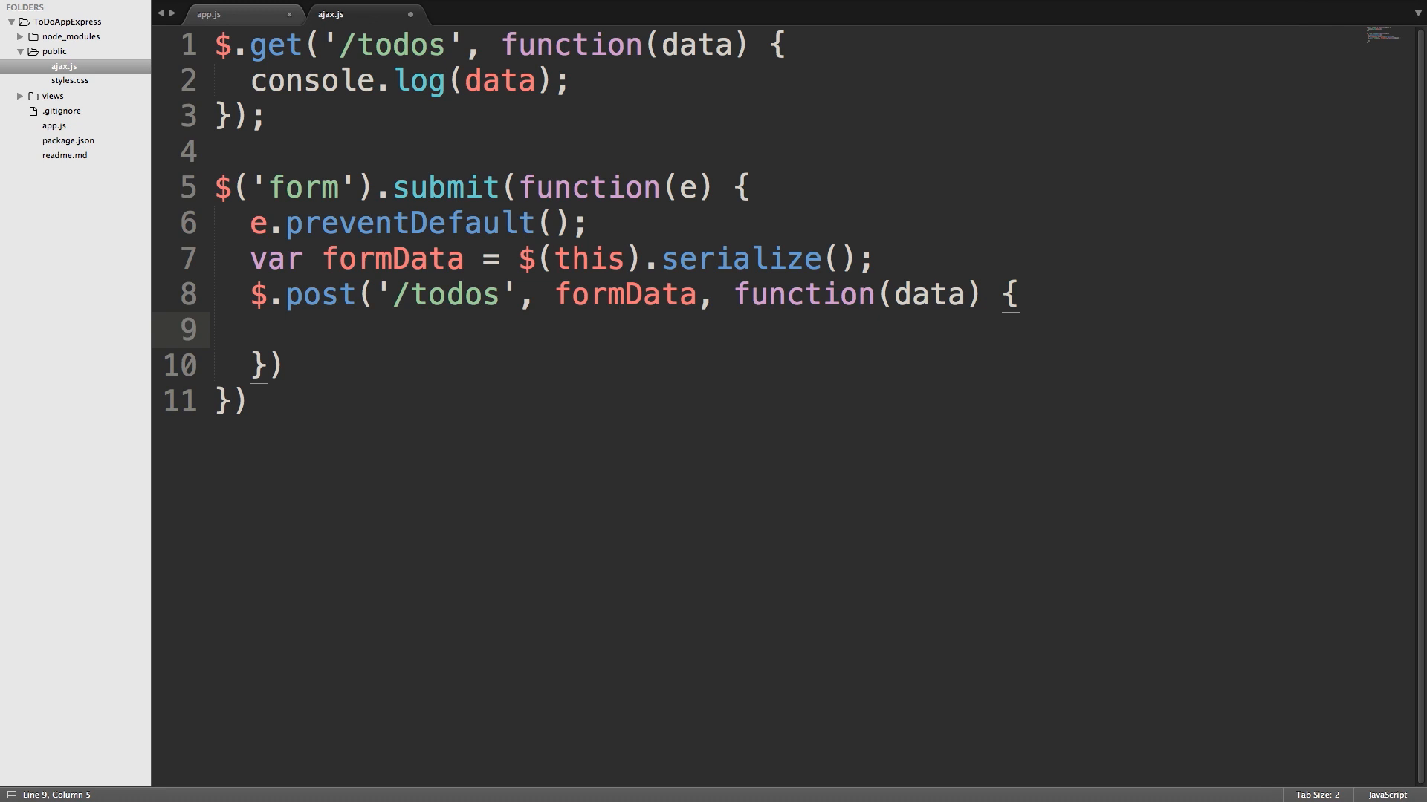
pyautogui.write('console.log(data')
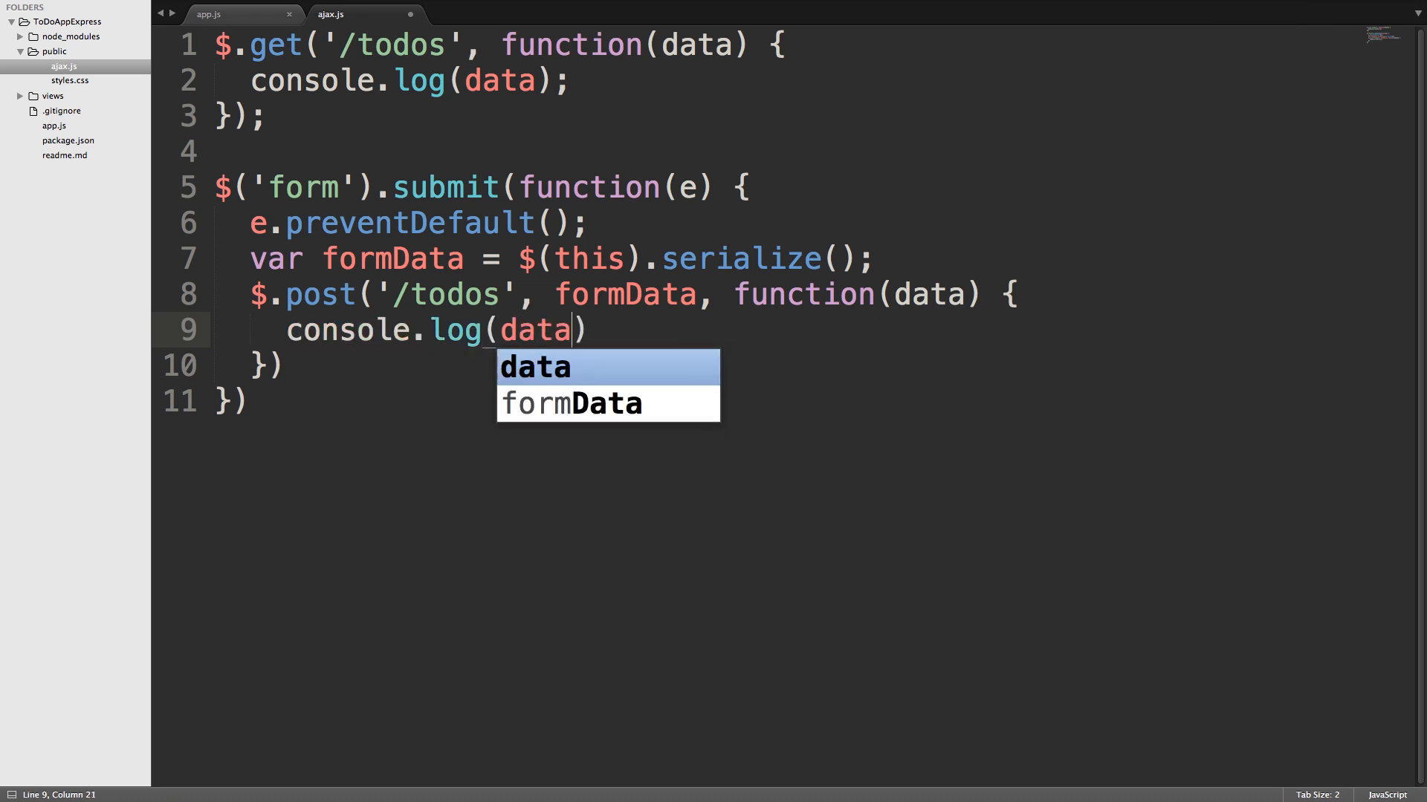
pyautogui.write(');')
pyautogui.click(262, 366)
pyautogui.write(';')
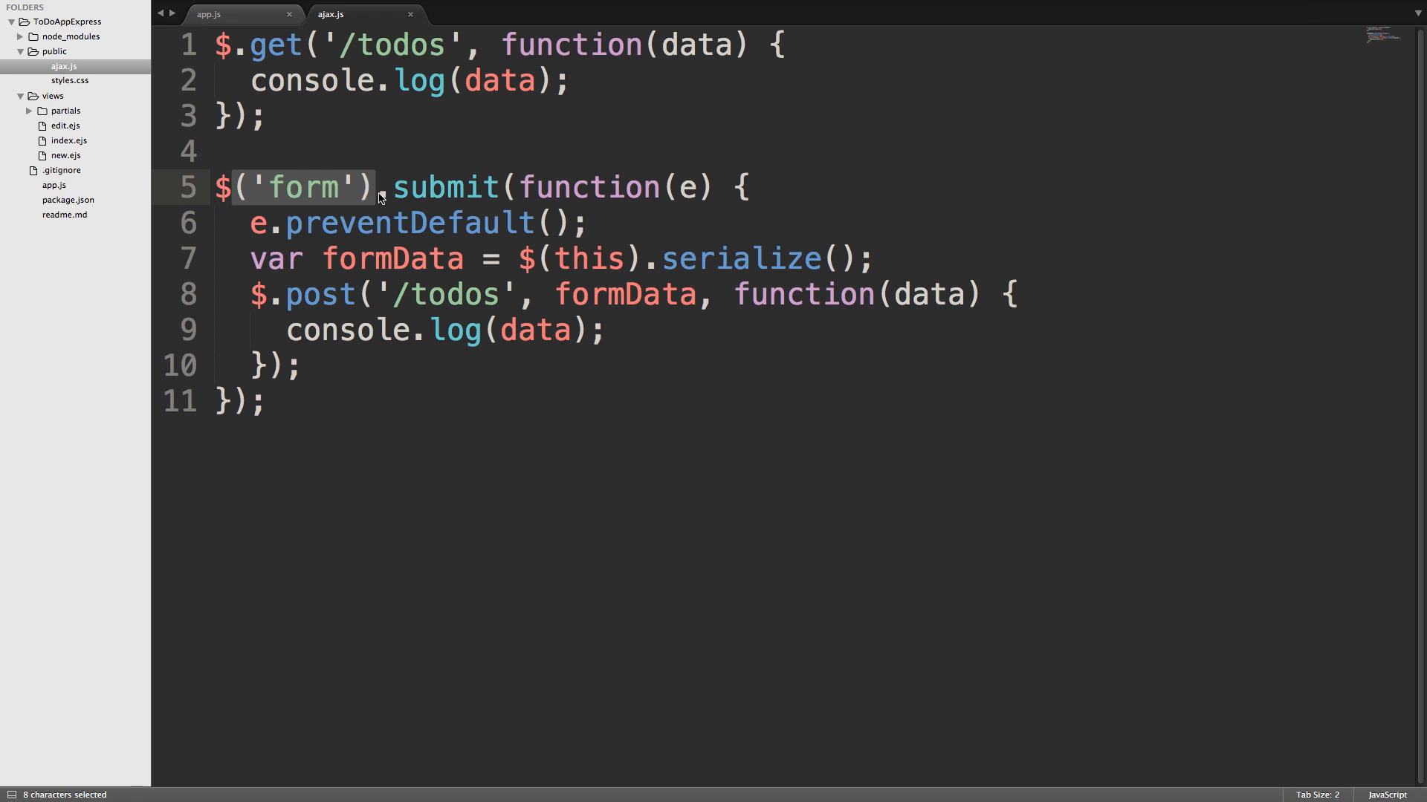
# Step: Highlight the 'form' selector and $(this) in the serialize line to explain them
pyautogui.doubleClick(445, 187)
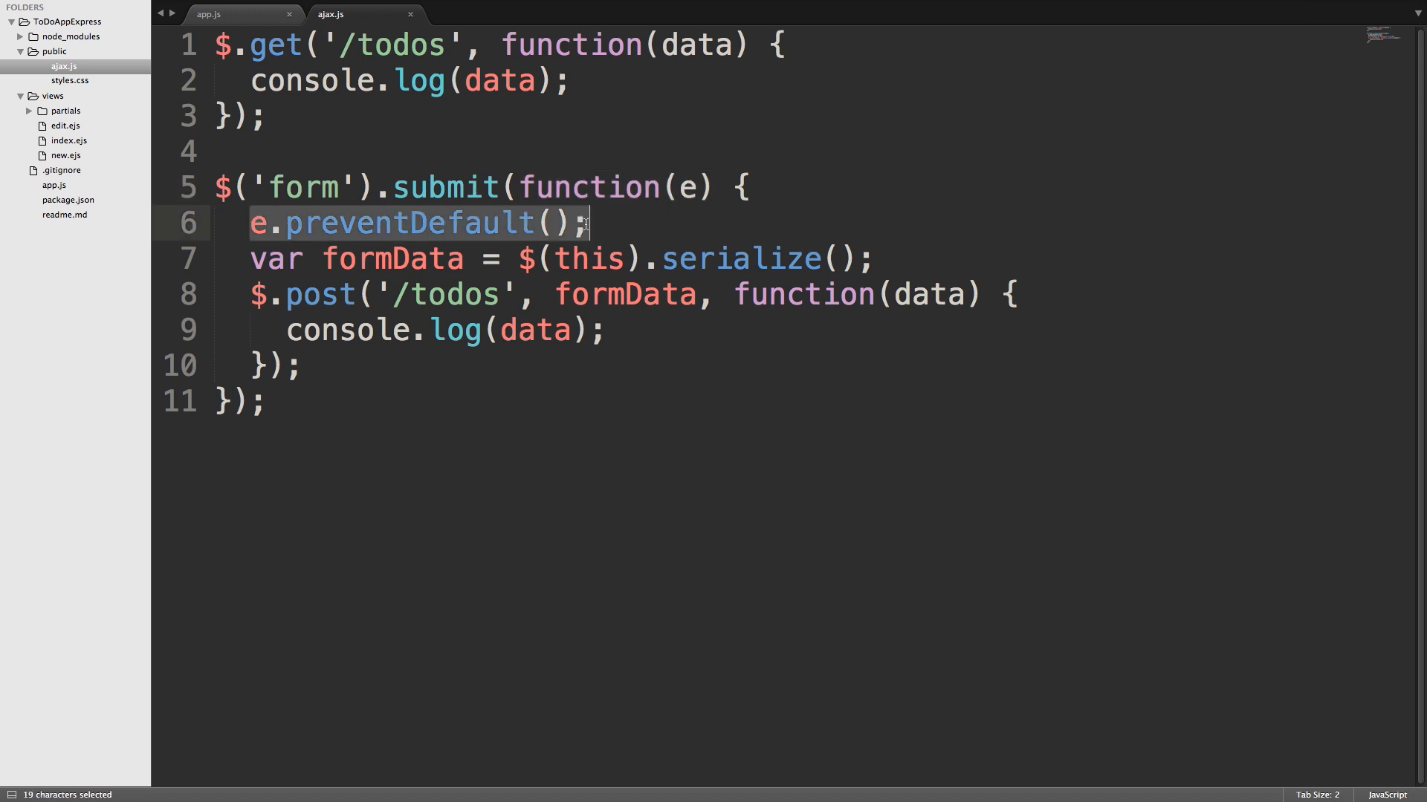
pyautogui.moveTo(587, 227)
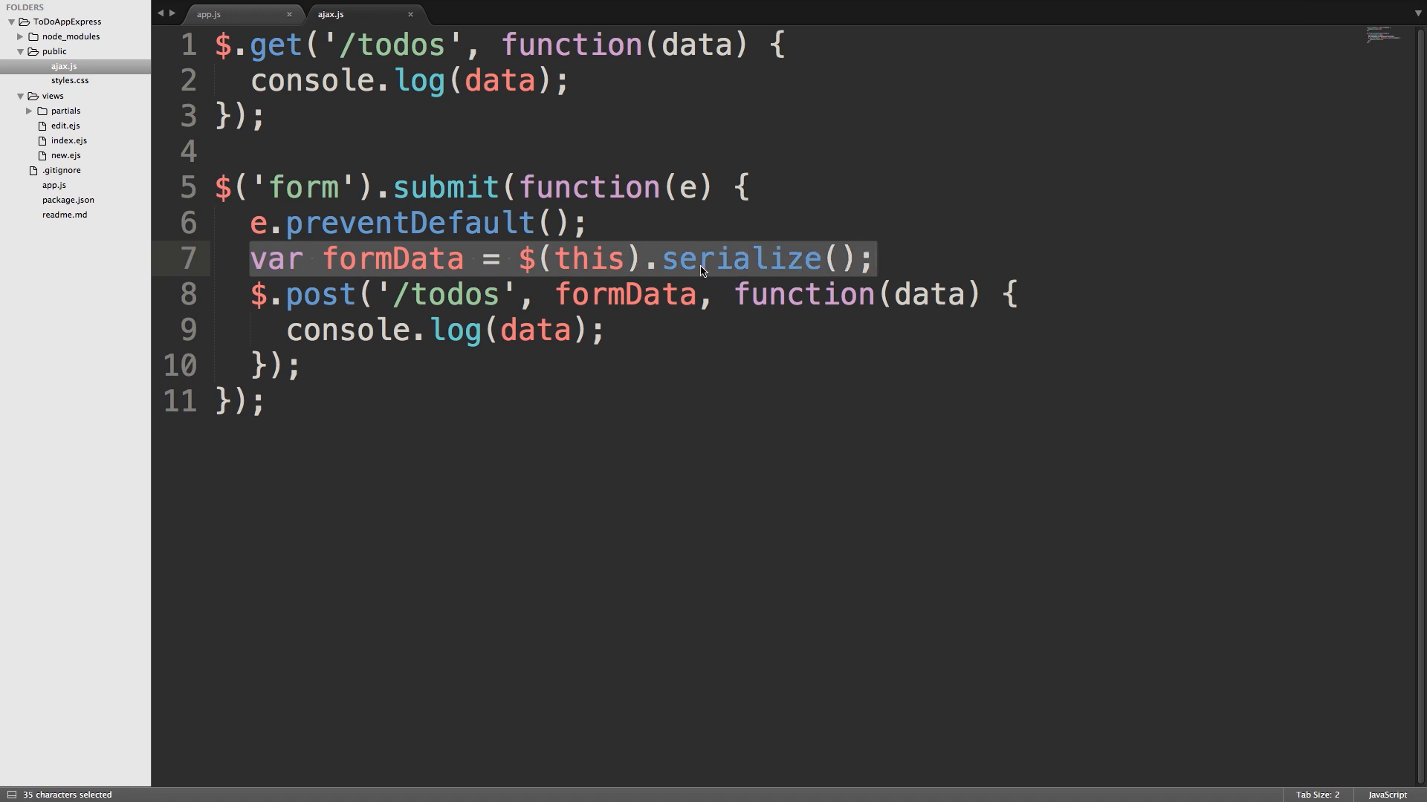
pyautogui.doubleClick(589, 259)
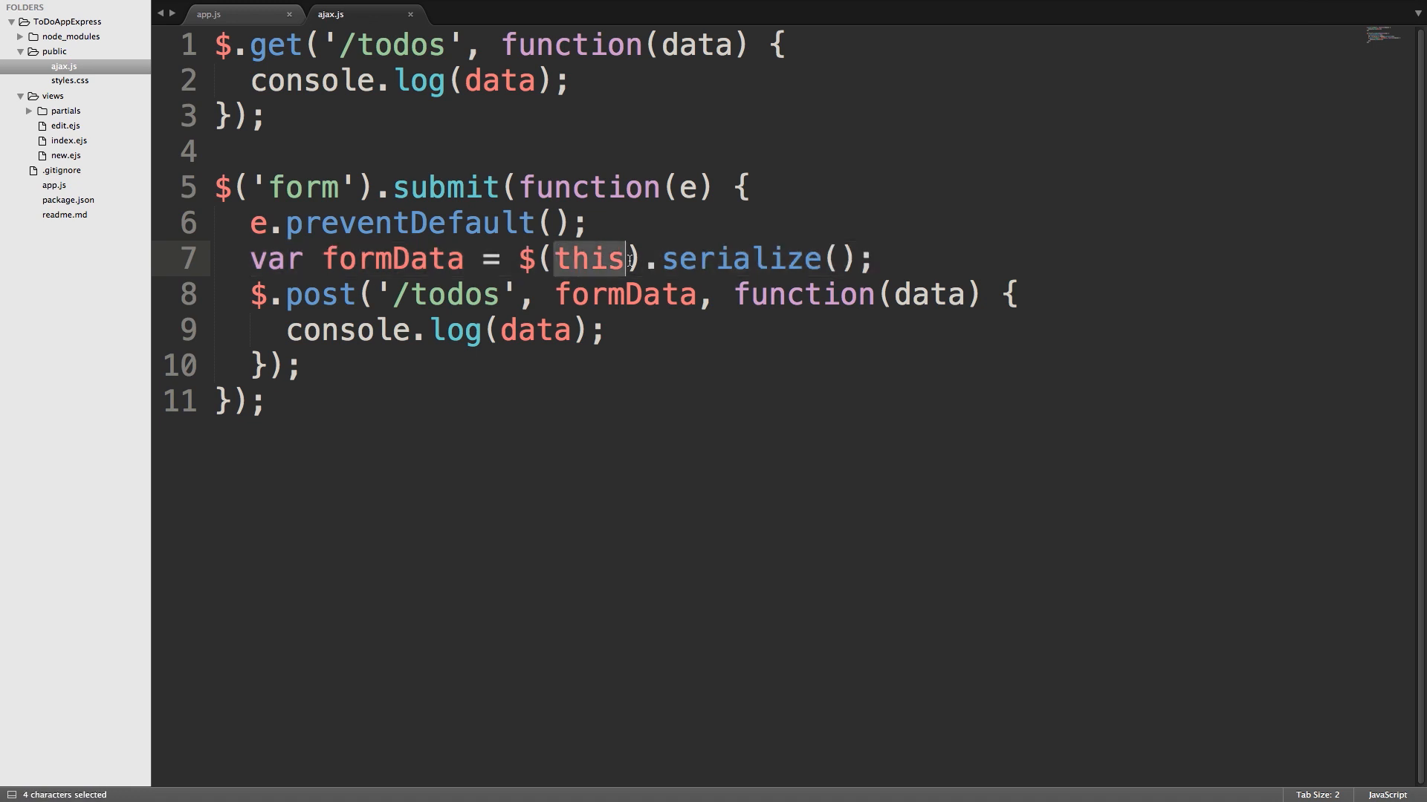
pyautogui.moveTo(555, 258); pyautogui.dragTo(641, 258)
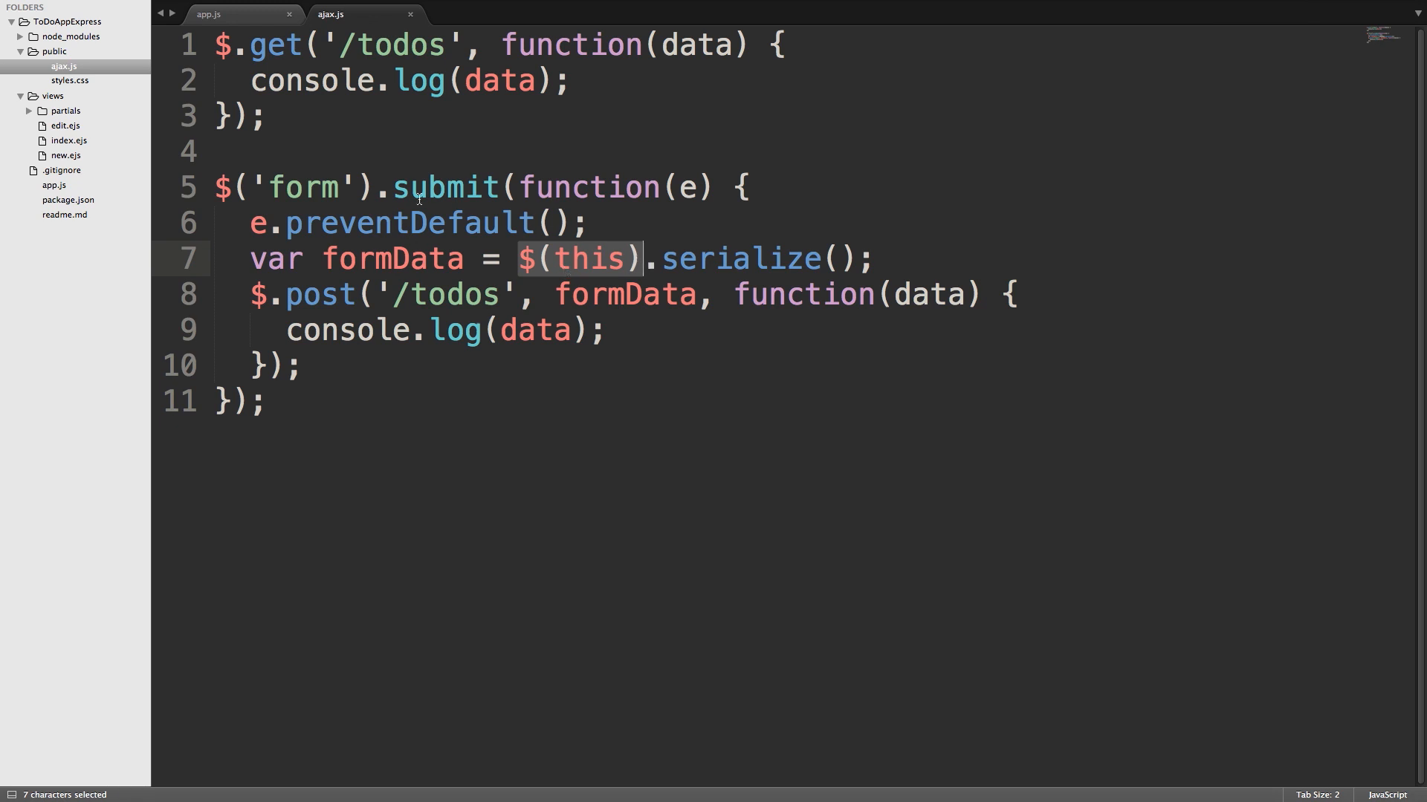
pyautogui.doubleClick(309, 187)
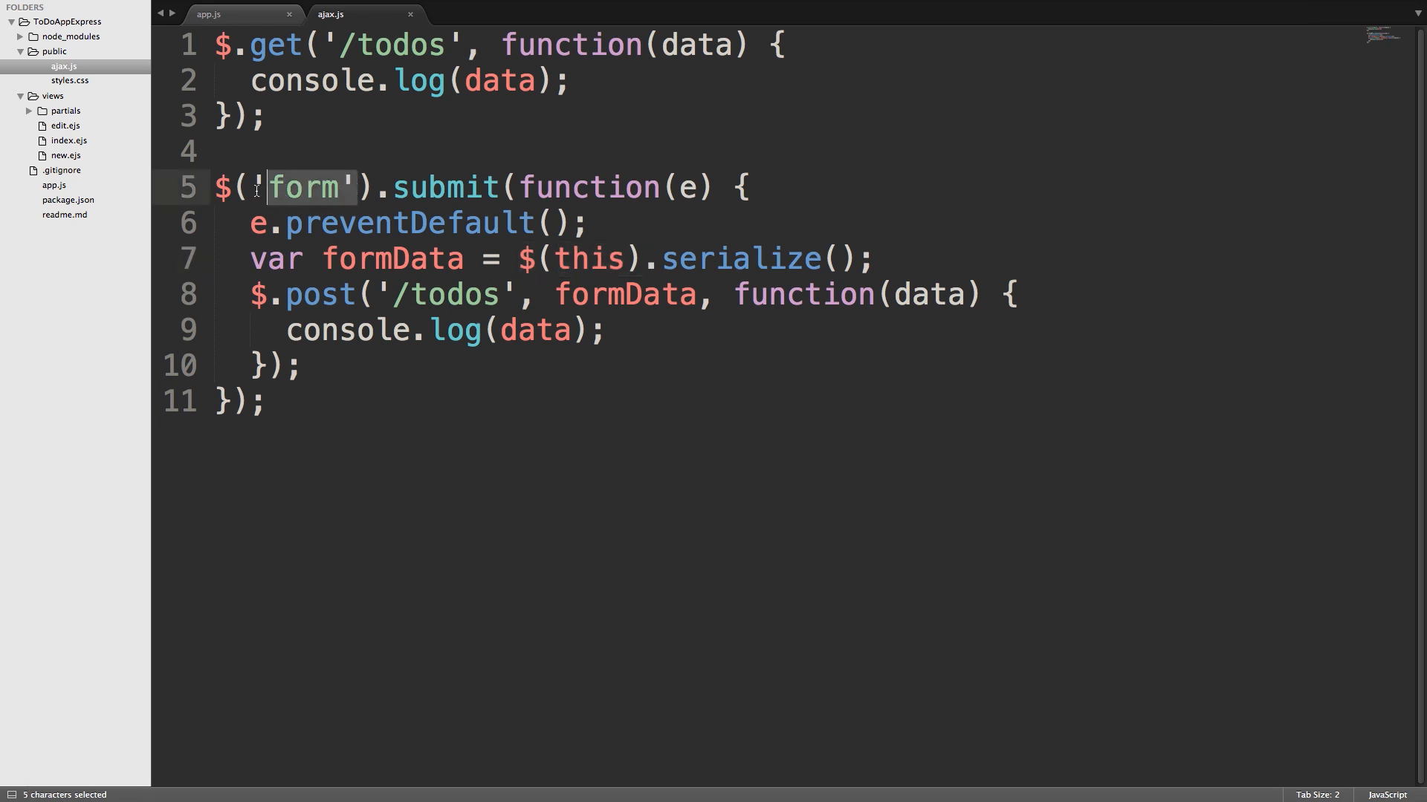
pyautogui.doubleClick(588, 259)
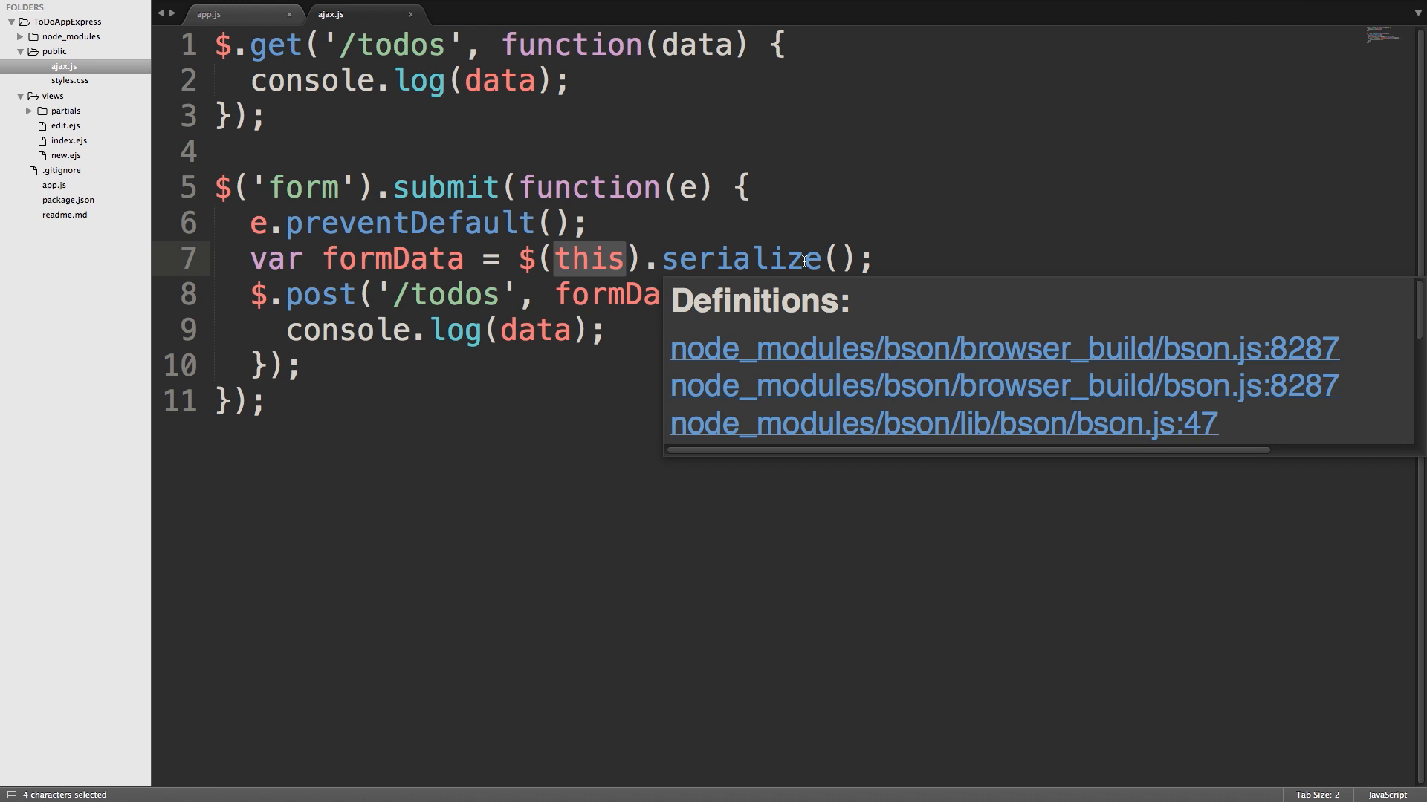
pyautogui.press('escape')
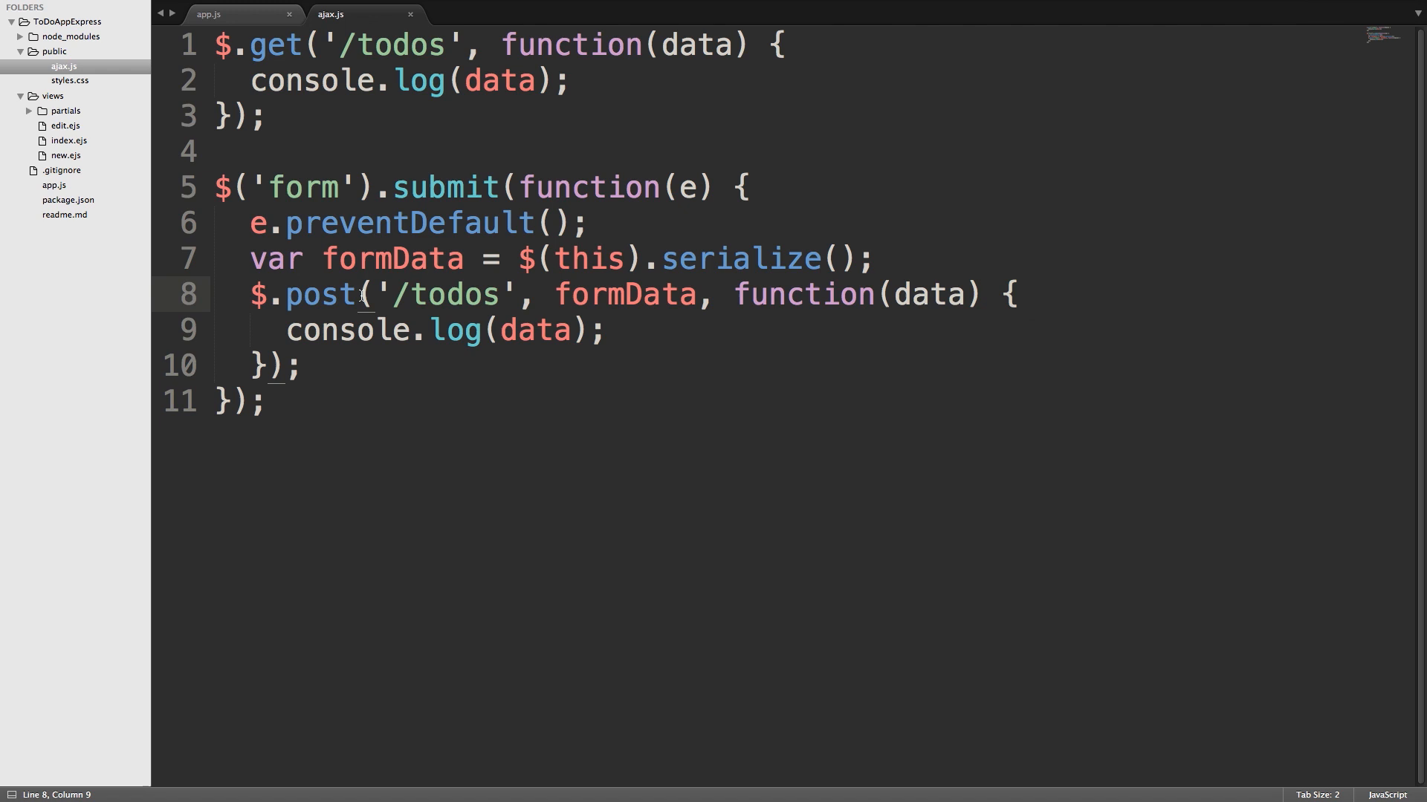
# Step: Highlight the '/todos' URL and callback signature, then open new.ejs from views
pyautogui.moveTo(372, 295); pyautogui.dragTo(489, 294)
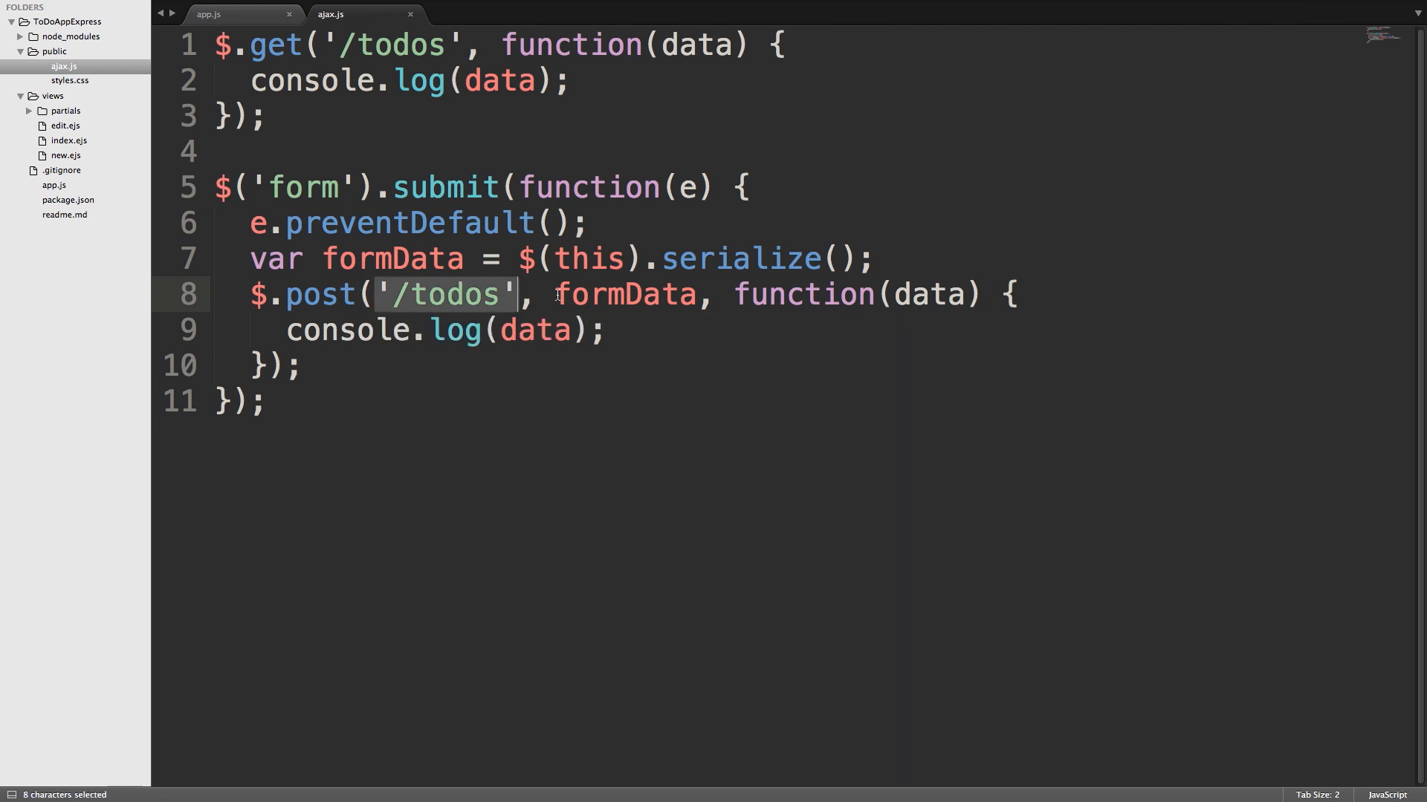
pyautogui.doubleClick(625, 295)
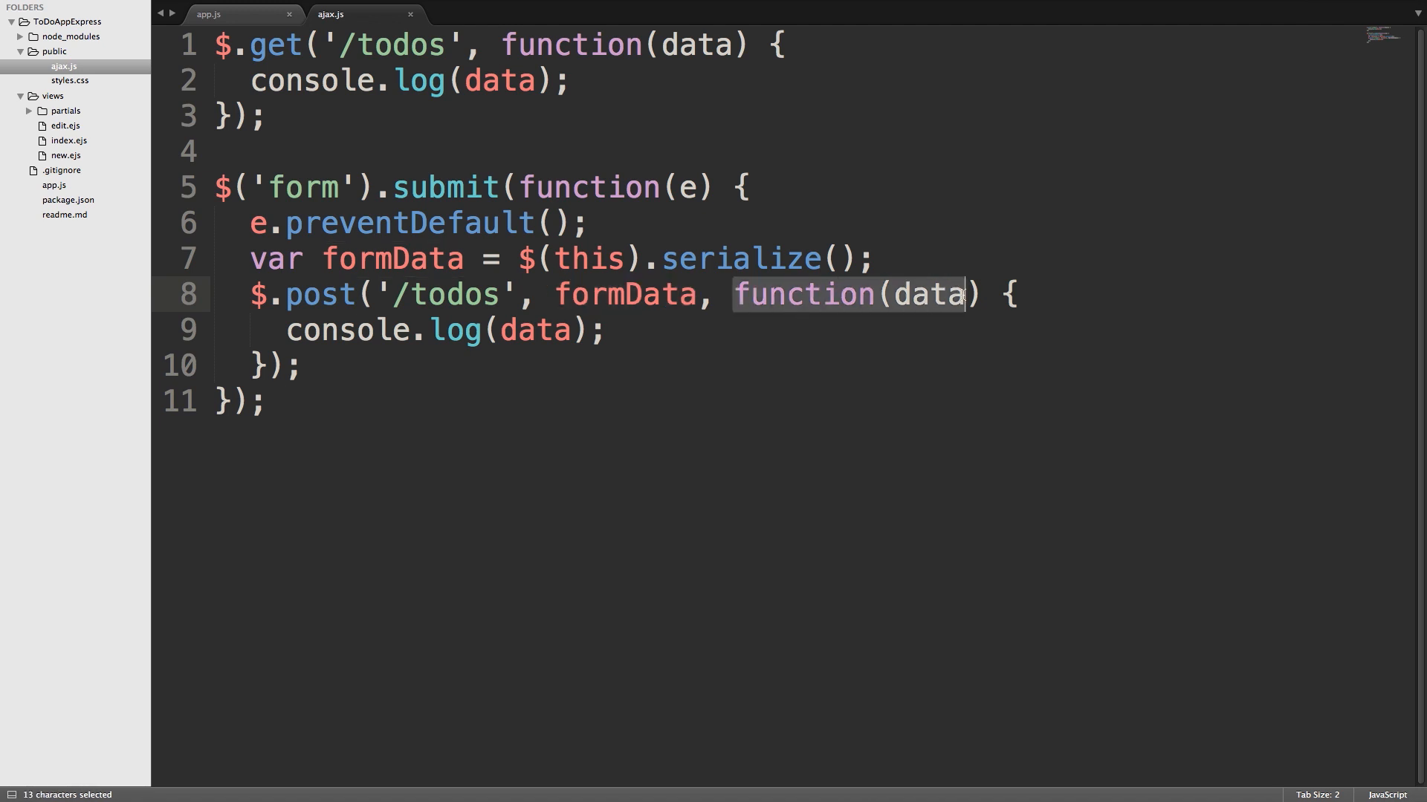
pyautogui.click(928, 295)
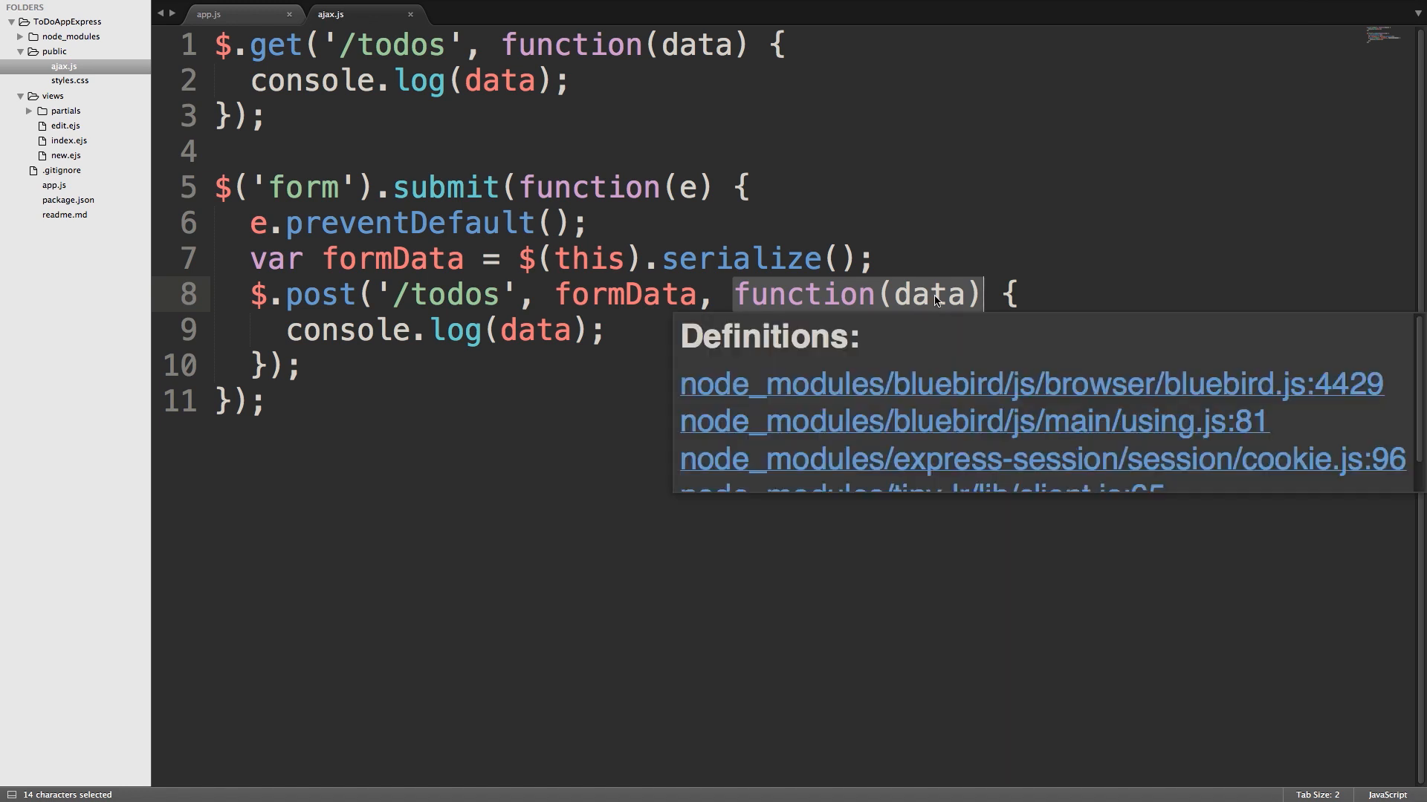
pyautogui.moveTo(847, 309)
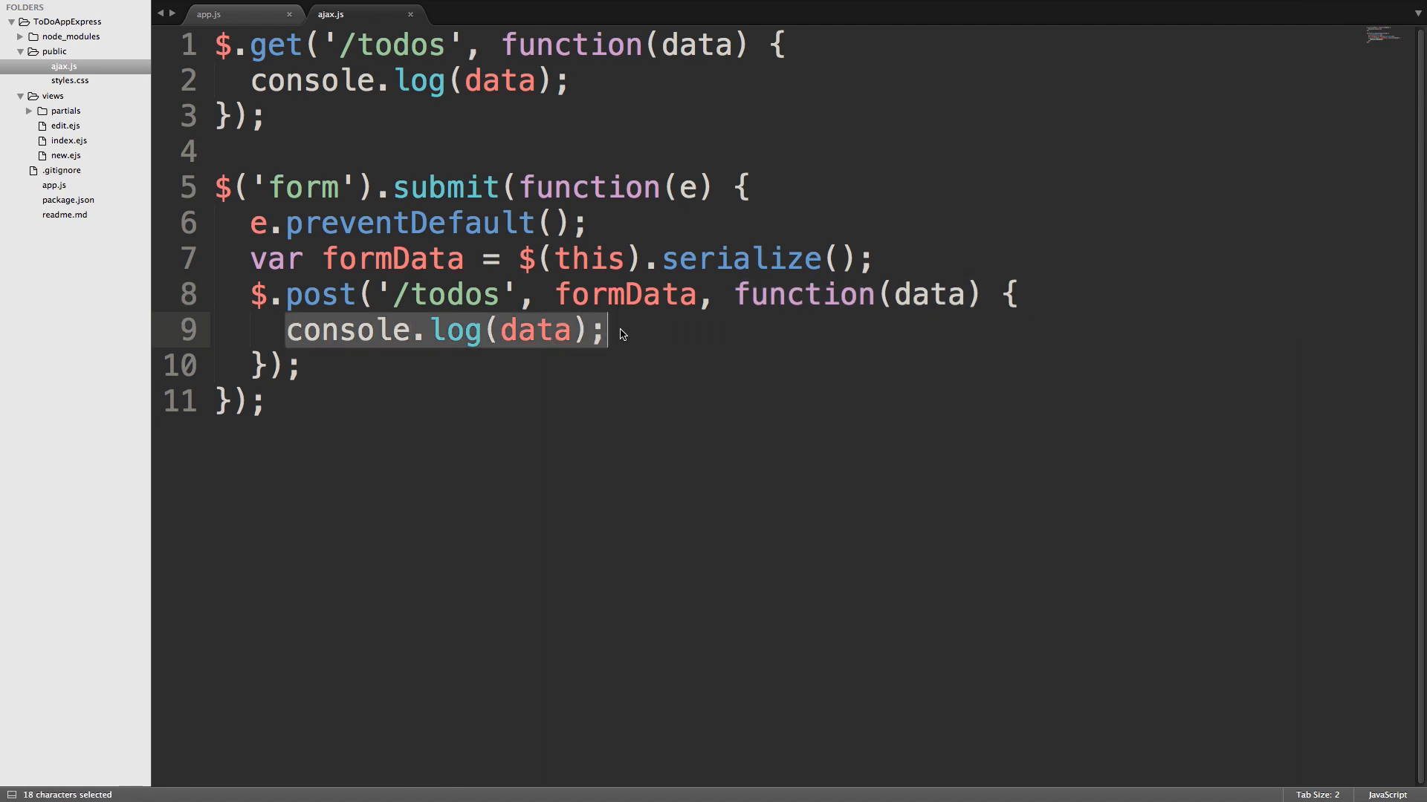
pyautogui.click(600, 329)
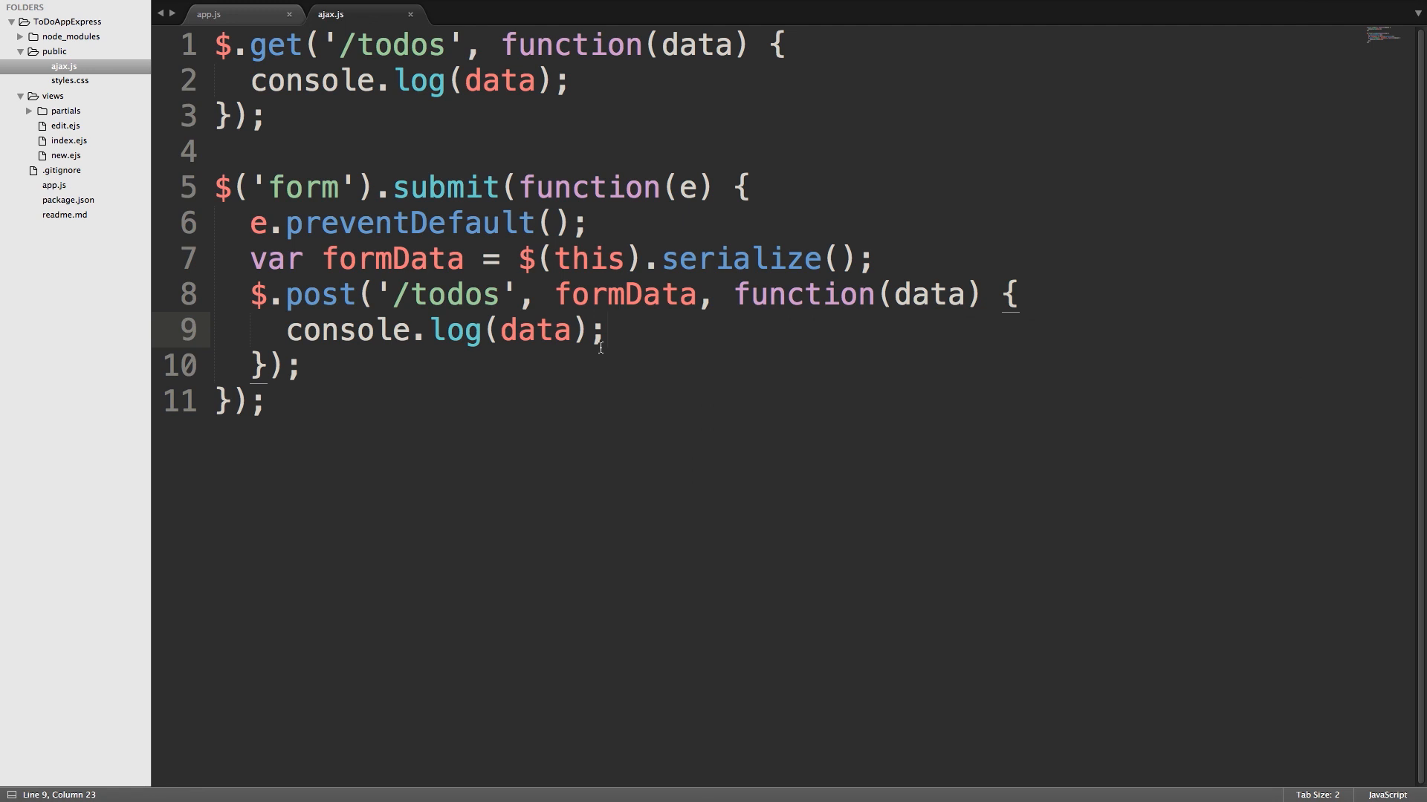
pyautogui.click(66, 154)
pyautogui.write('htm')
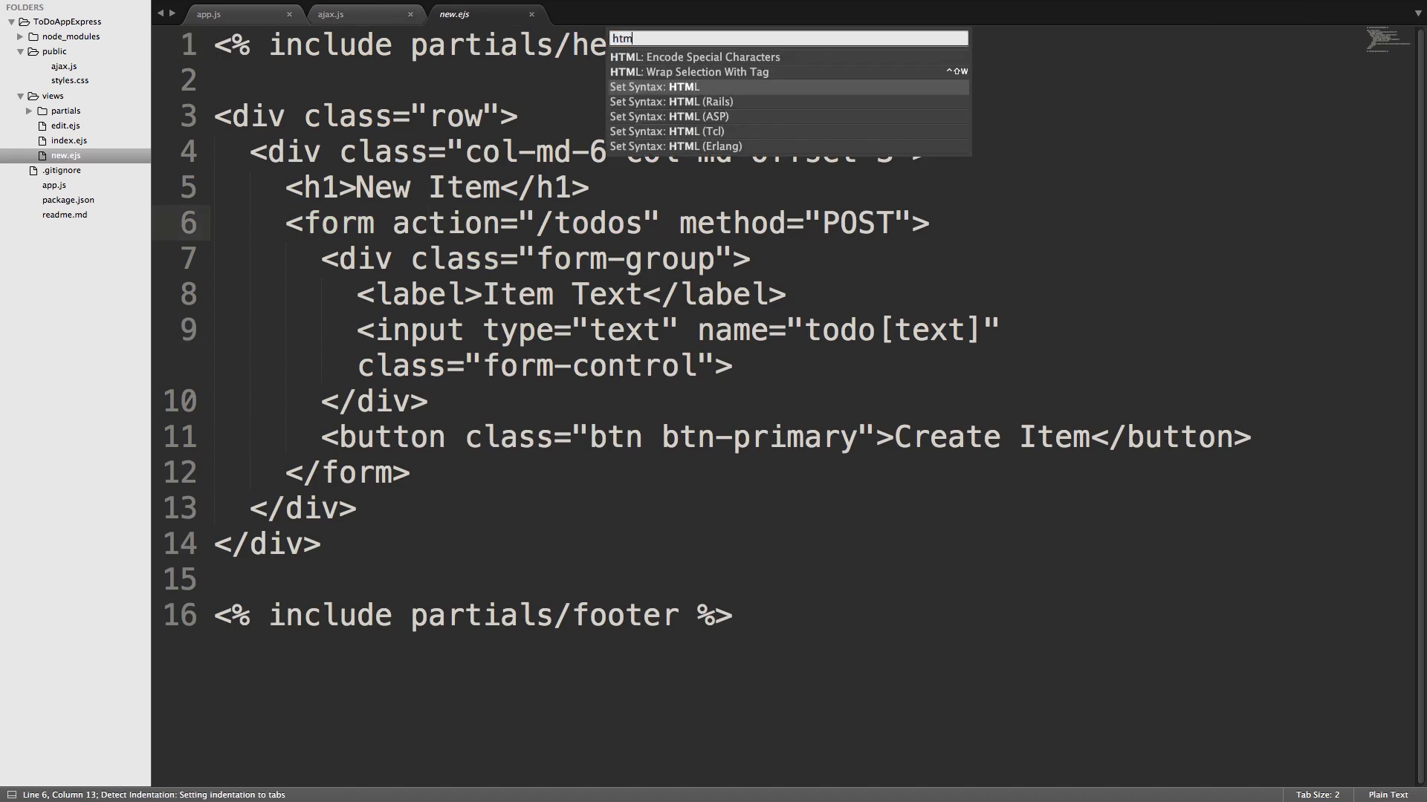
pyautogui.click(654, 86)
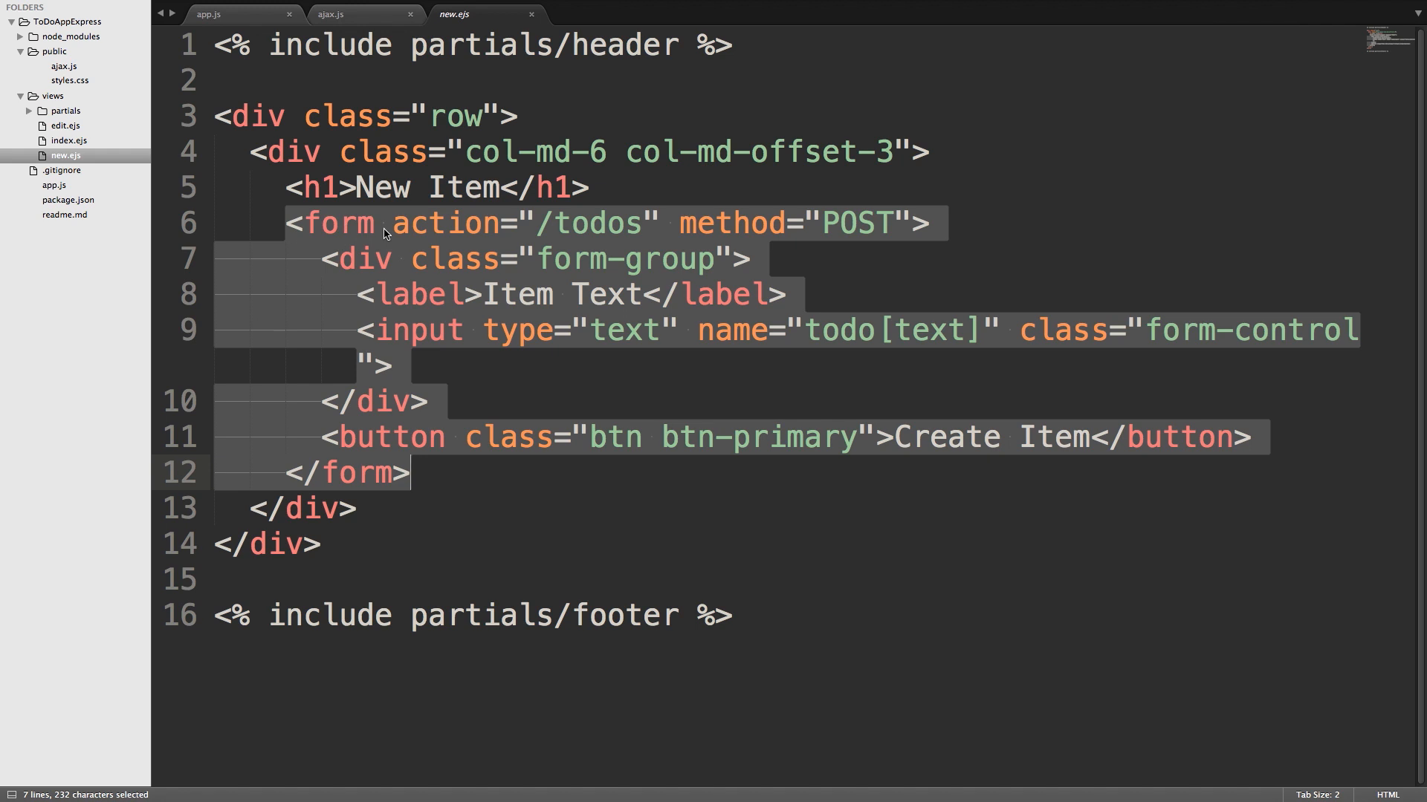
pyautogui.moveTo(419, 341)
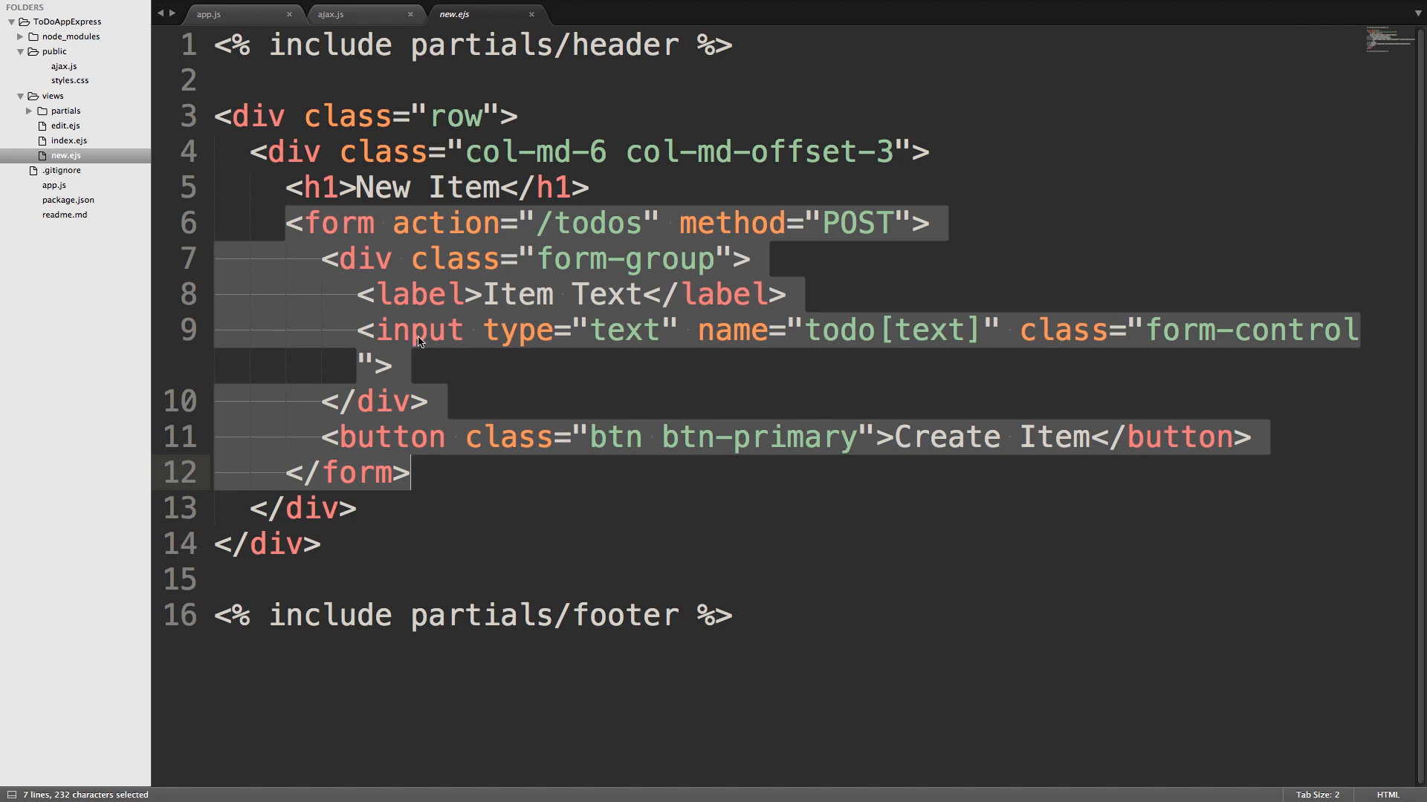
pyautogui.moveTo(573, 352)
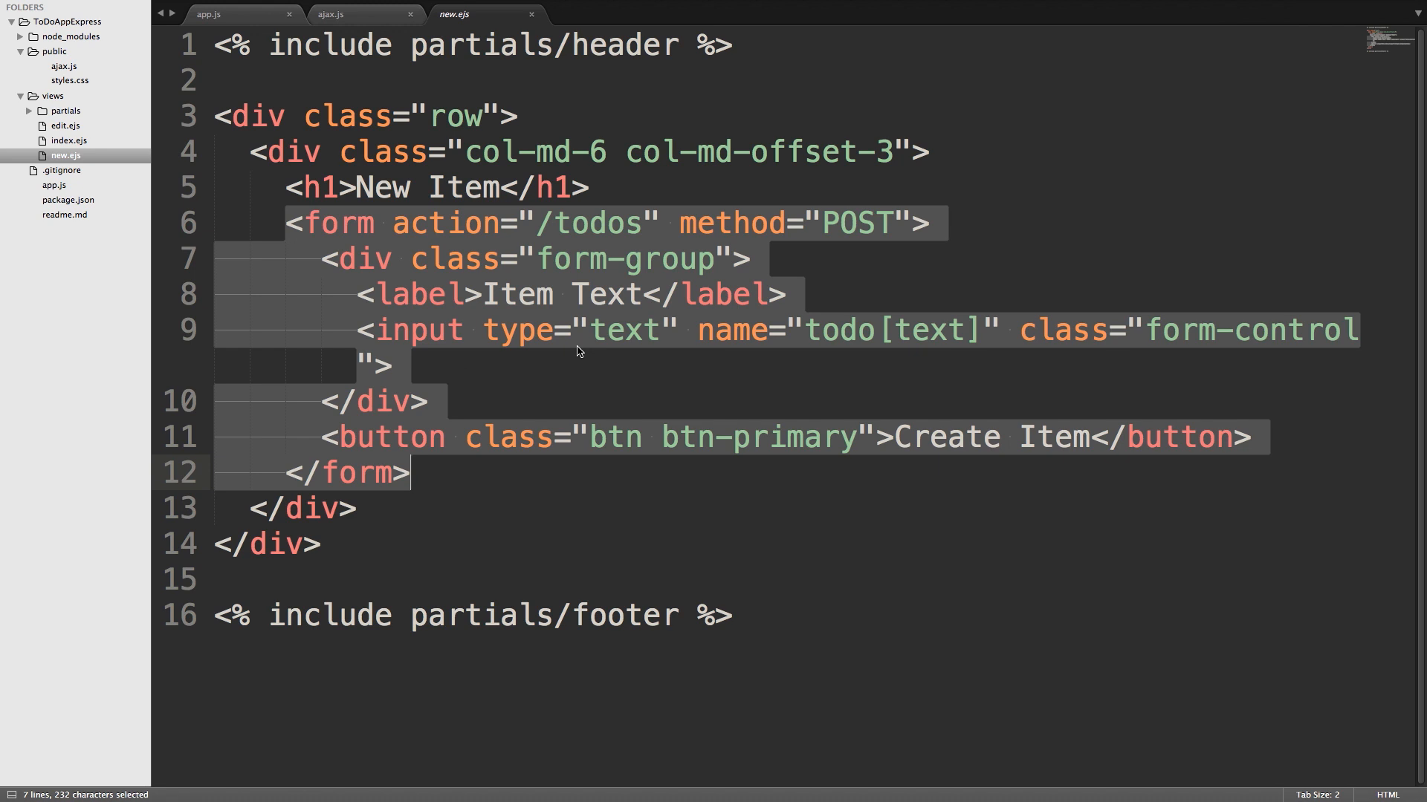
pyautogui.moveTo(562, 279)
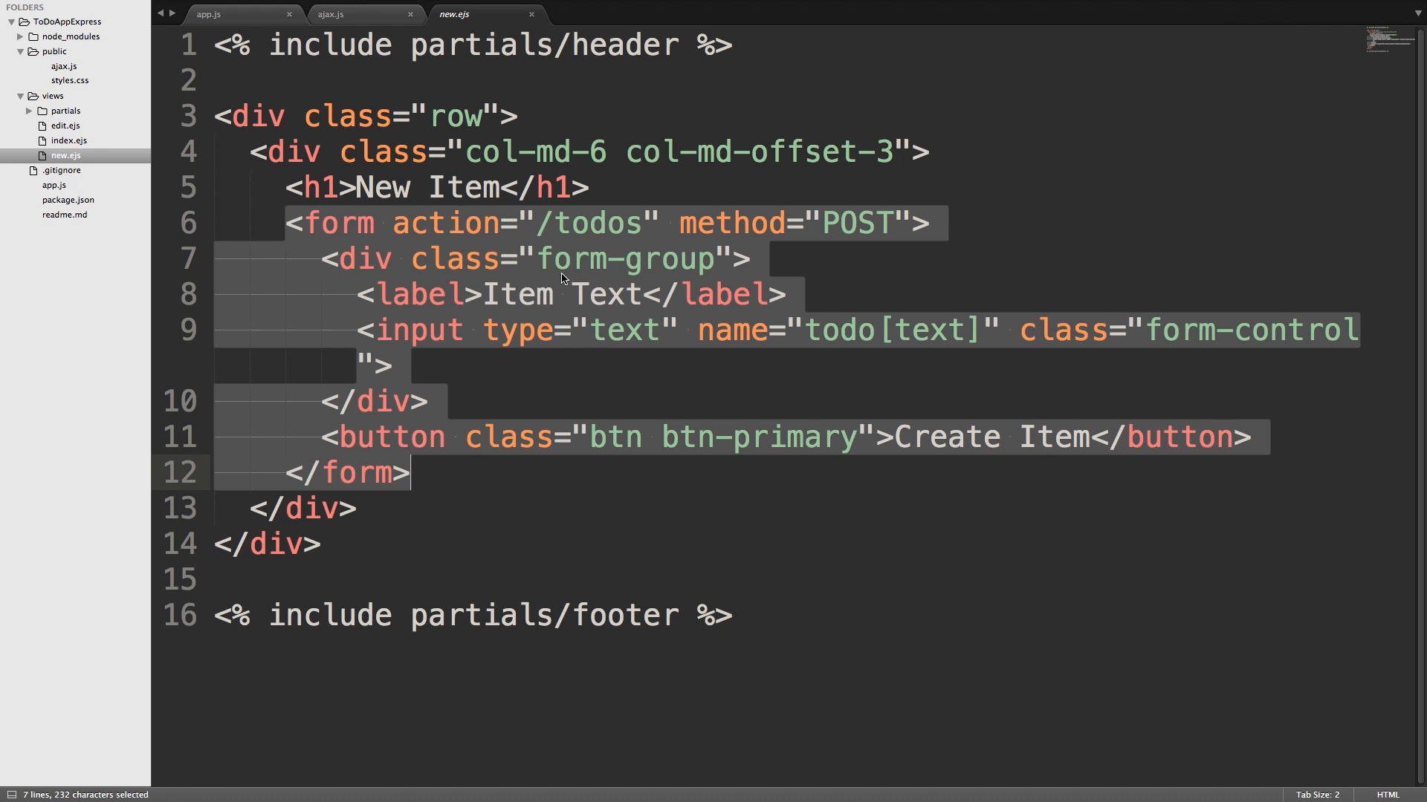
pyautogui.moveTo(482, 364)
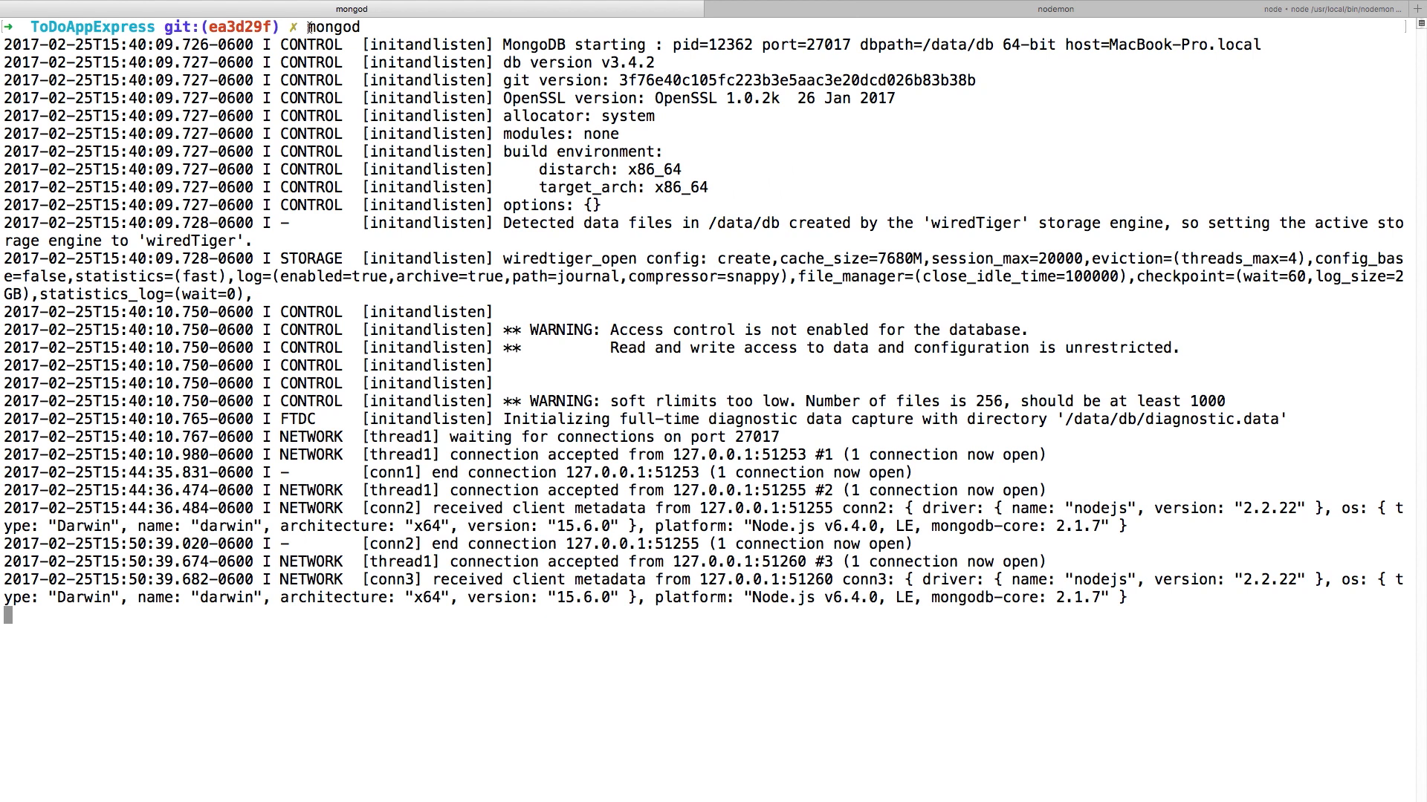
# Step: Switch to the nodemon Terminal tab showing the server running on port 3000
pyautogui.click(1054, 9)
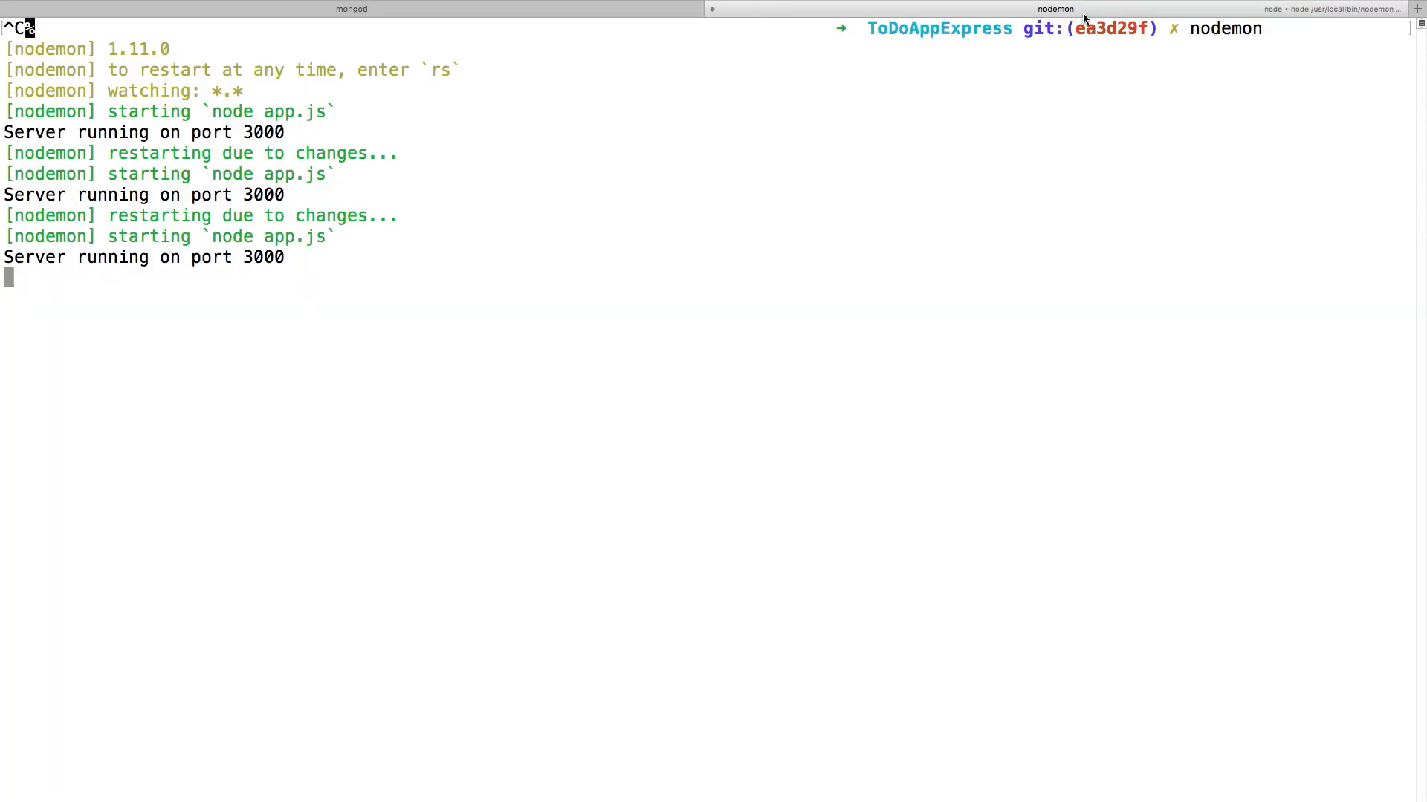
pyautogui.moveTo(486, 248)
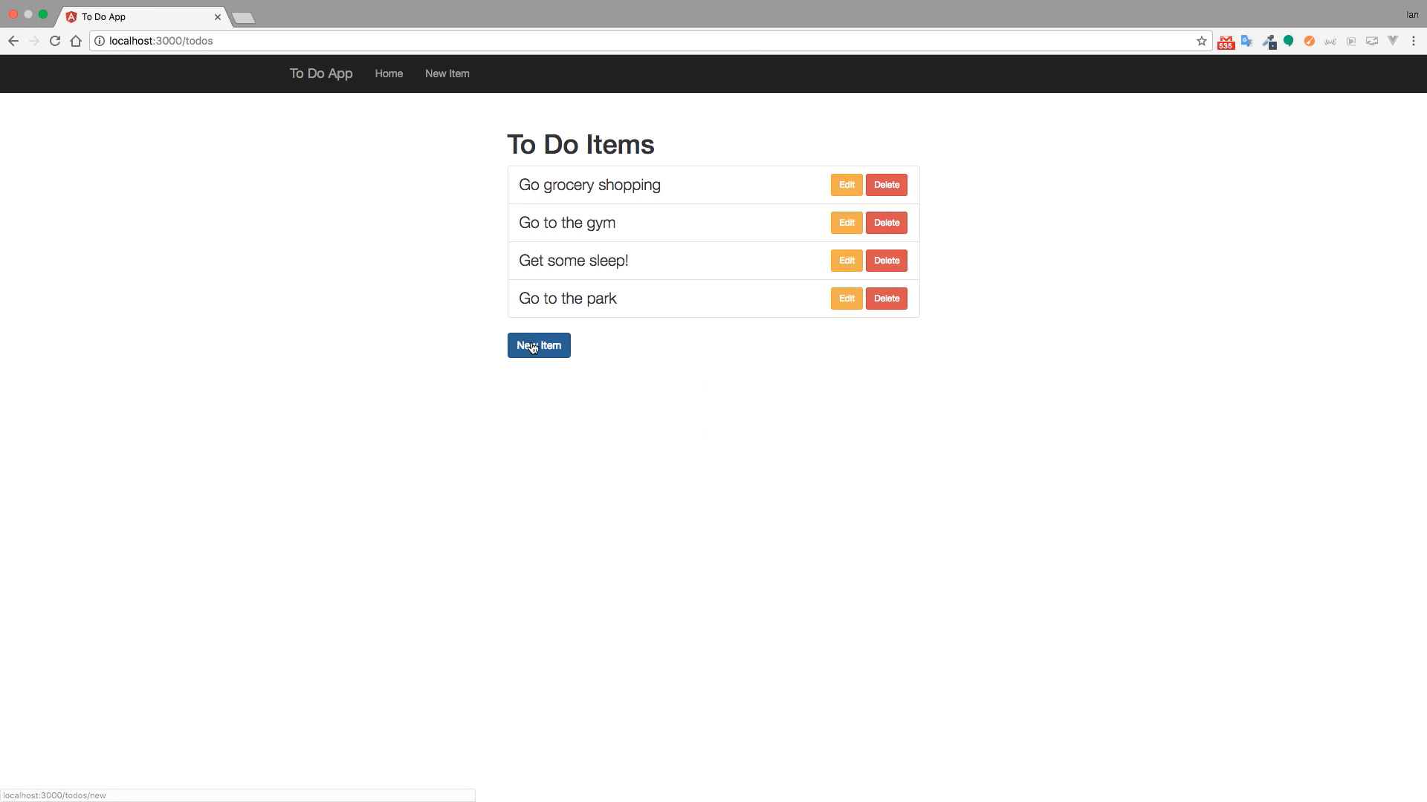
# Step: Open the New Item form at /todos/new and show the developer console beneath it
pyautogui.click(538, 345)
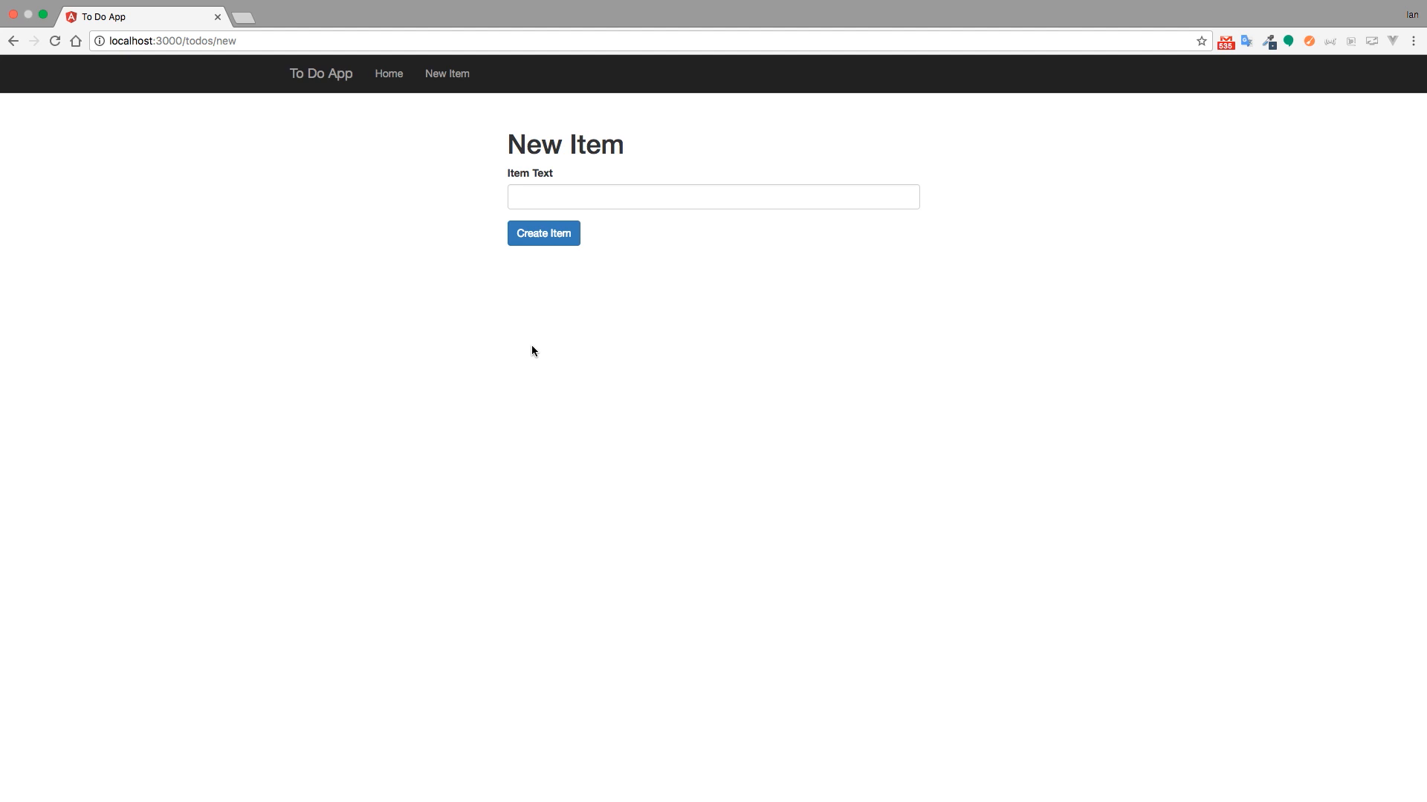
pyautogui.press('F12')
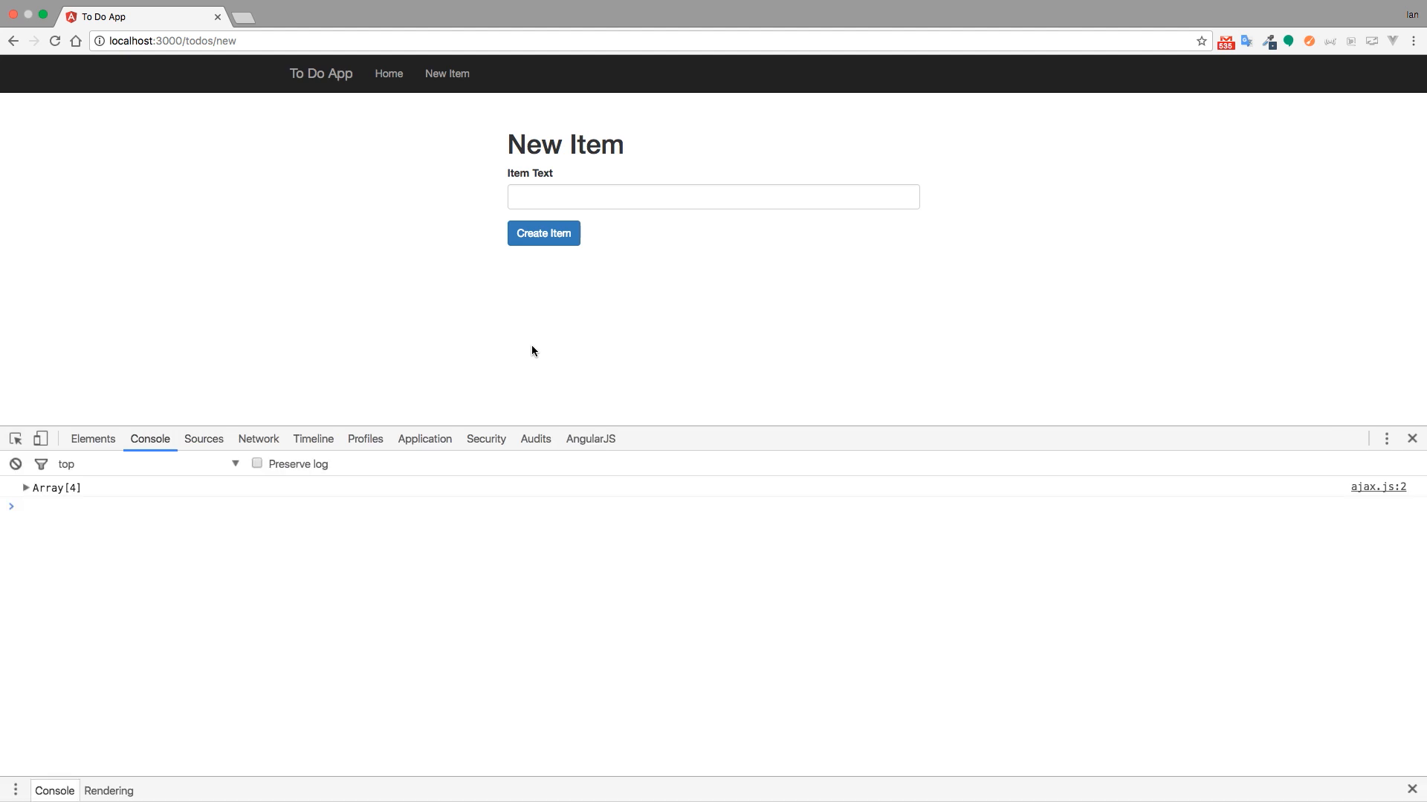
# Step: Clear the console and submit 'Walk the dog' through the New Item form
pyautogui.click(15, 464)
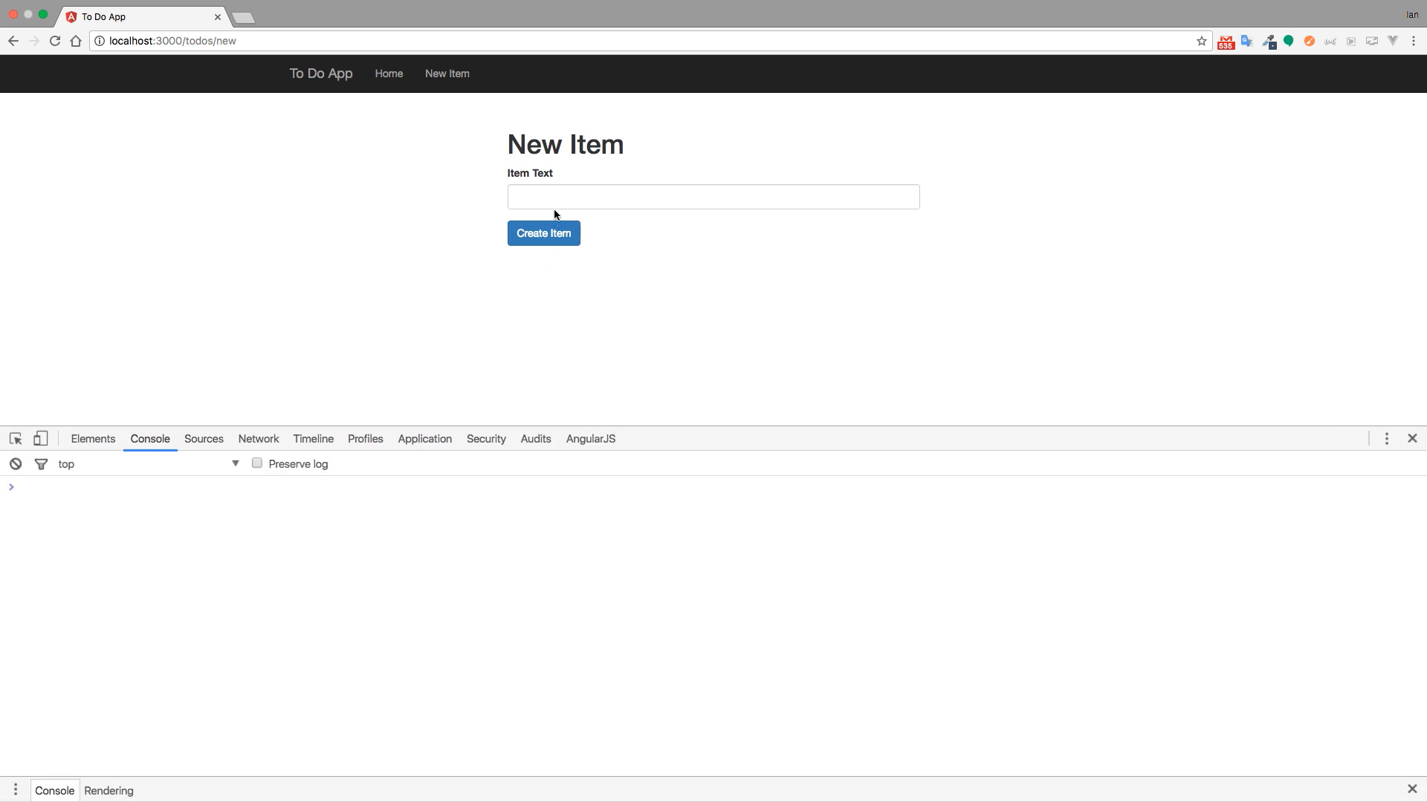
pyautogui.click(713, 196)
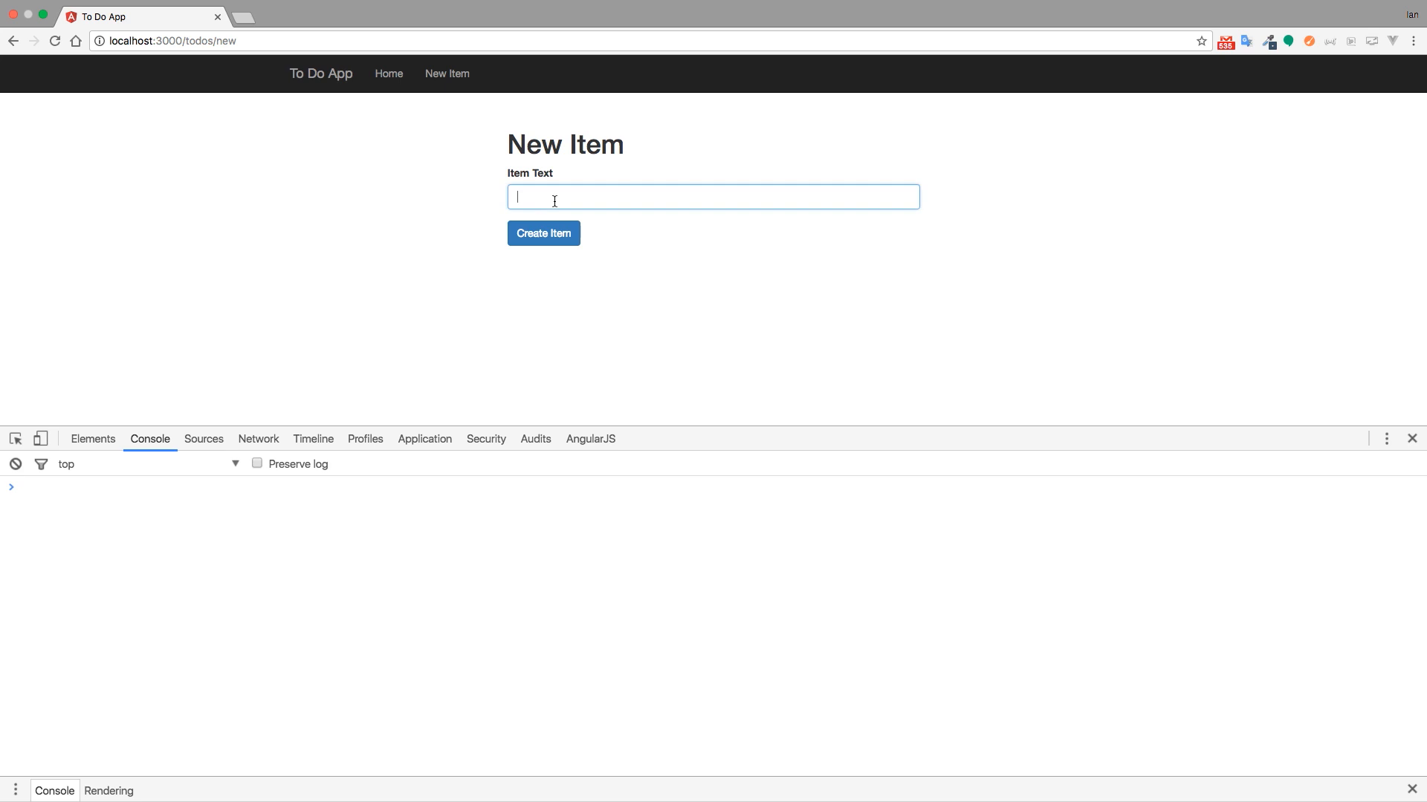
pyautogui.write('Walk the do')
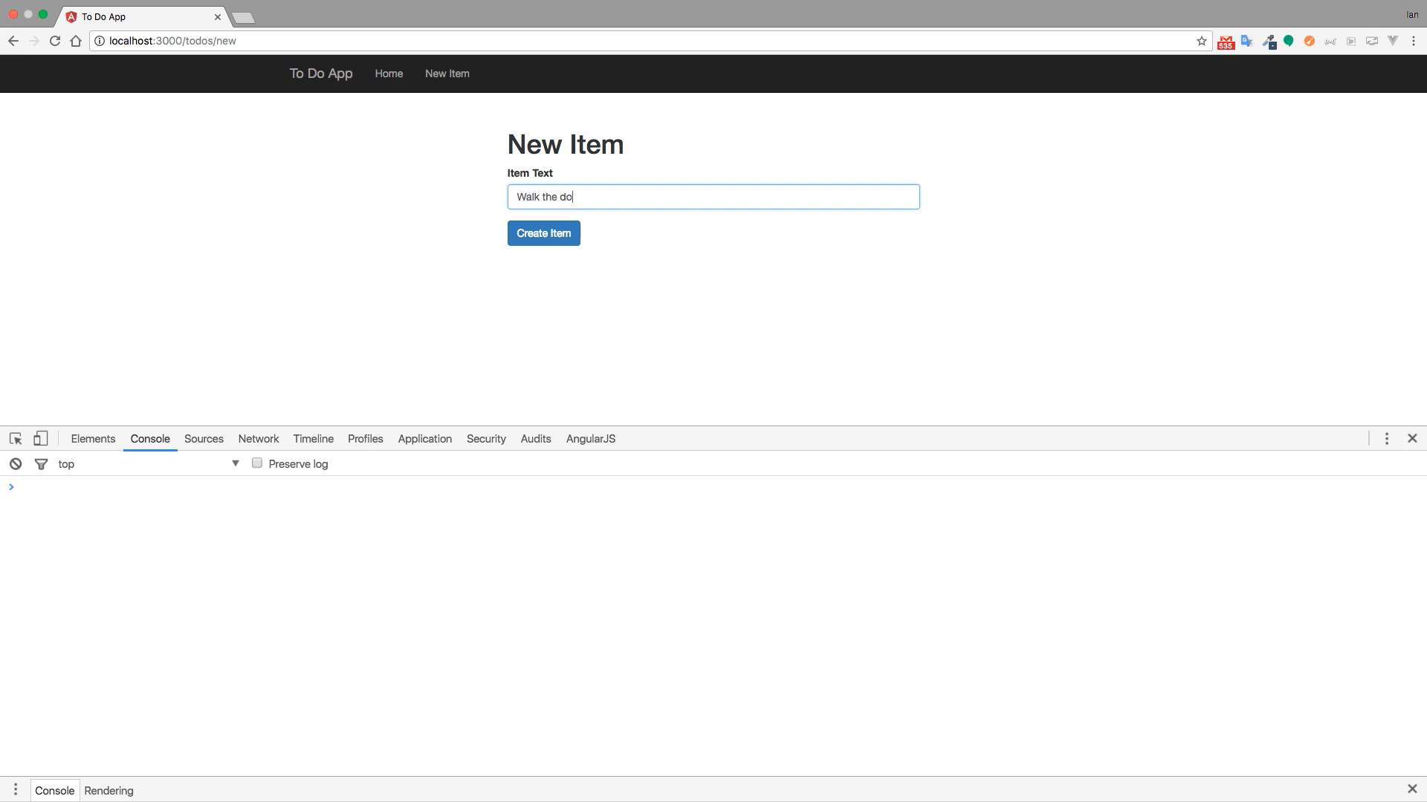
pyautogui.click(543, 232)
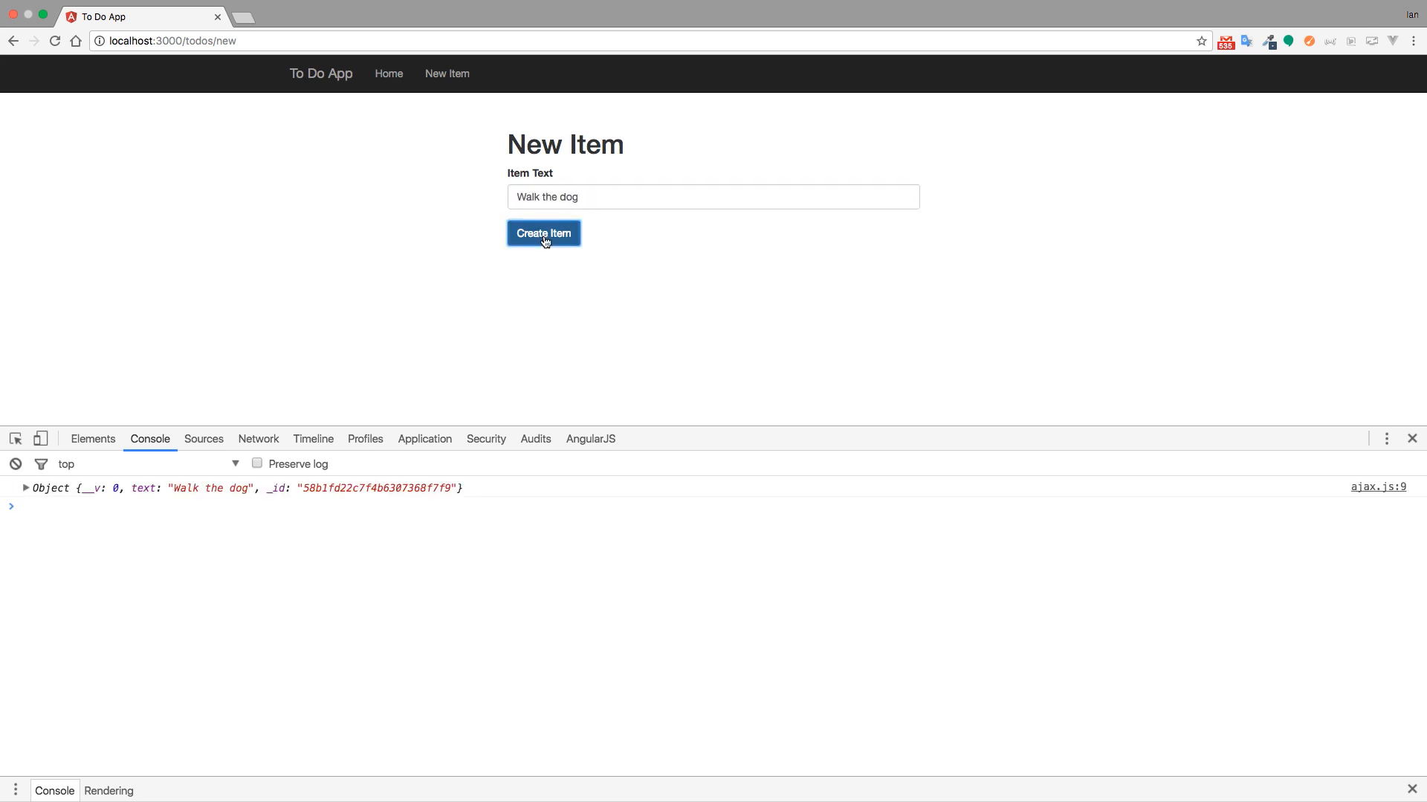
pyautogui.moveTo(119, 491)
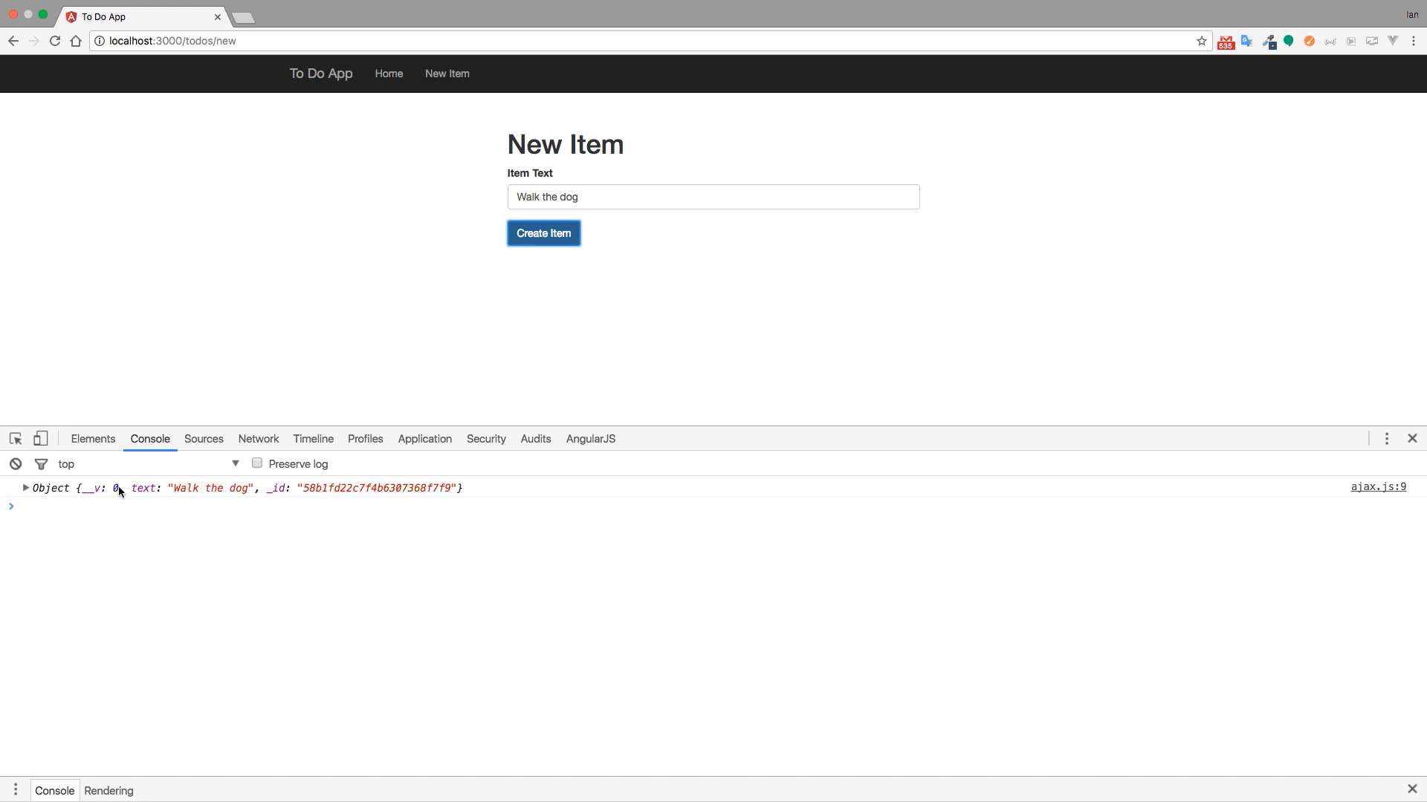
pyautogui.moveTo(266, 507)
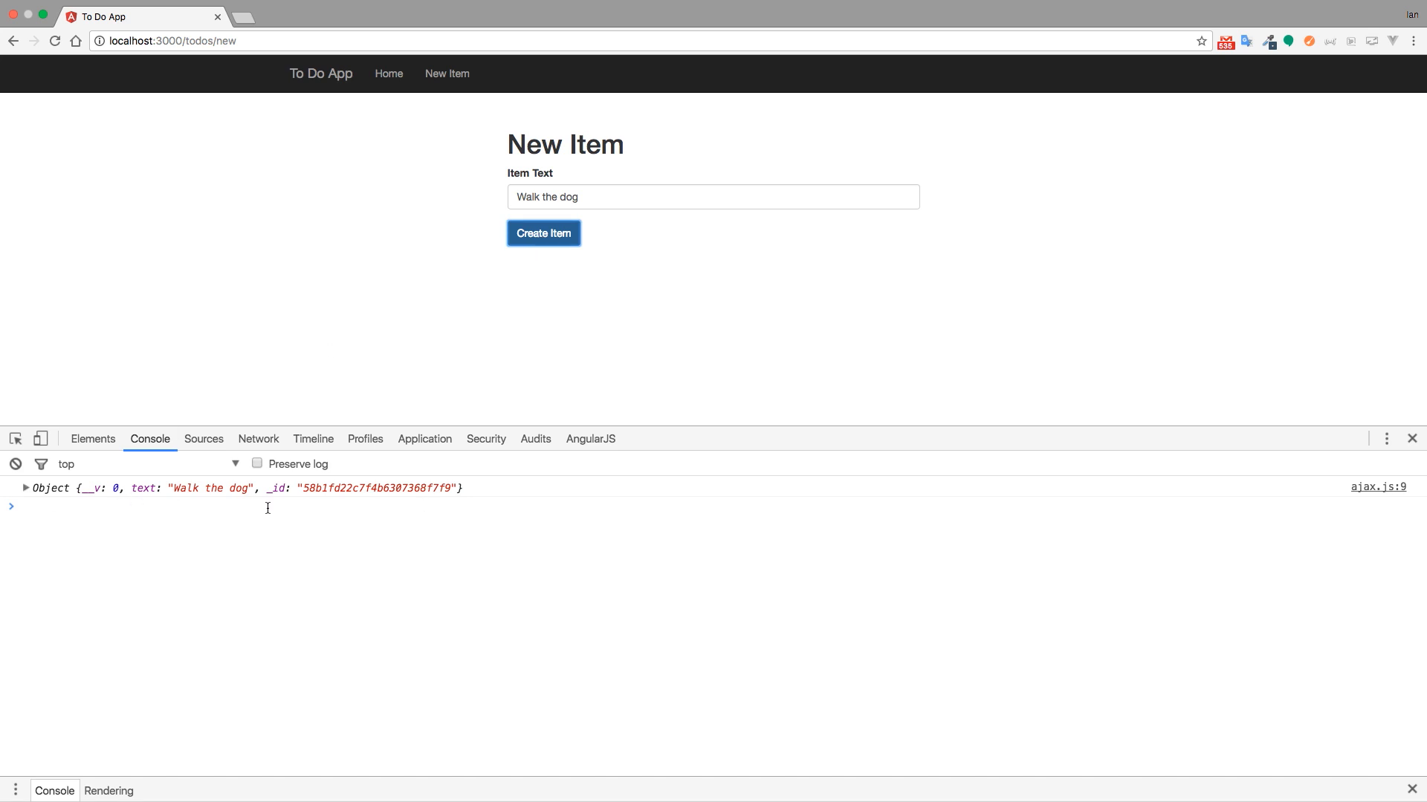
pyautogui.moveTo(320, 530)
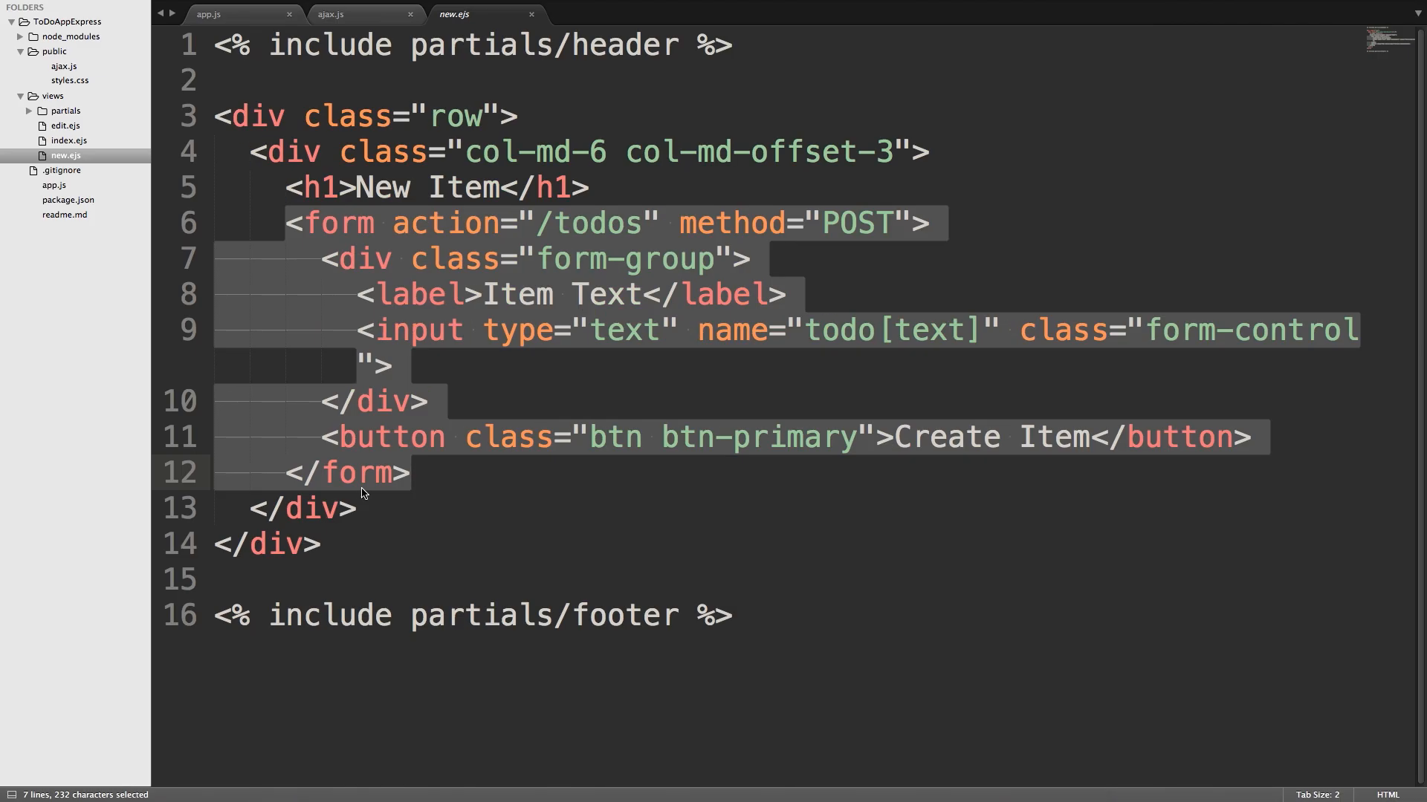
# Step: Review the ajax.js submit handler posting to /todos, then return to Chrome
pyautogui.click(355, 14)
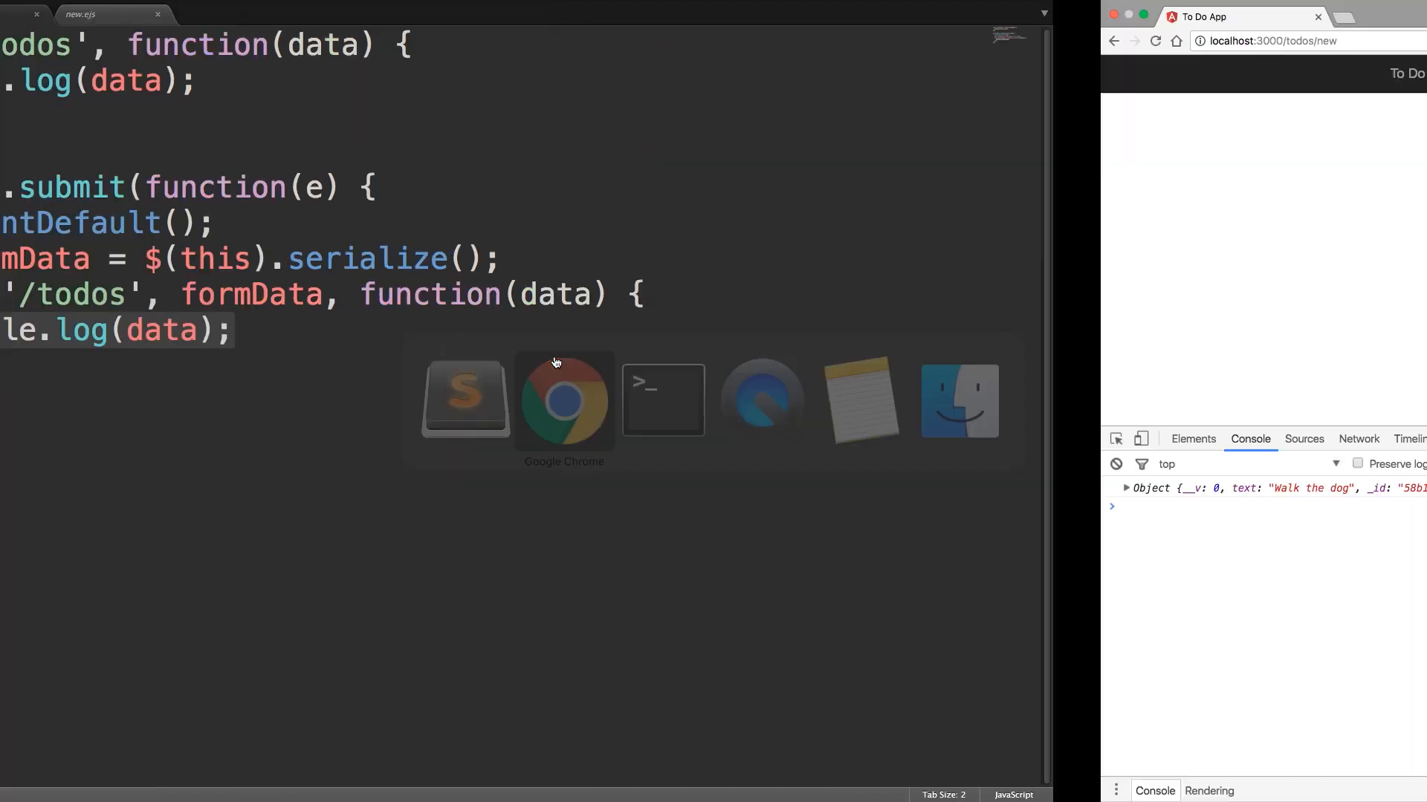
pyautogui.click(563, 400)
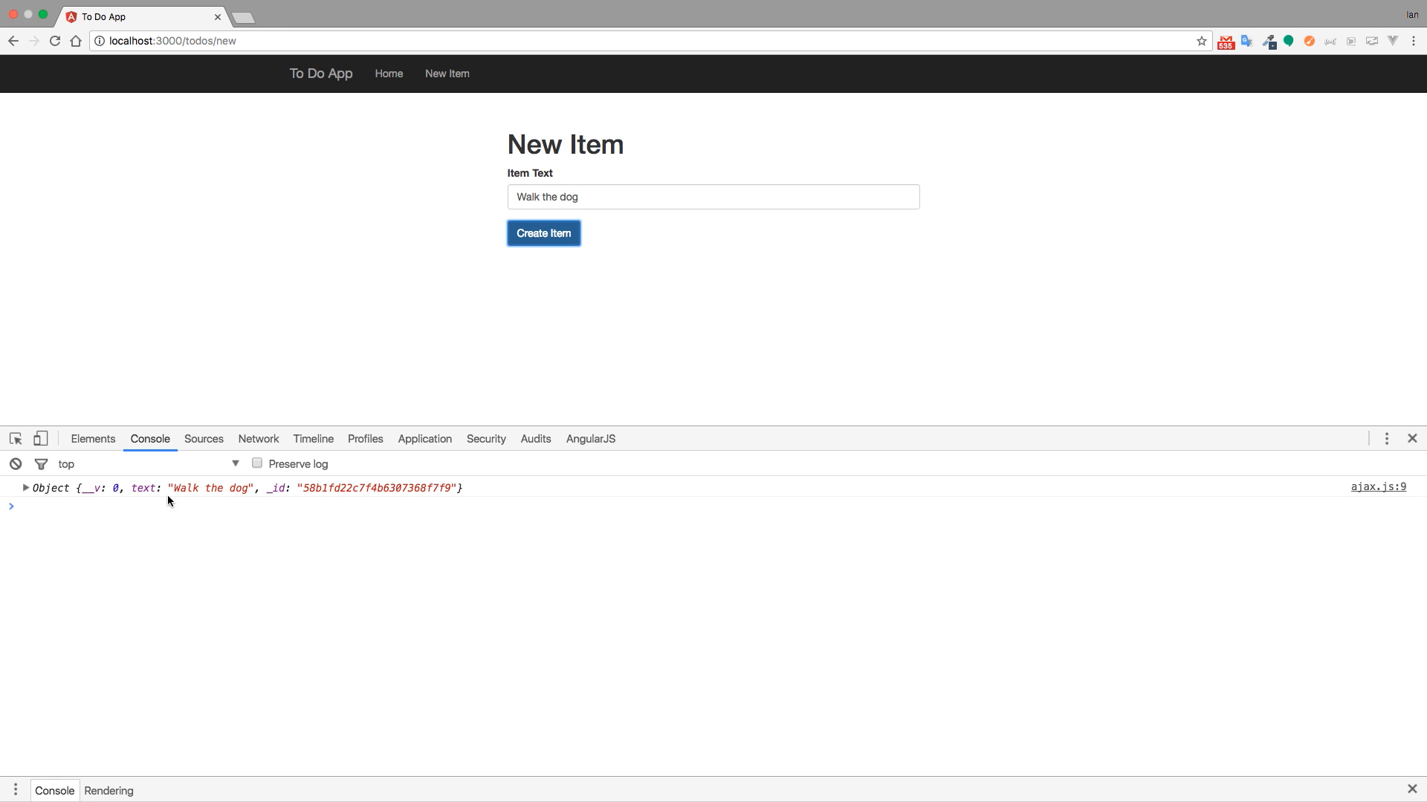
pyautogui.moveTo(244, 493)
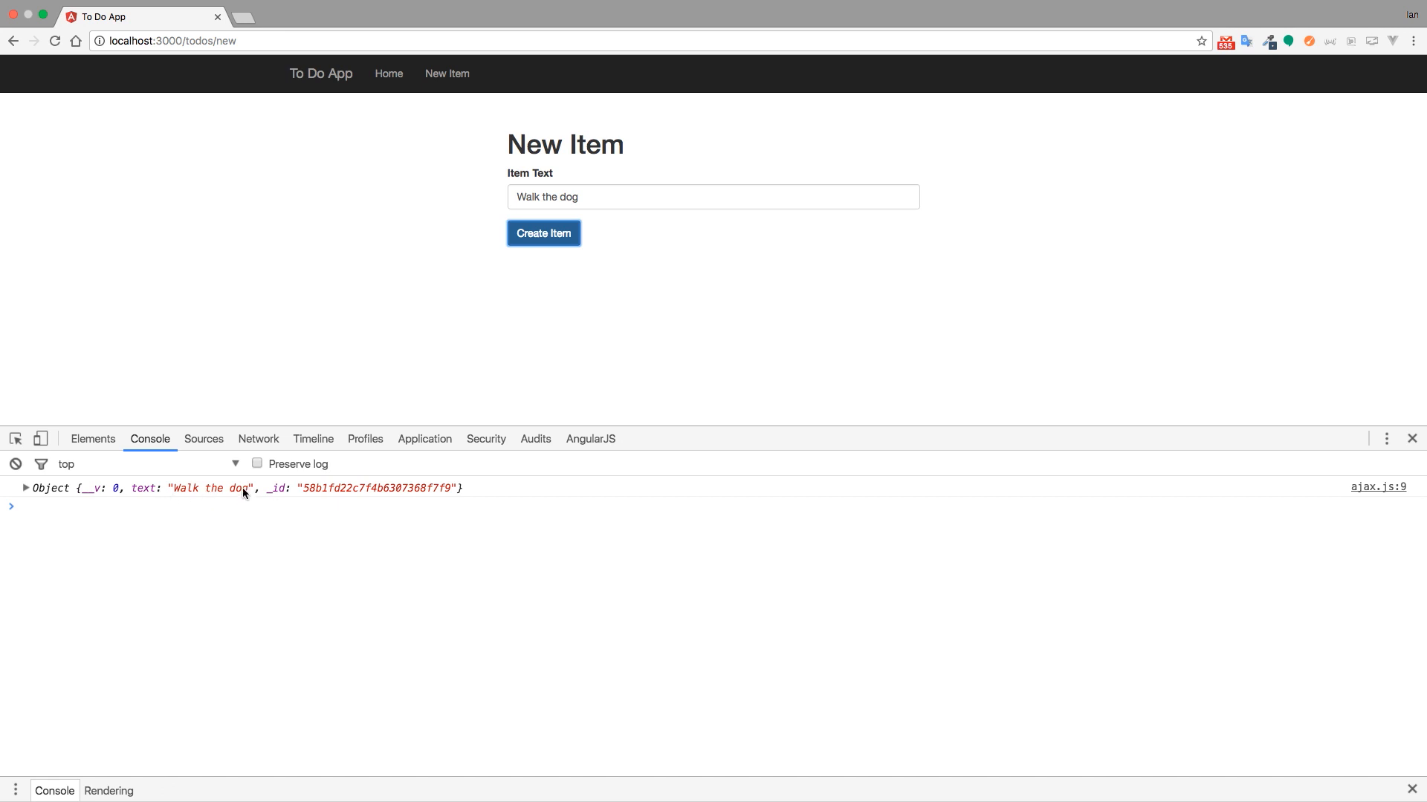
pyautogui.moveTo(319, 502)
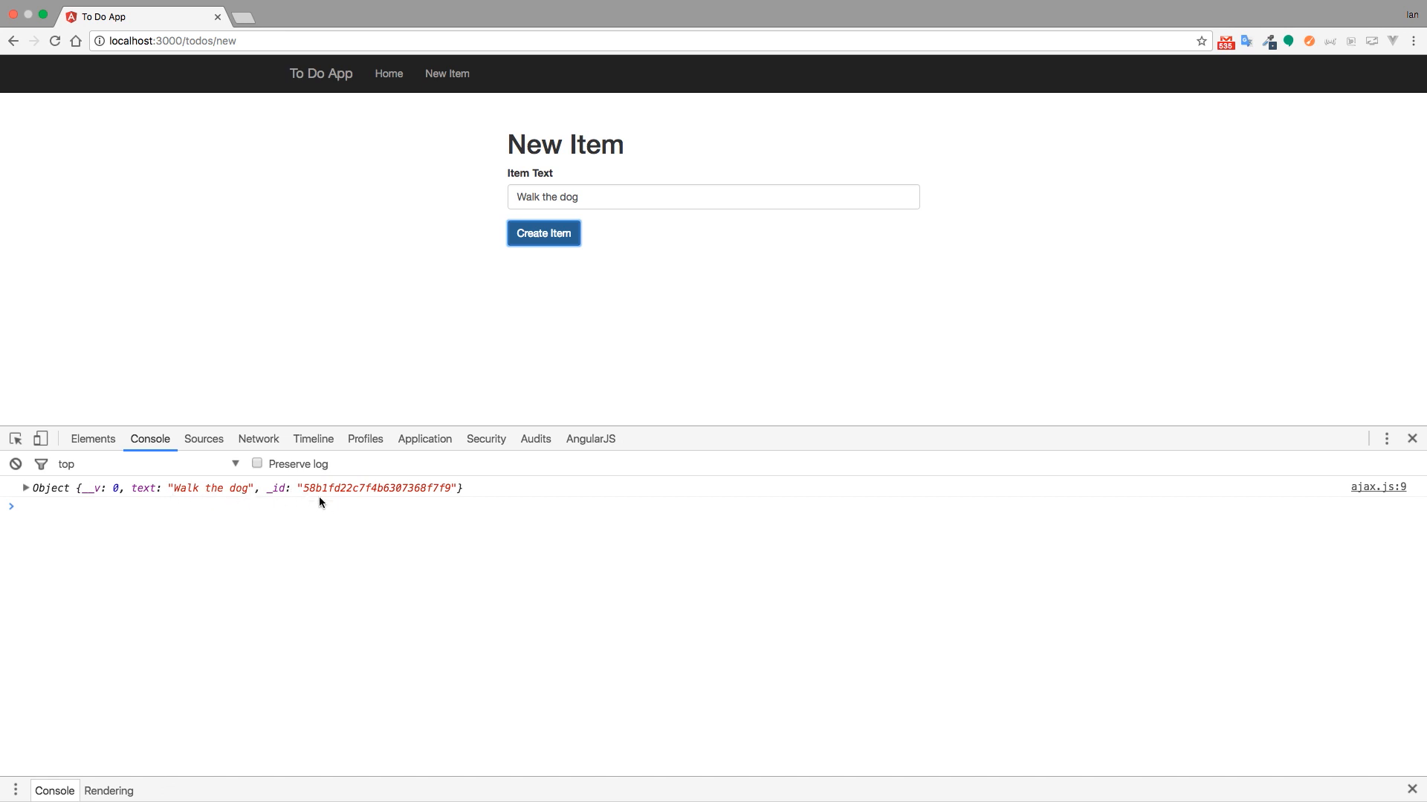
pyautogui.moveTo(273, 504)
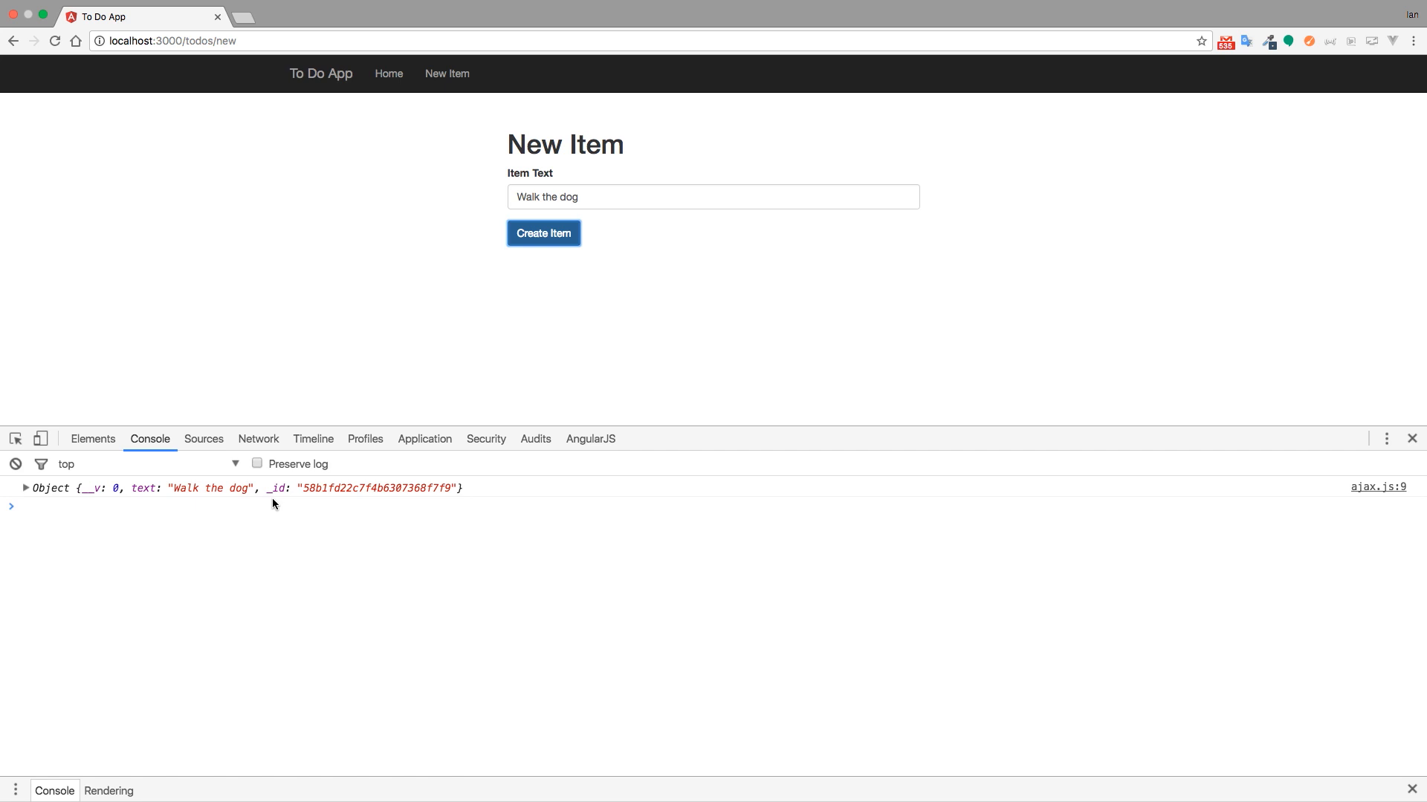
pyautogui.moveTo(613, 207)
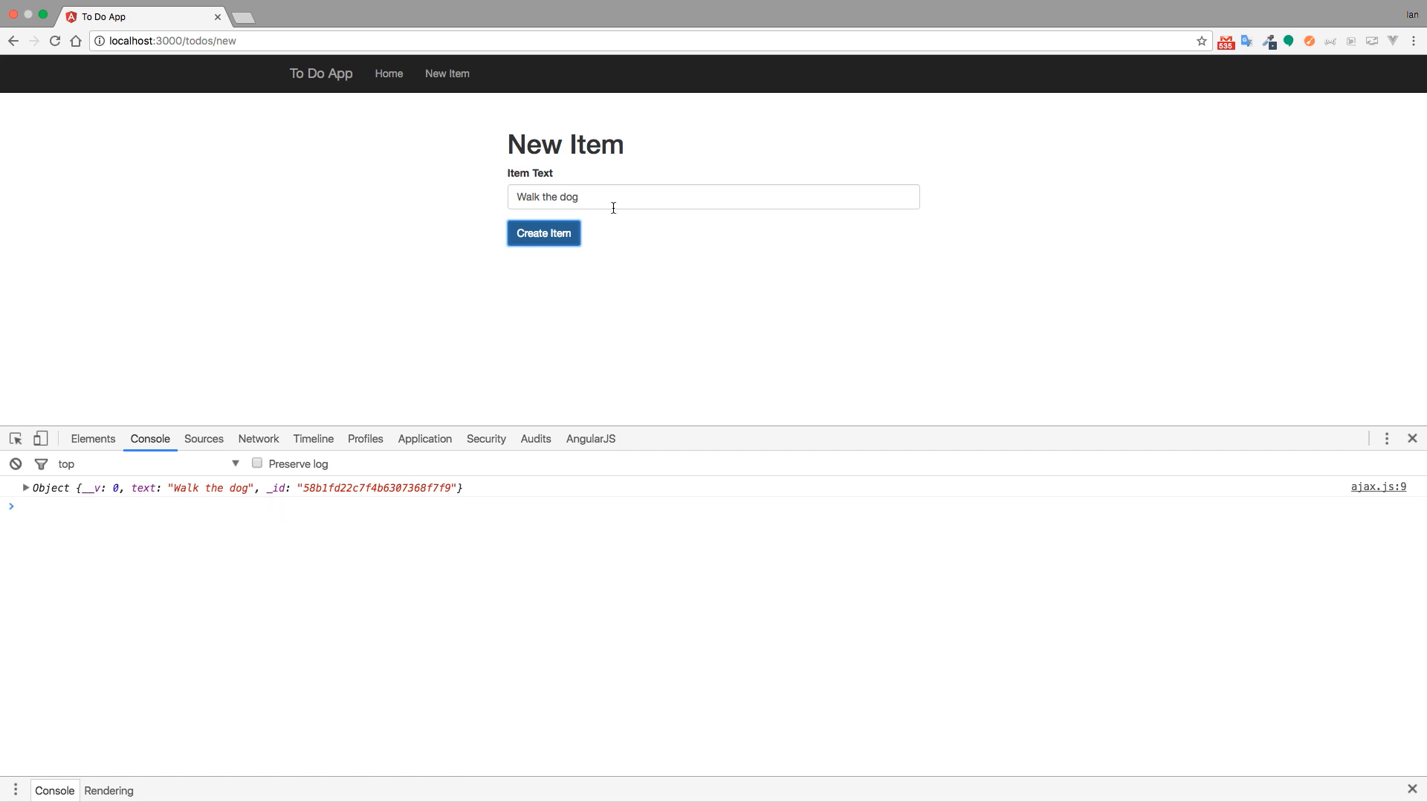
# Step: Return to the /todos list showing 'Walk the dog' as the fifth item
pyautogui.click(543, 232)
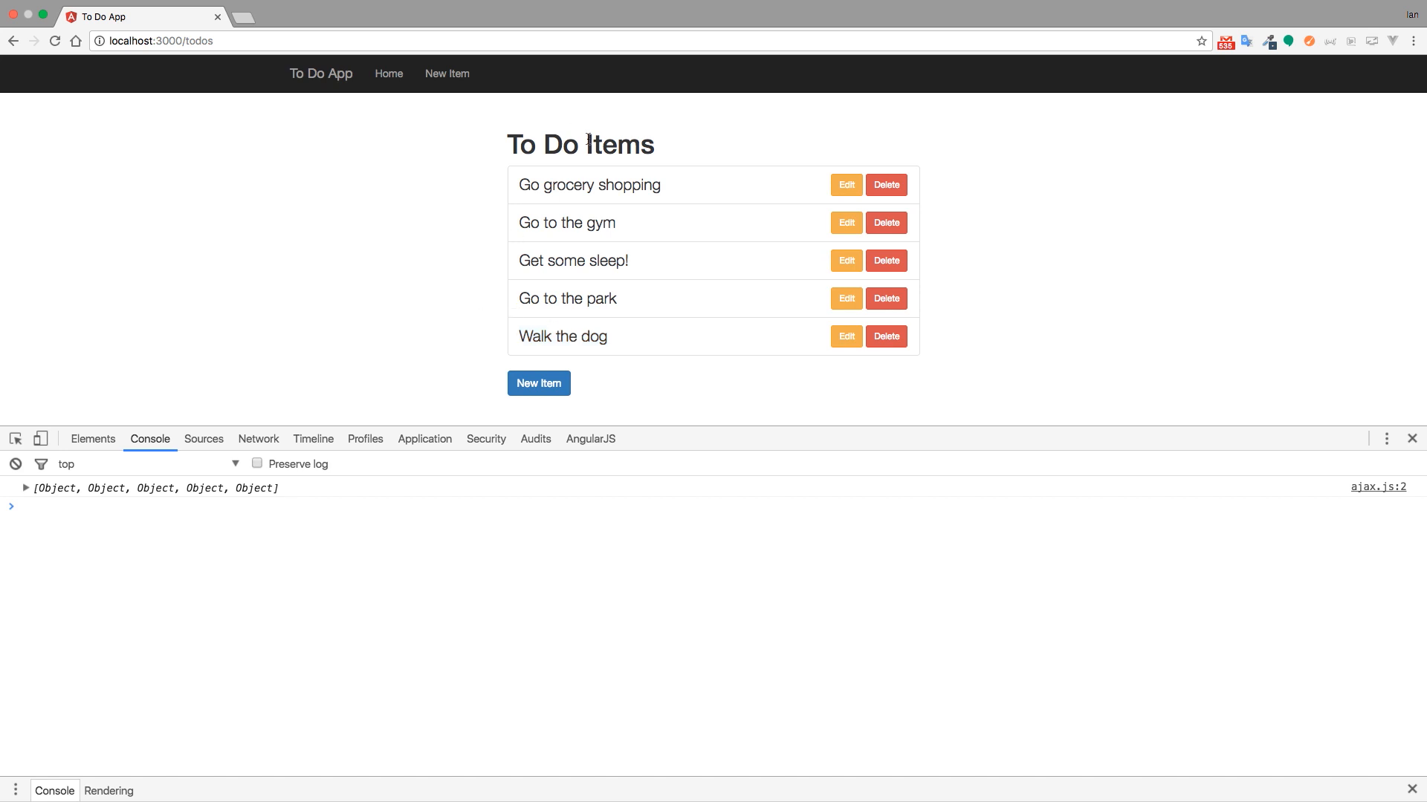
pyautogui.moveTo(407, 272)
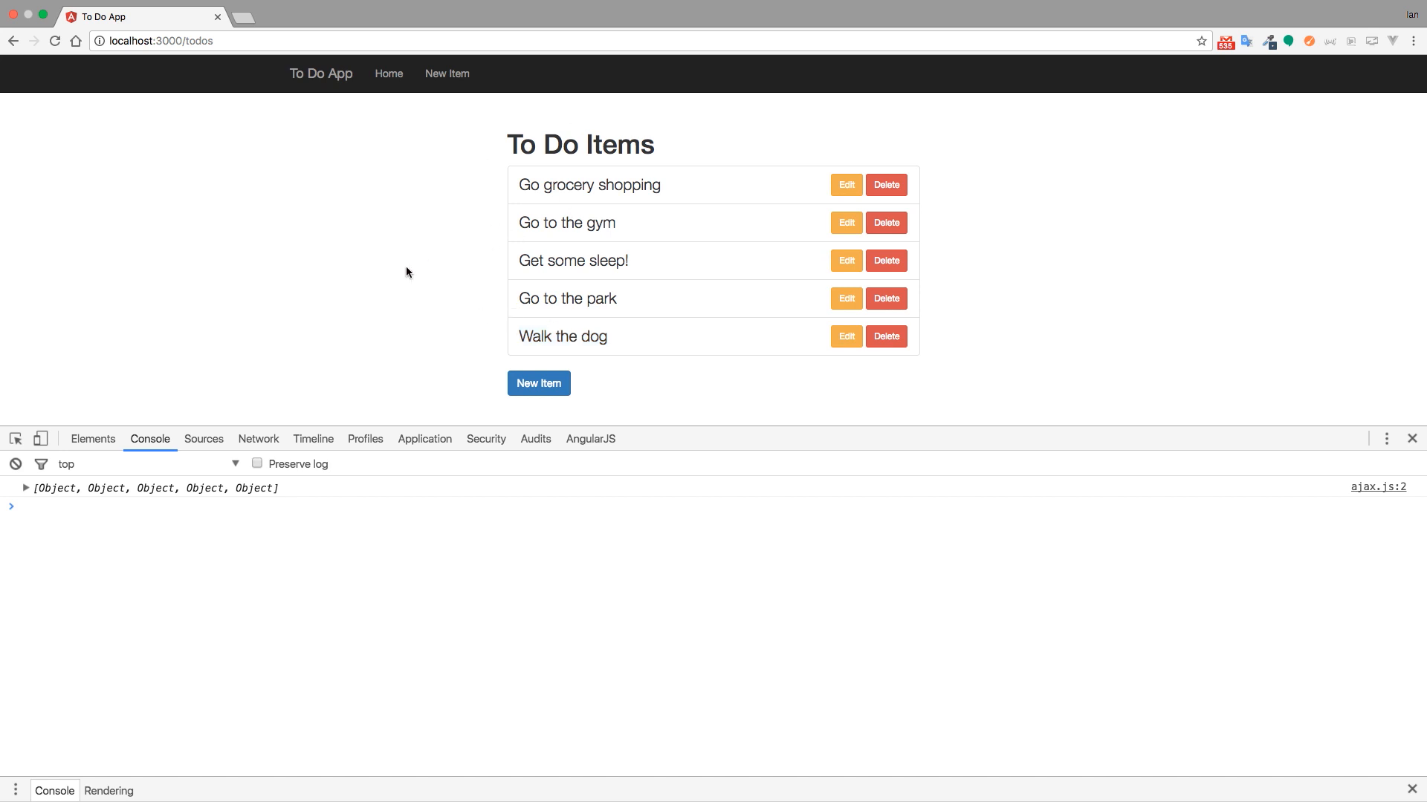